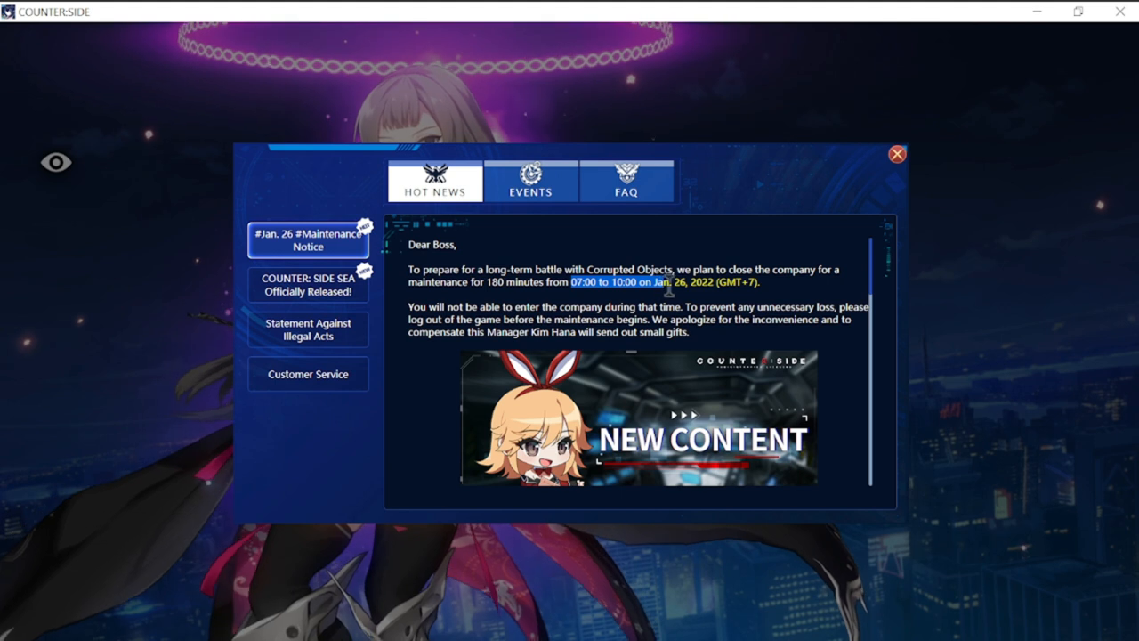
scroll("down", 3)
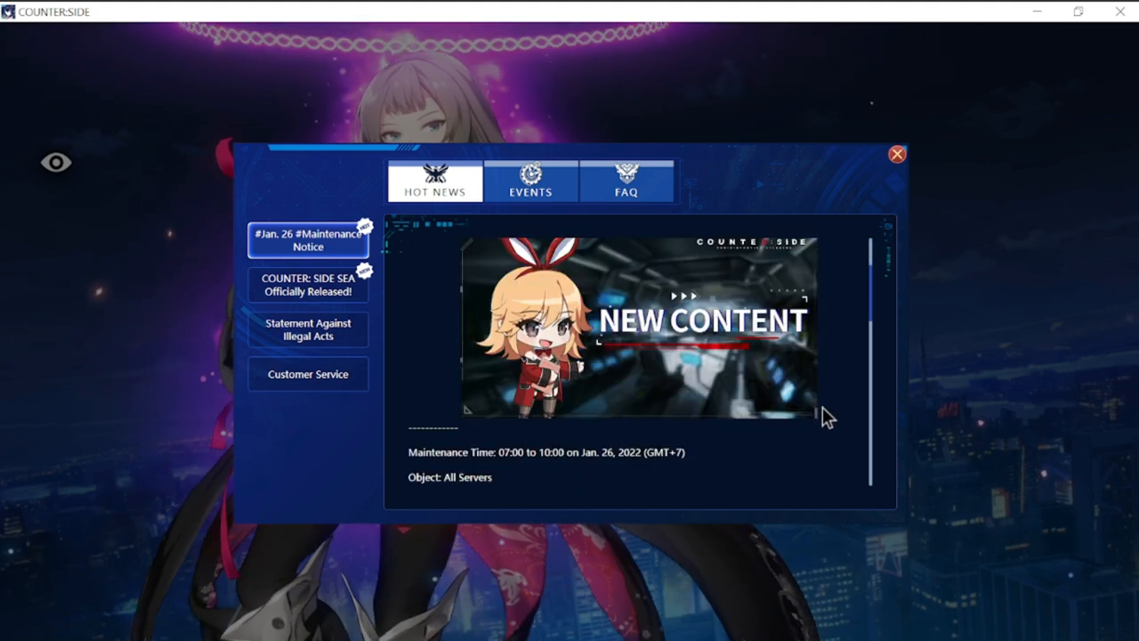
scroll("down", 3)
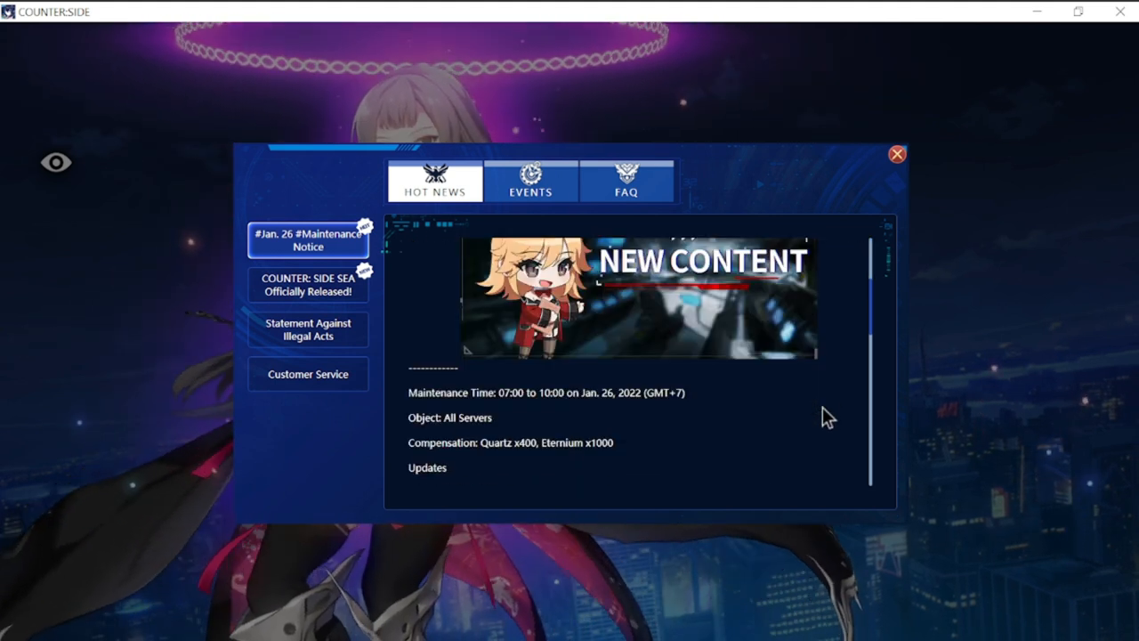
scroll("down", 3)
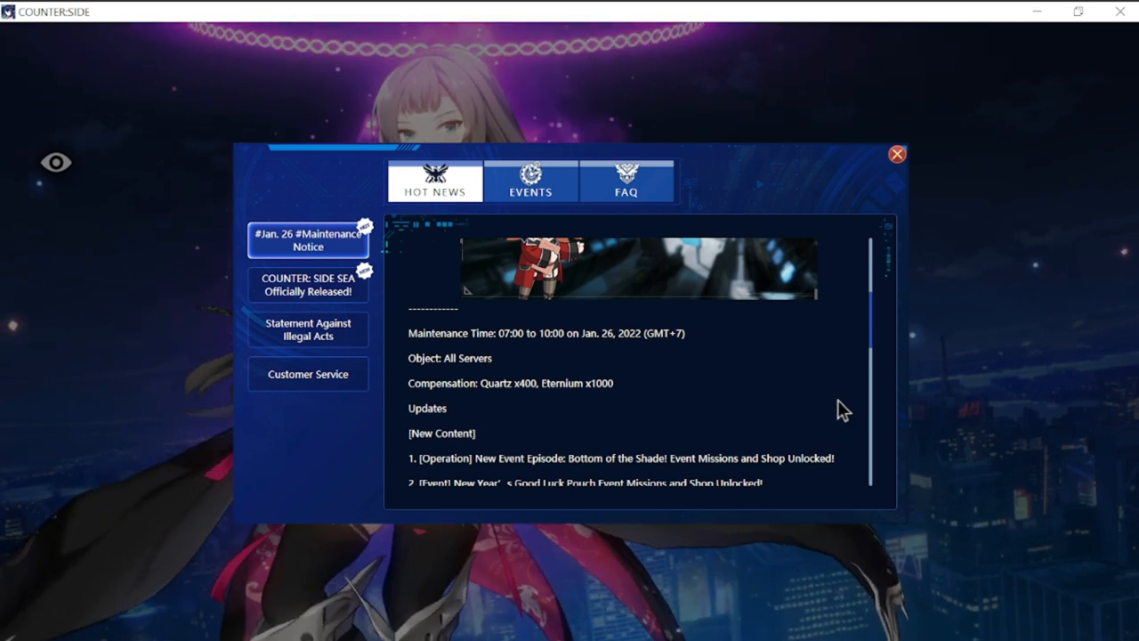
scroll("down", 3)
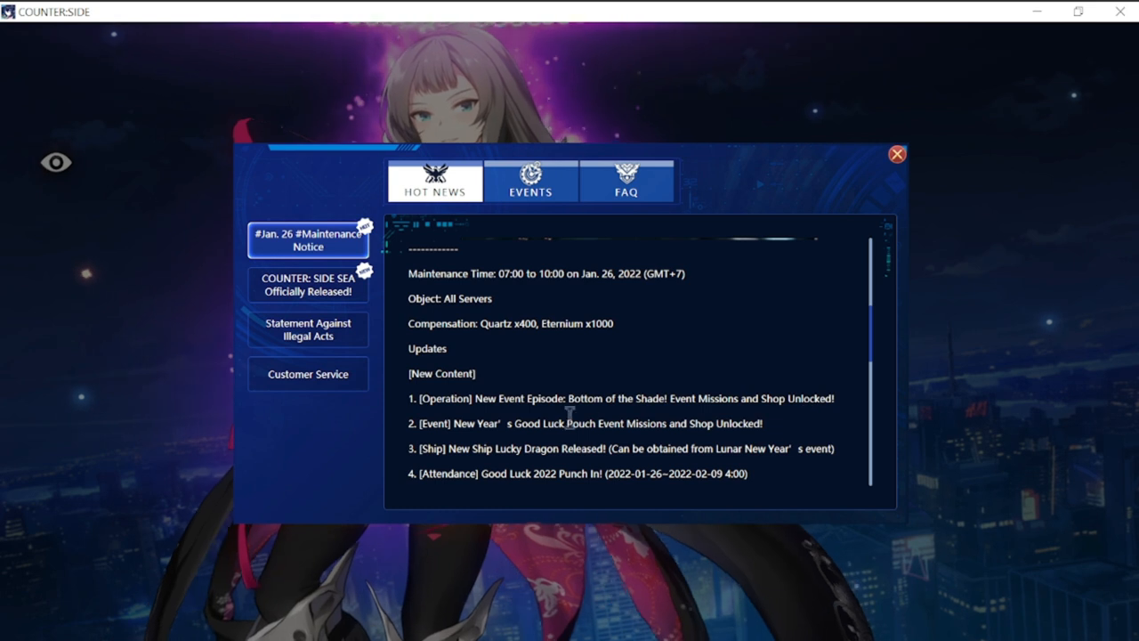
scroll("down", 3)
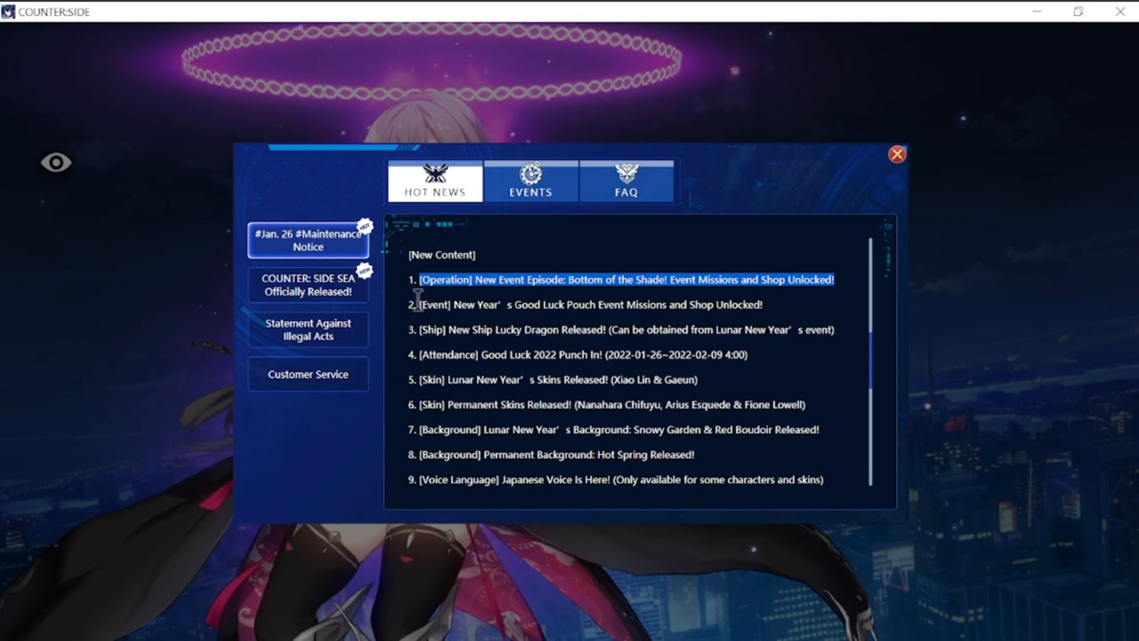
left_click(458, 305)
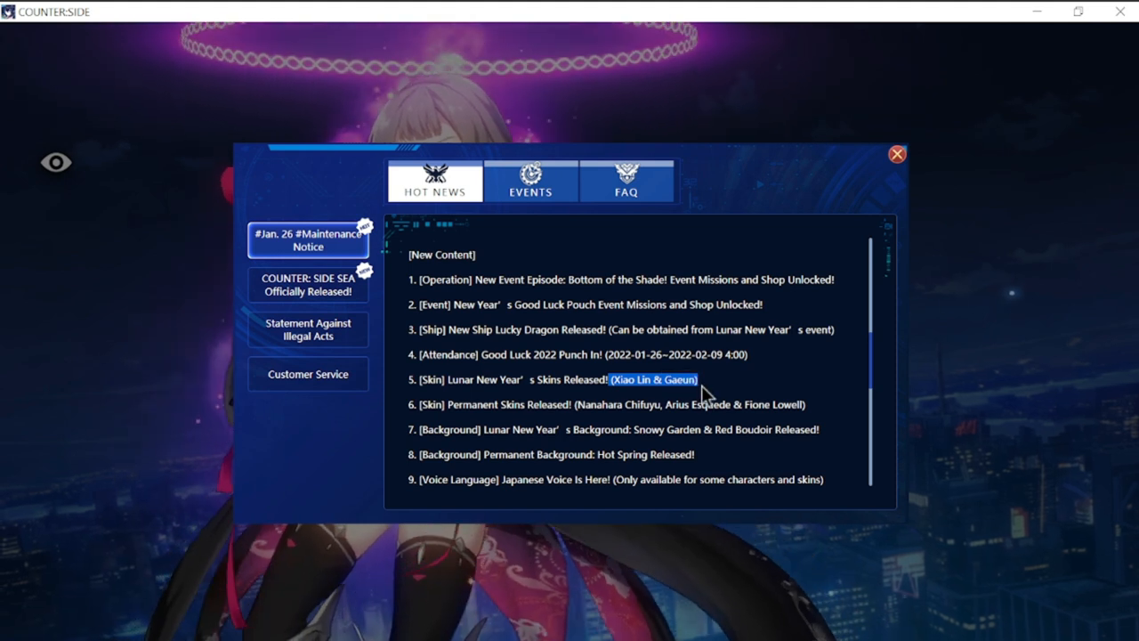
scroll("down", 3)
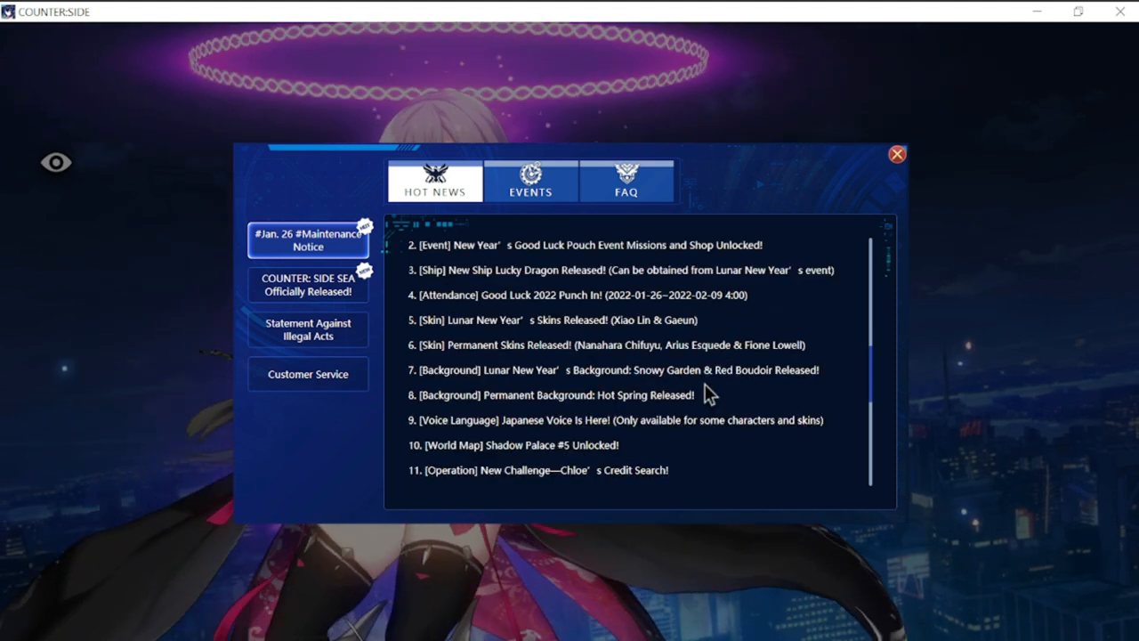
mouse_move(432, 370)
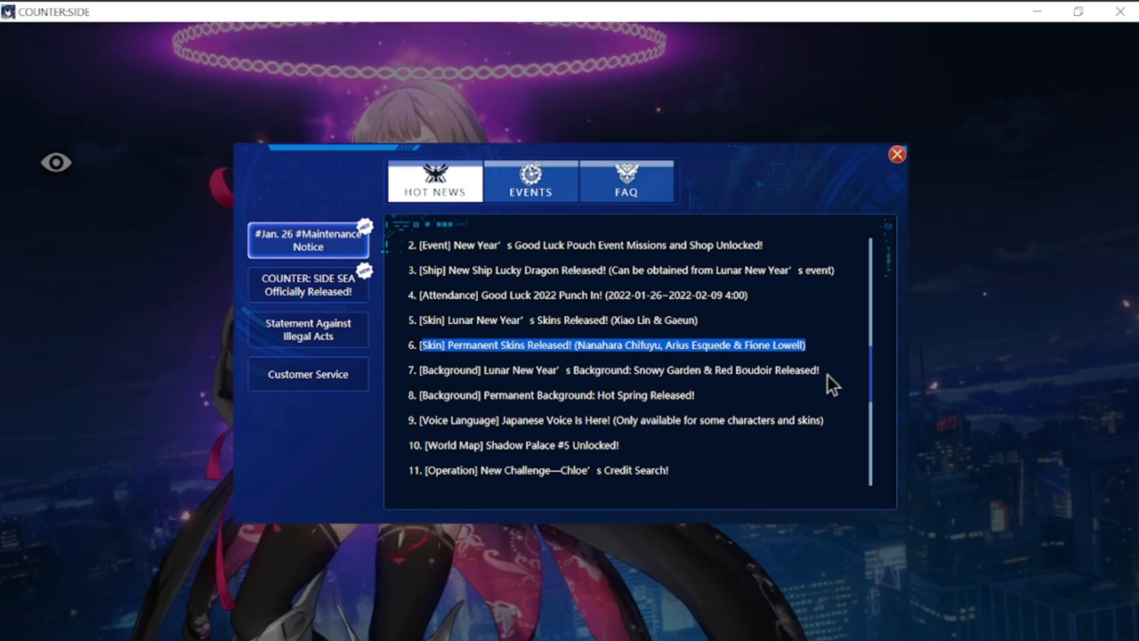
mouse_move(828, 392)
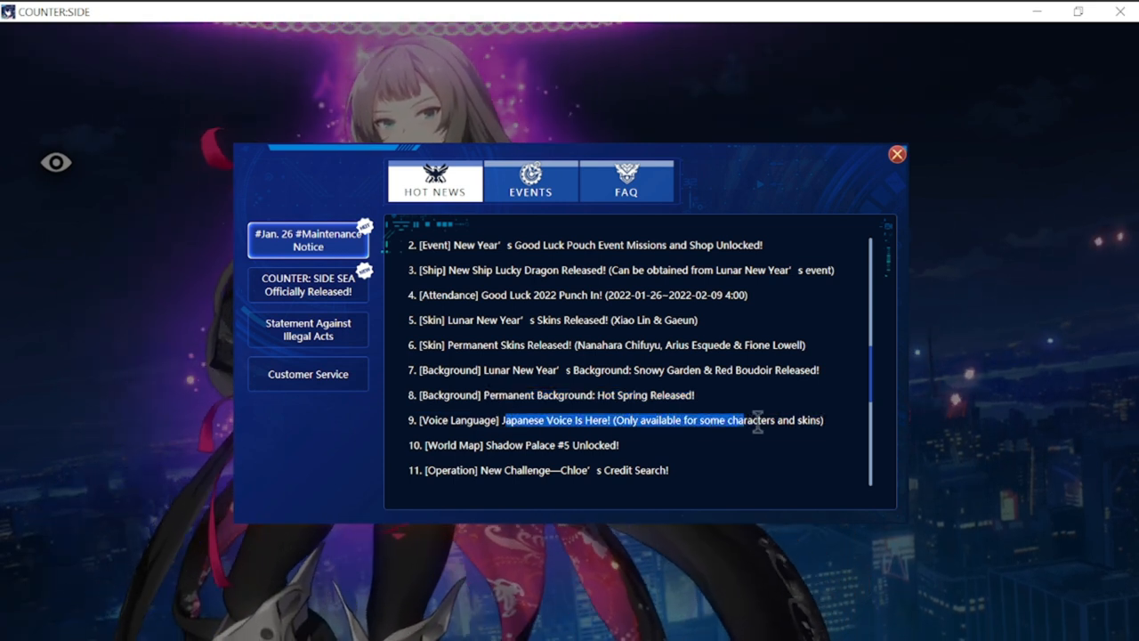
scroll("down", 3)
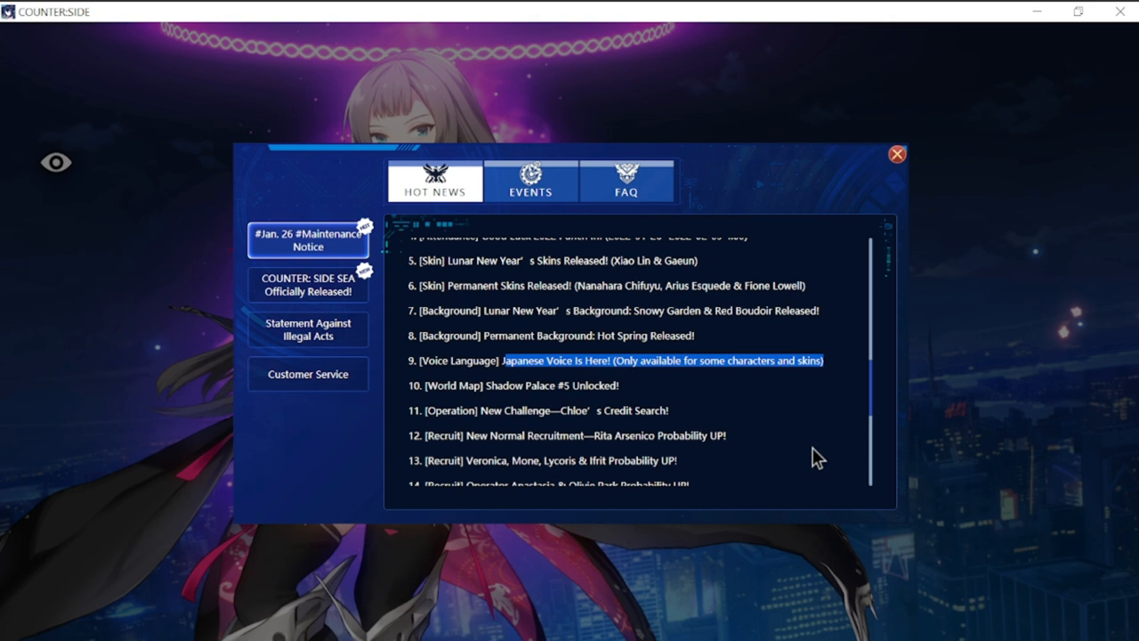
scroll("down", 3)
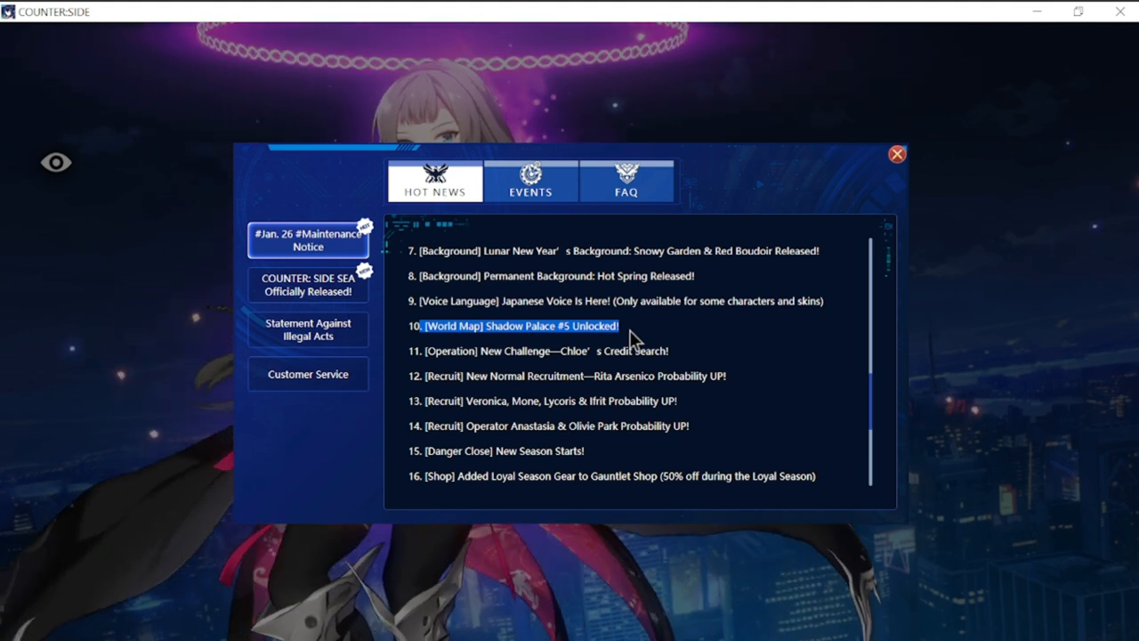
mouse_move(644, 354)
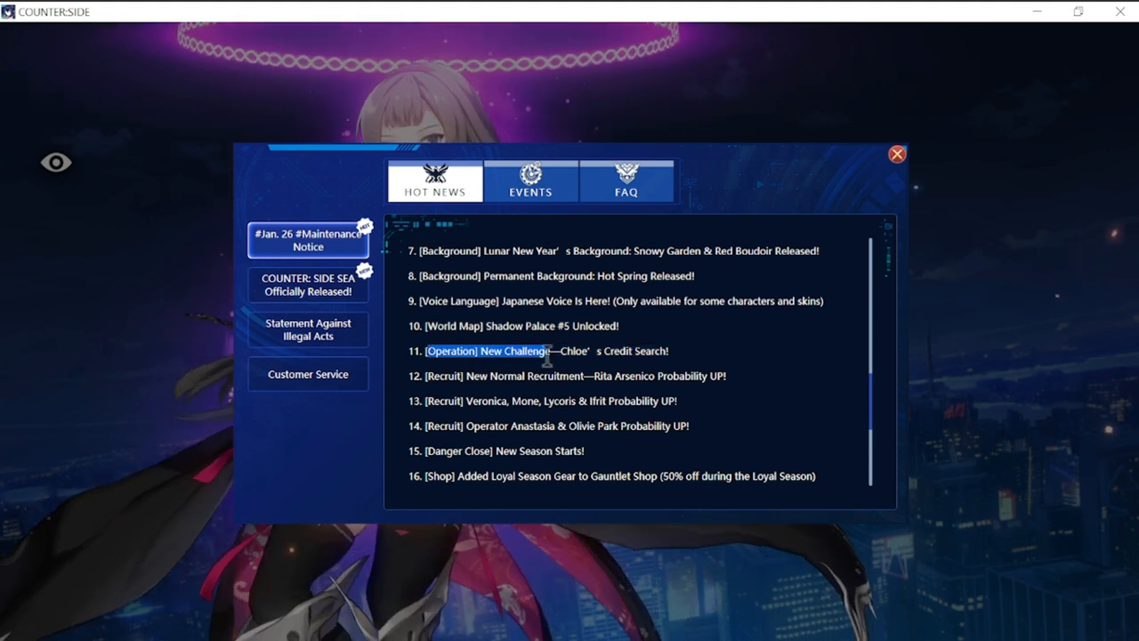
scroll("down", 3)
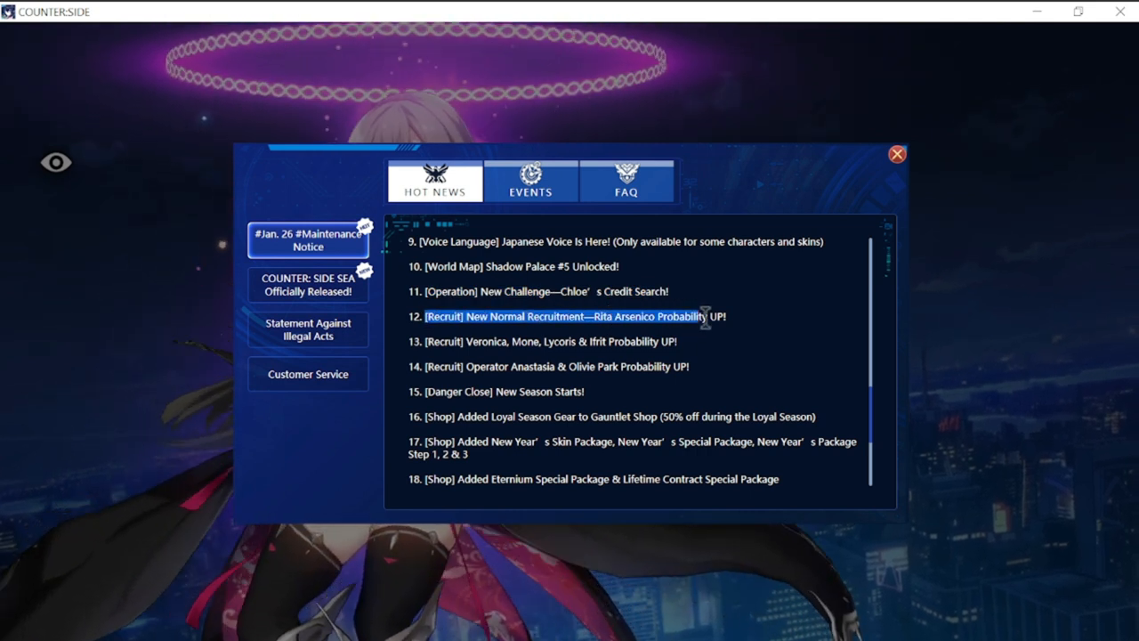
mouse_move(743, 326)
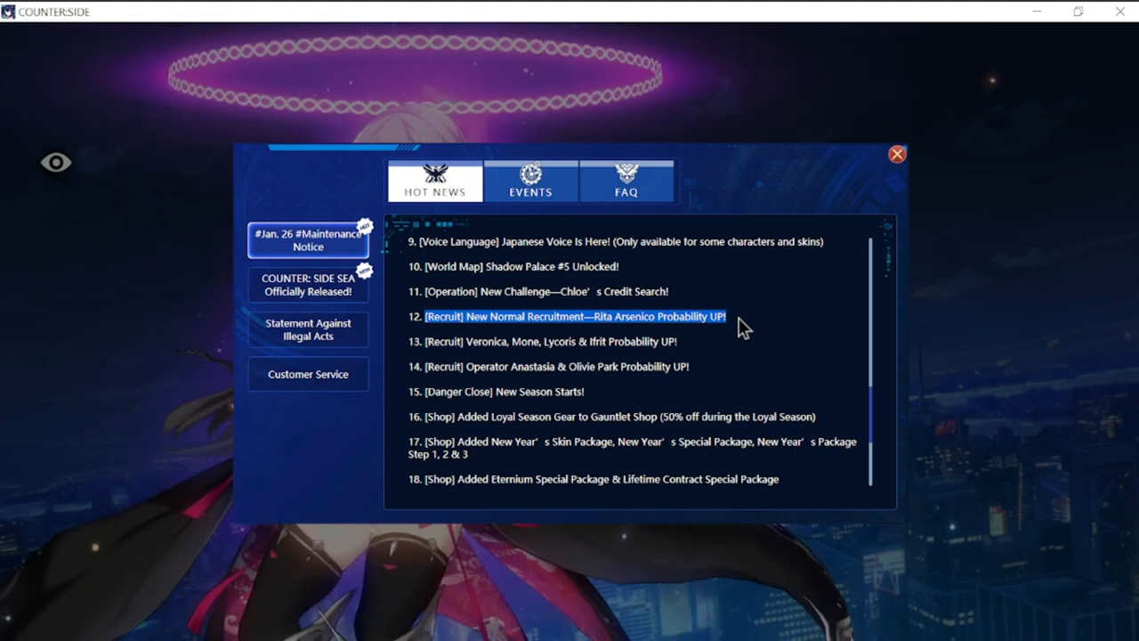
mouse_move(527, 362)
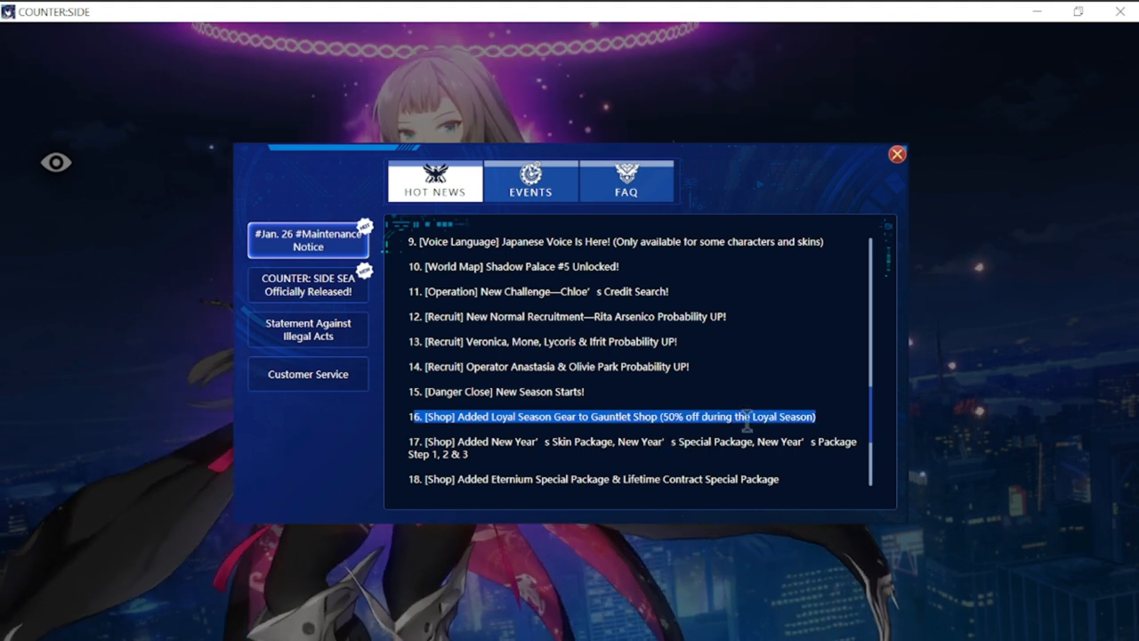
scroll("down", 3)
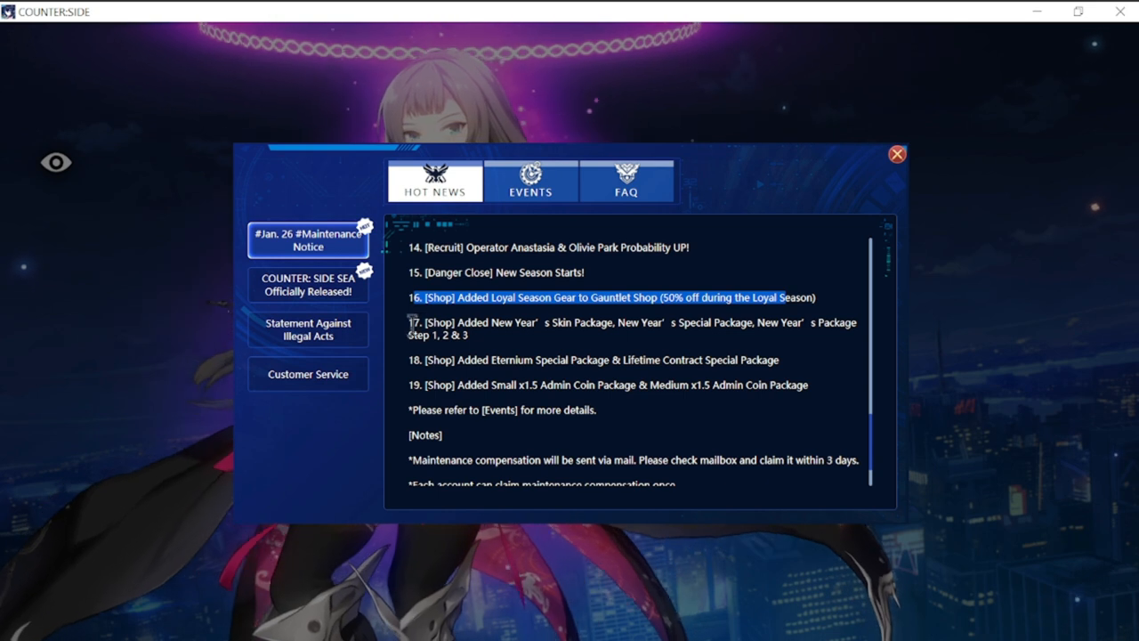
mouse_move(560, 347)
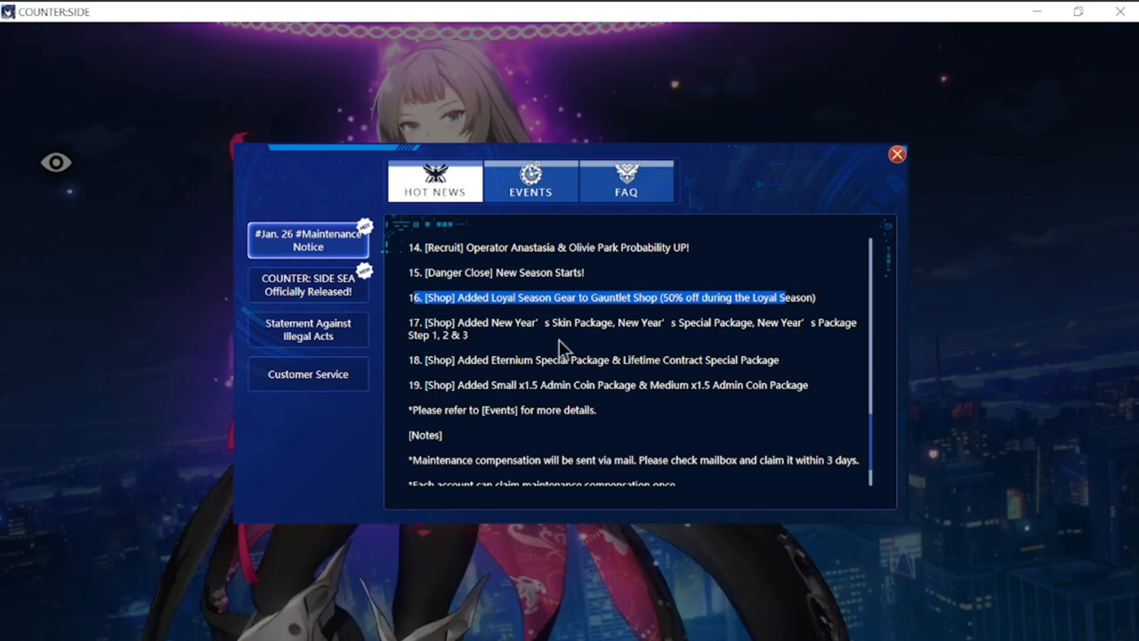
mouse_move(787, 347)
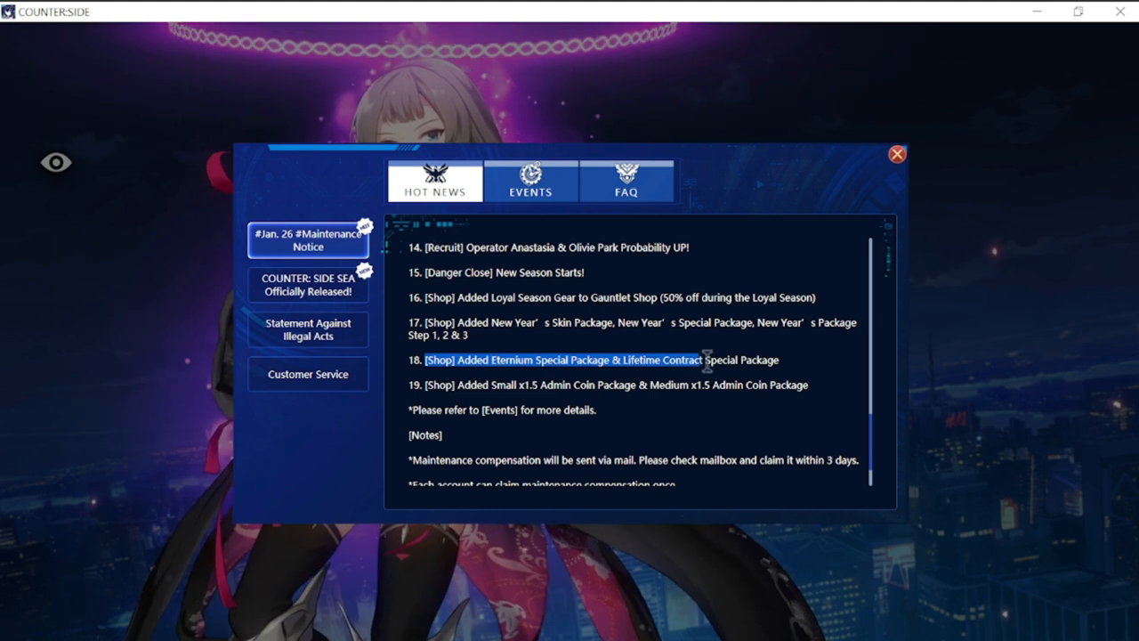
mouse_move(816, 398)
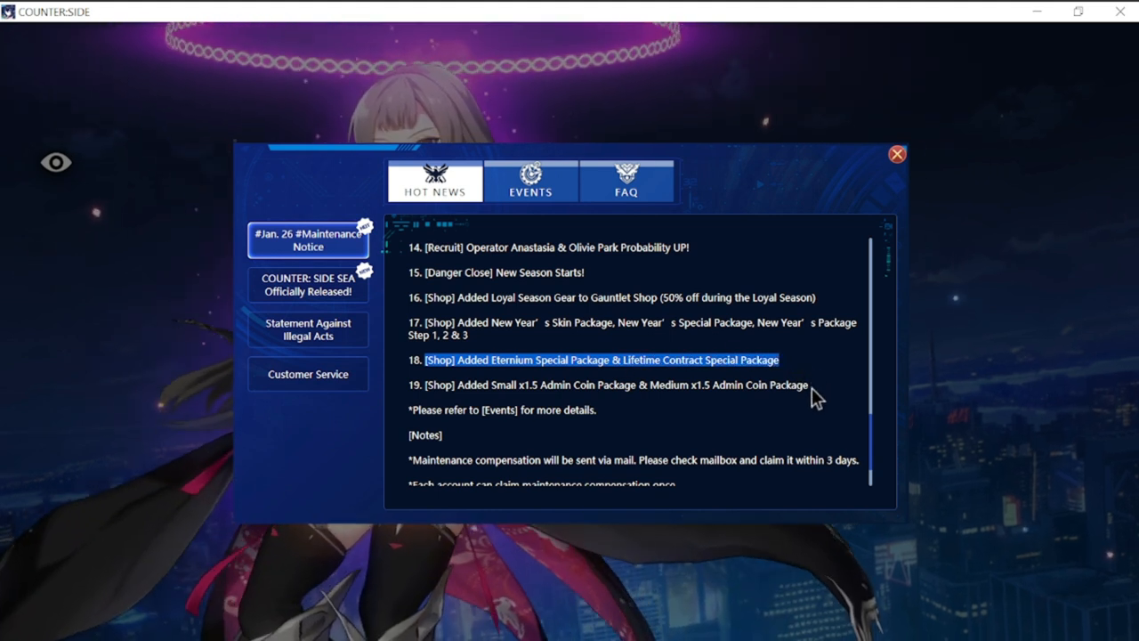
left_click(614, 385)
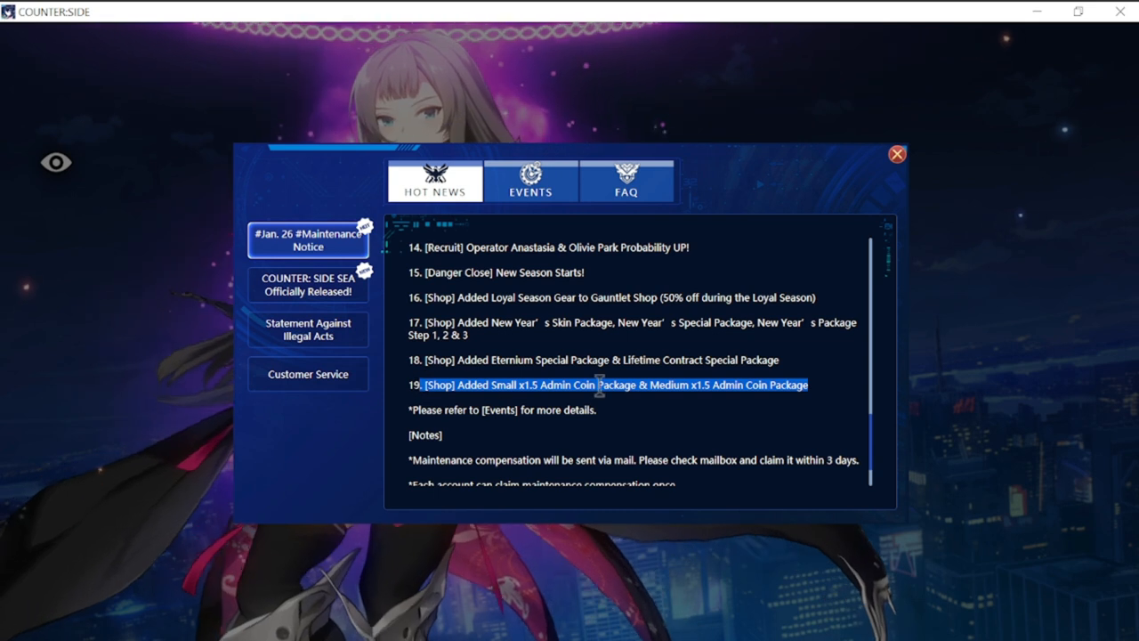
scroll("down", 3)
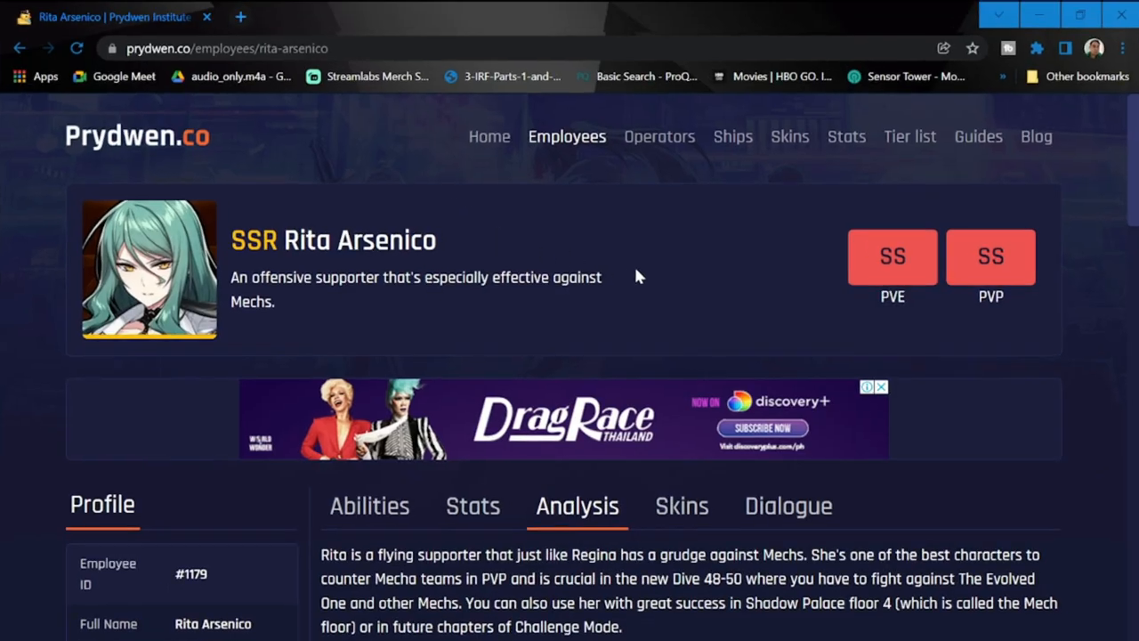
mouse_move(901, 376)
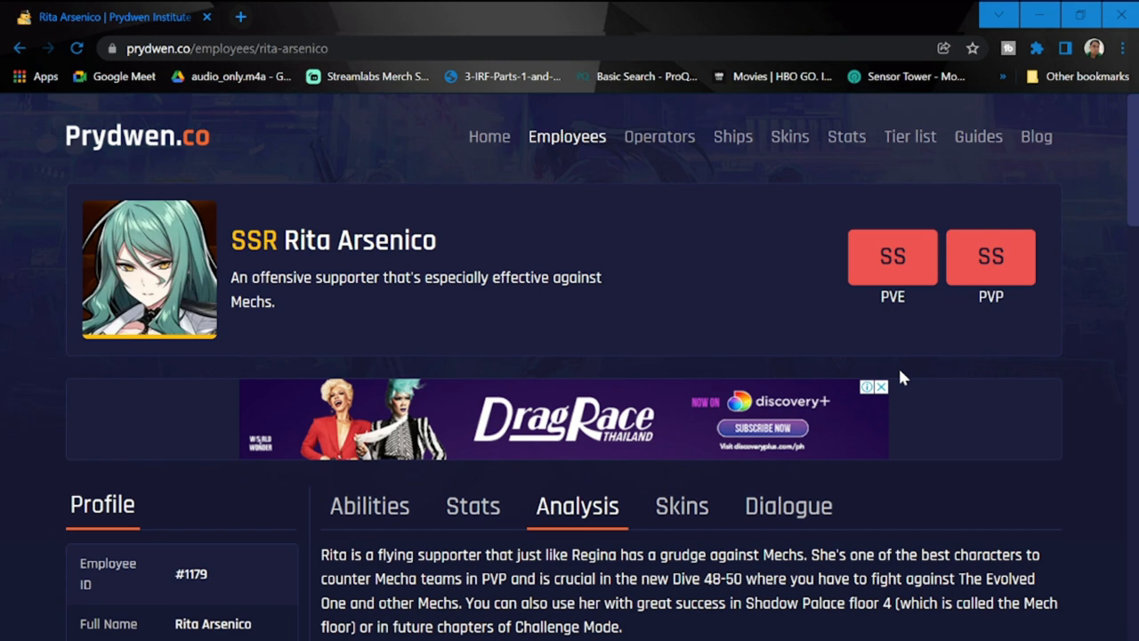
mouse_move(931, 403)
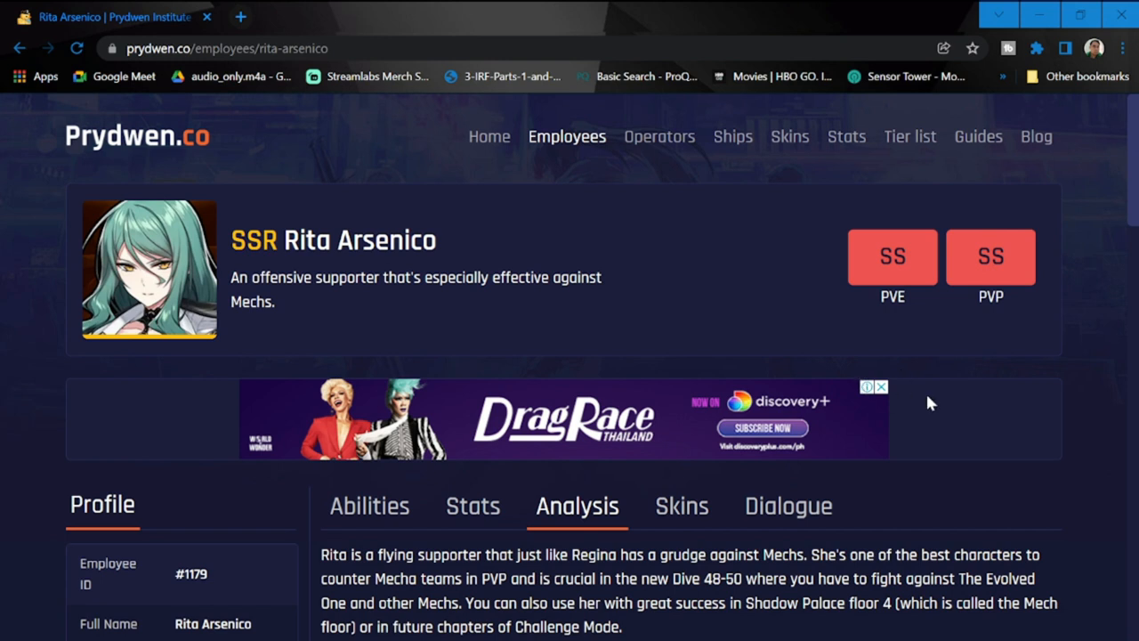
mouse_move(627, 362)
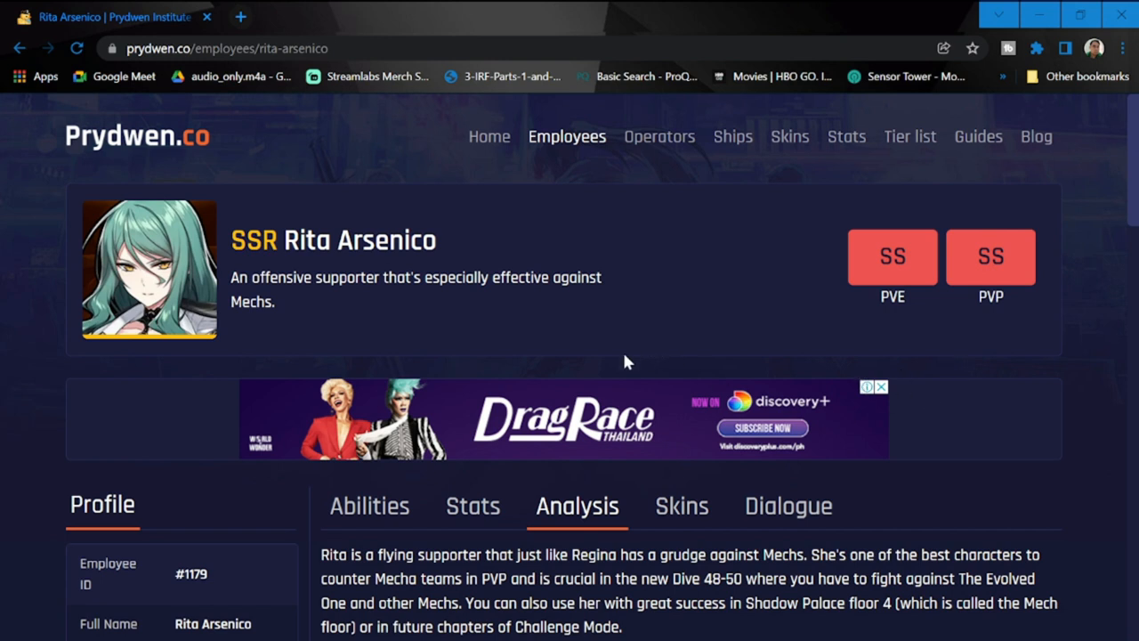
mouse_move(934, 276)
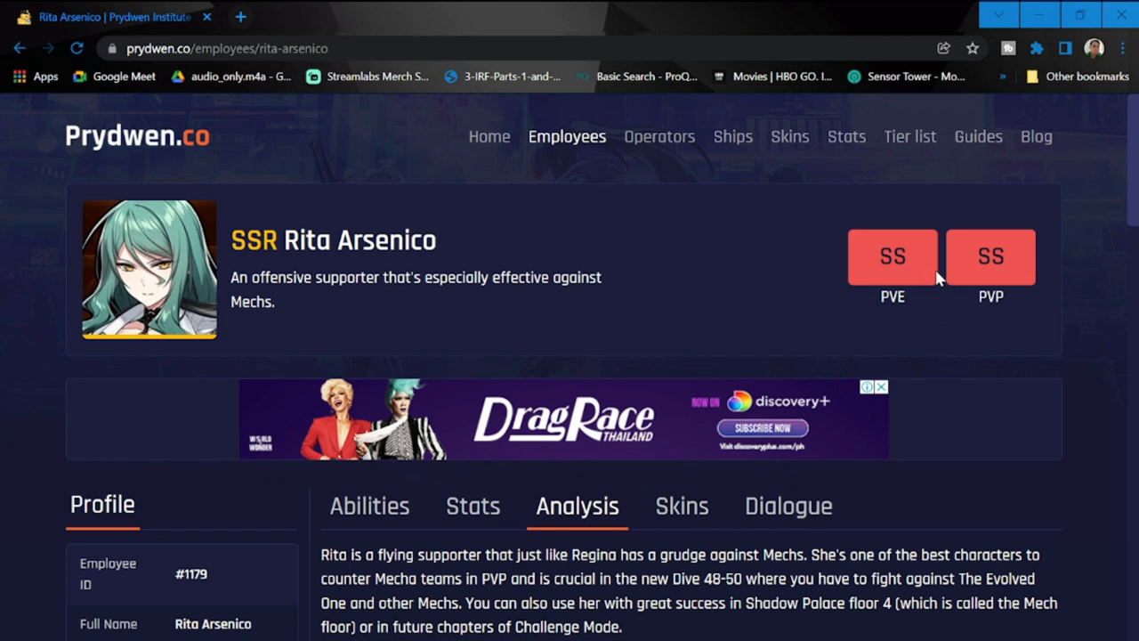
mouse_move(867, 347)
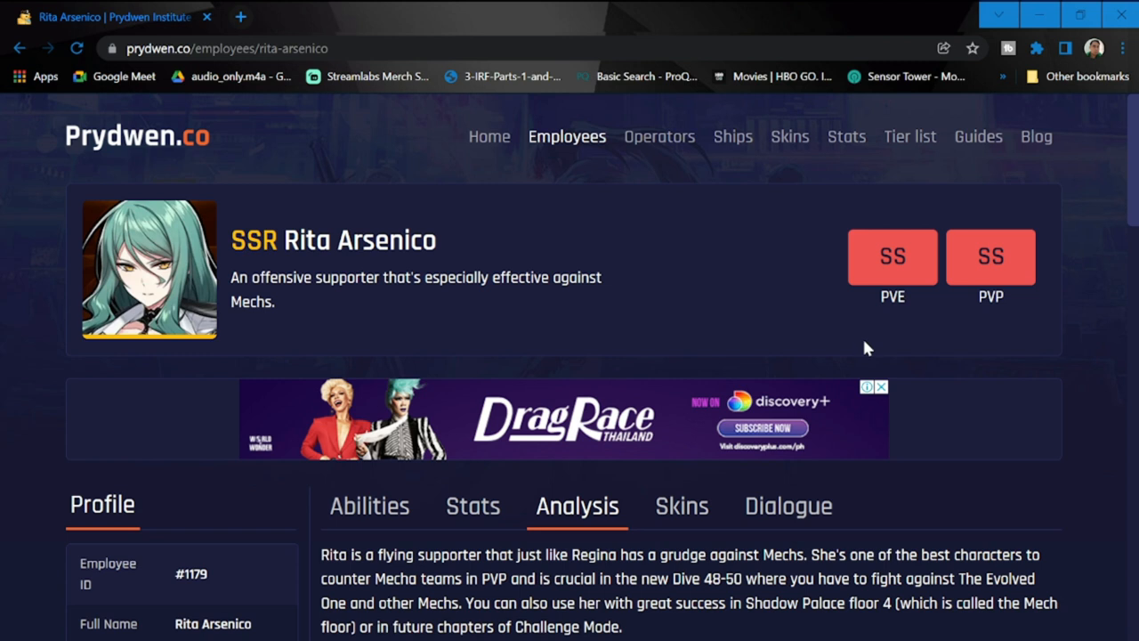
mouse_move(783, 303)
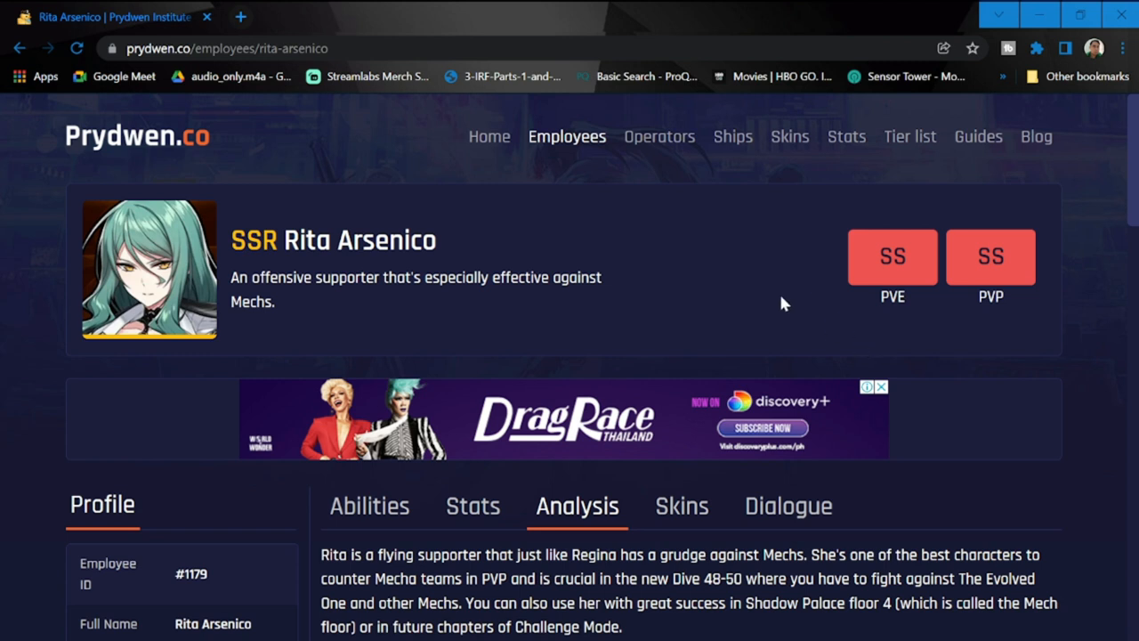
Show Rita Arsenico's abilities and read the Basic Attack and Omerta passive descriptions.
left_click(369, 506)
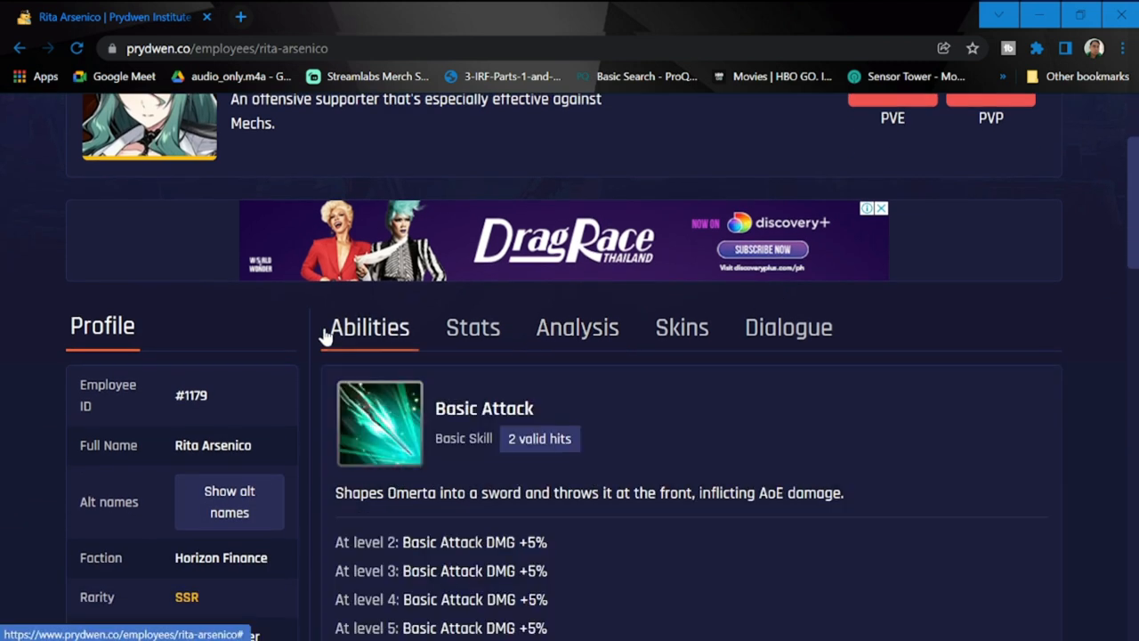
scroll("down", 3)
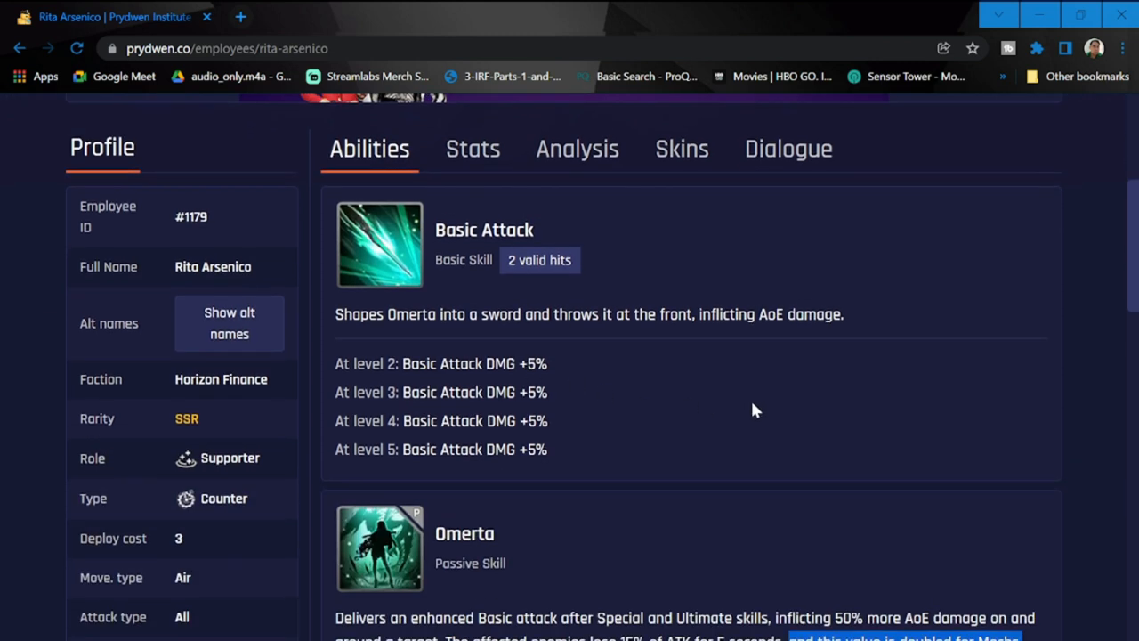
scroll("down", 3)
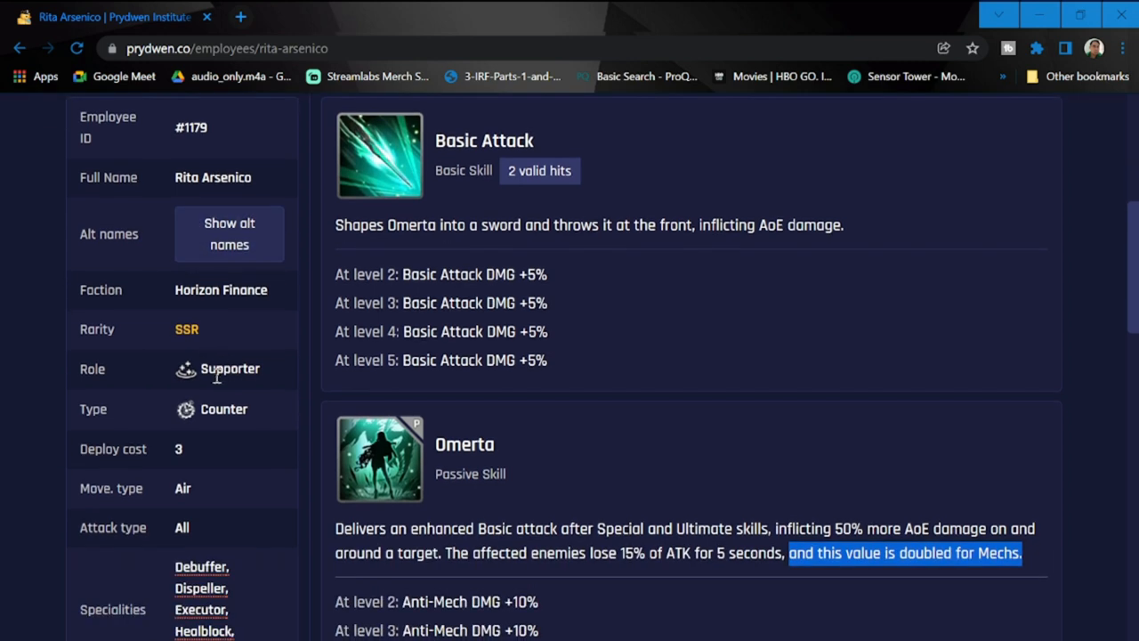
mouse_move(193, 465)
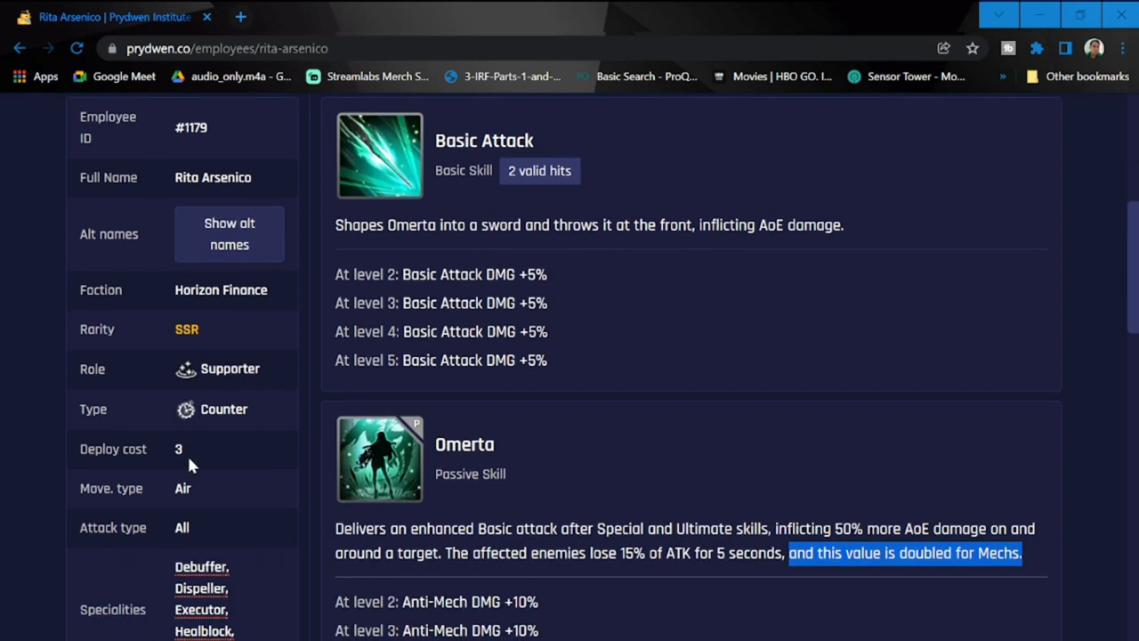
mouse_move(209, 502)
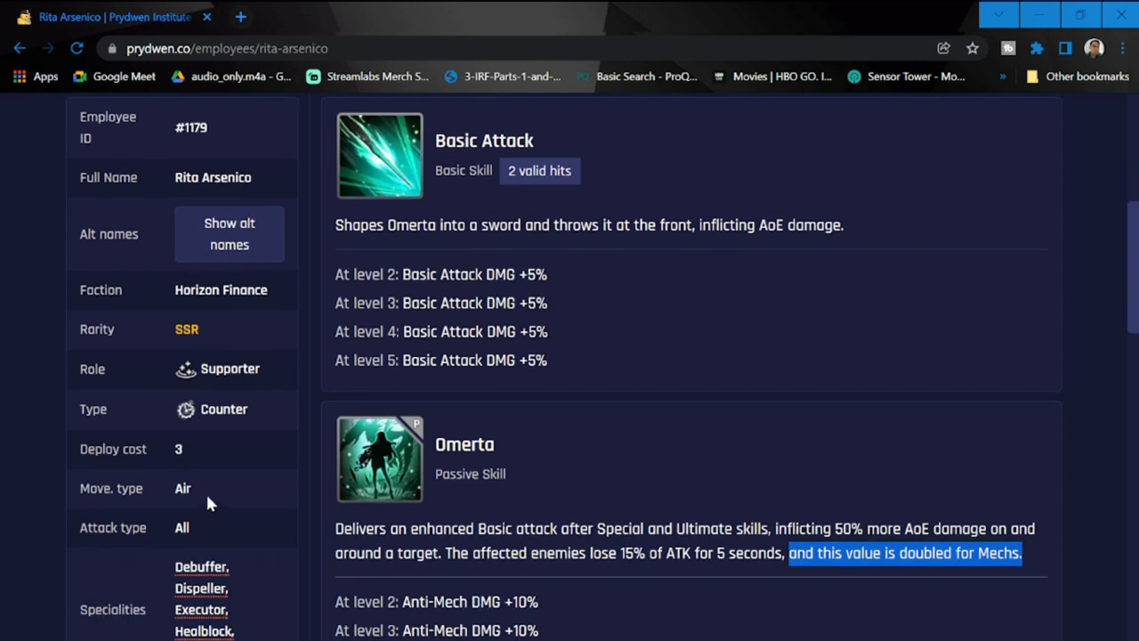
scroll("down", 3)
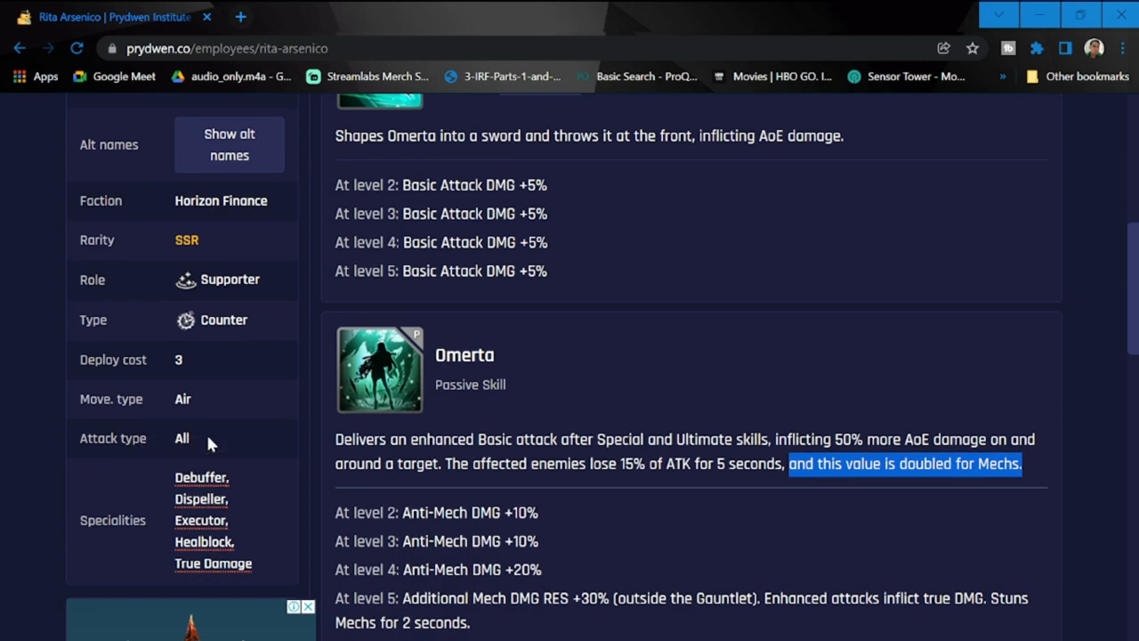
mouse_move(189, 480)
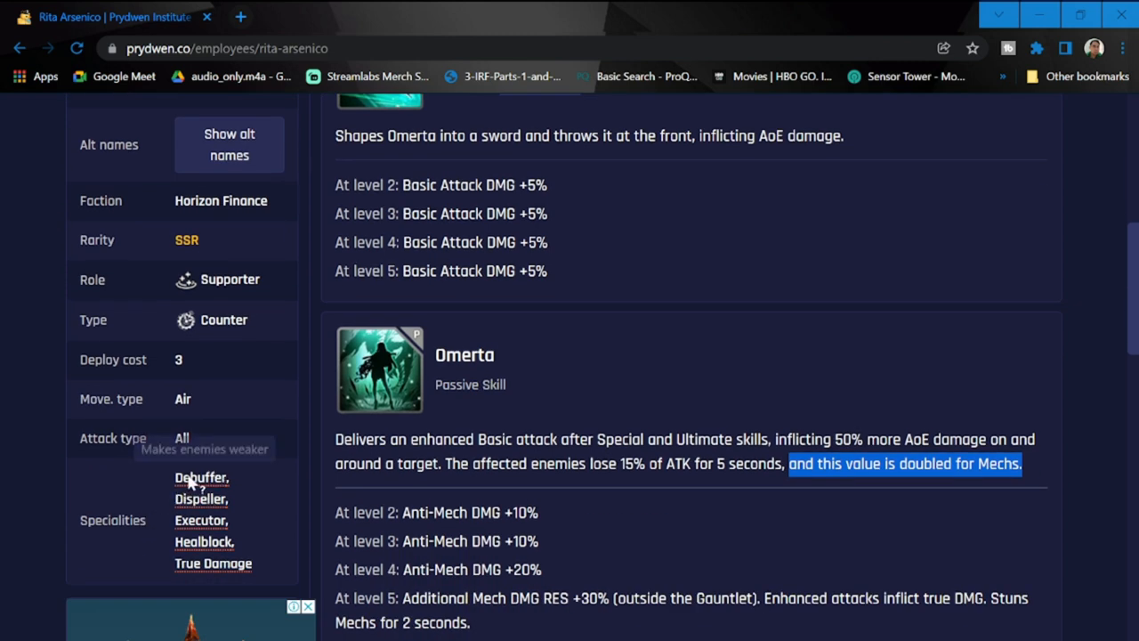
mouse_move(162, 548)
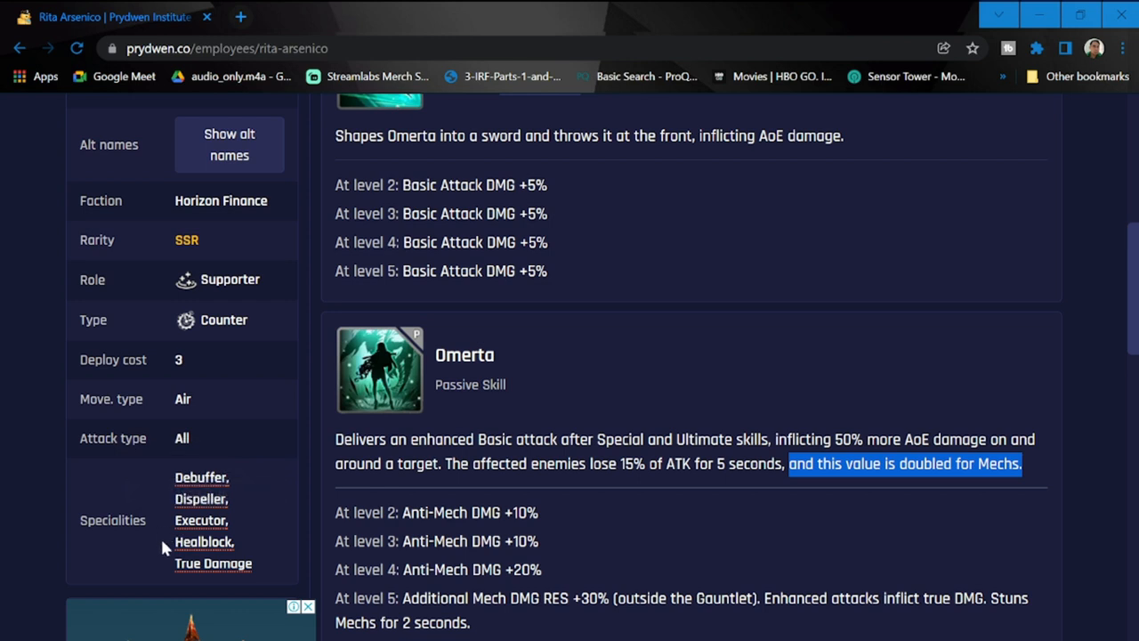
scroll("up", 3)
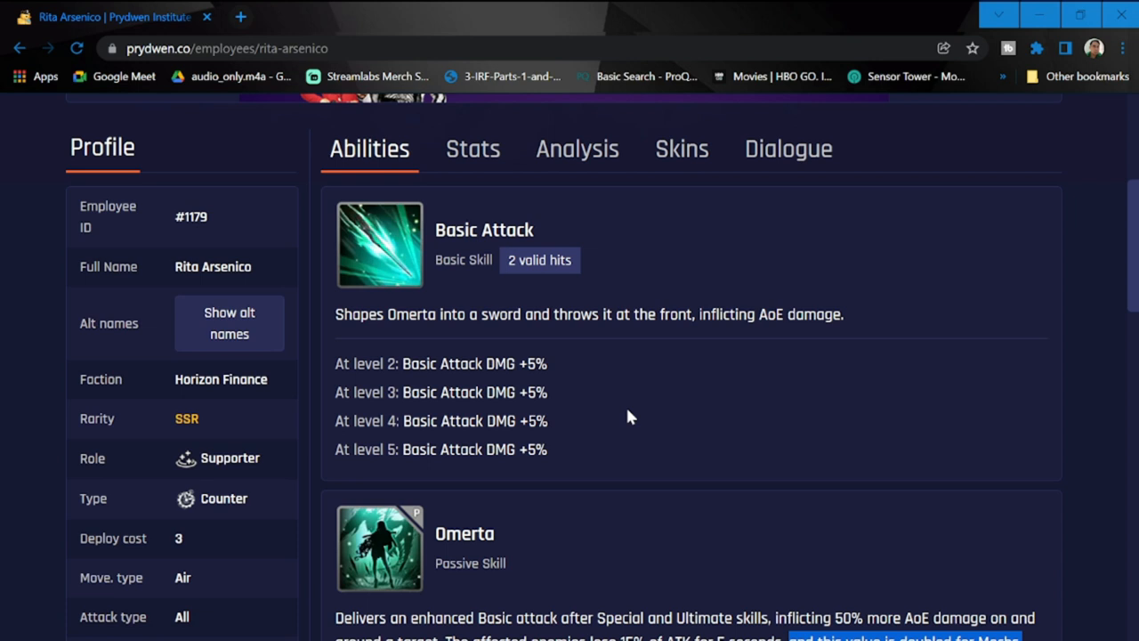
mouse_move(701, 387)
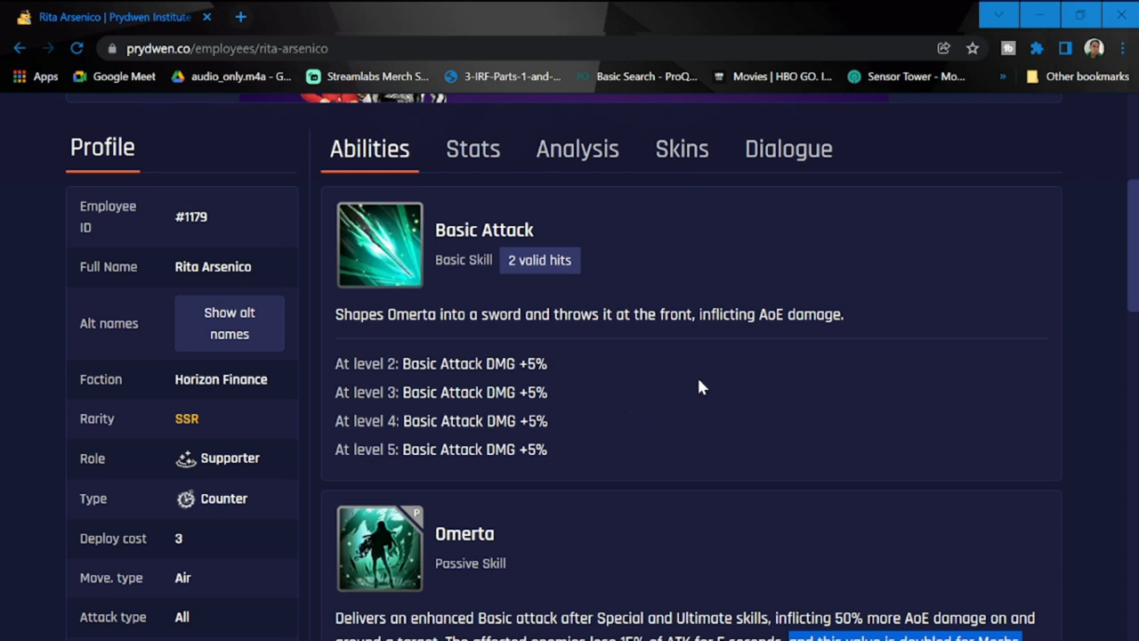
scroll("down", 3)
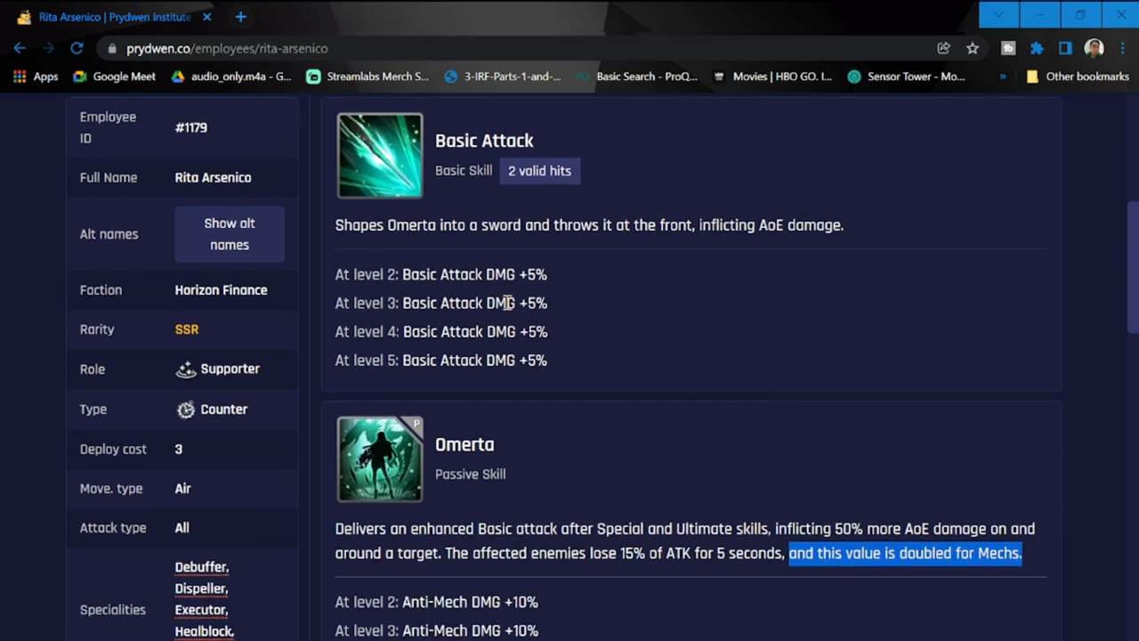
mouse_move(552, 365)
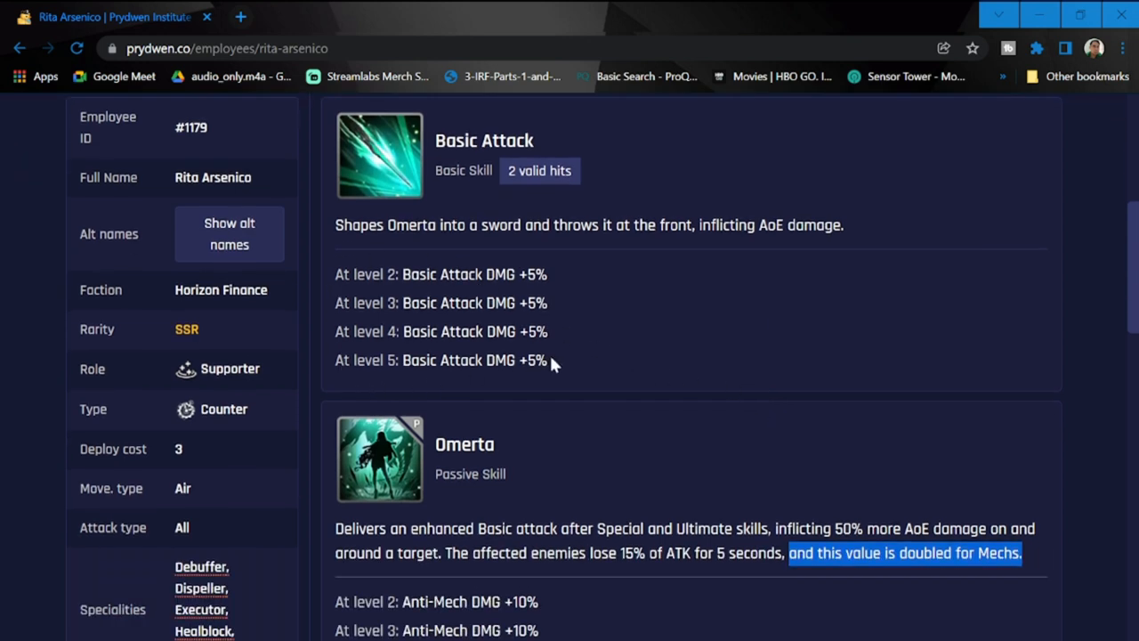
scroll("down", 3)
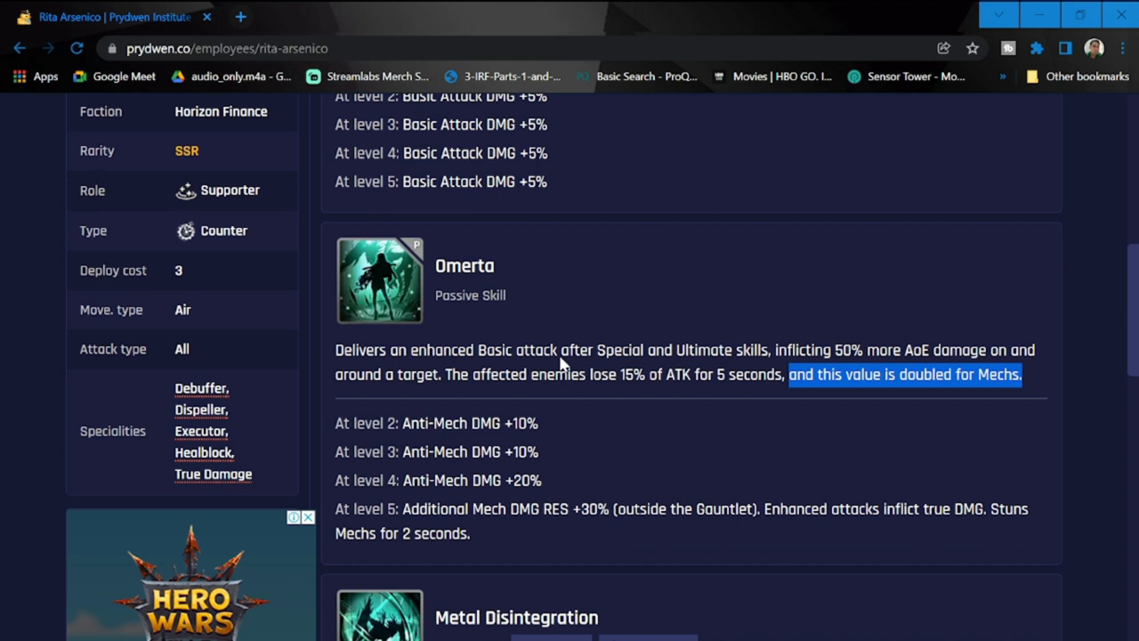
scroll("down", 3)
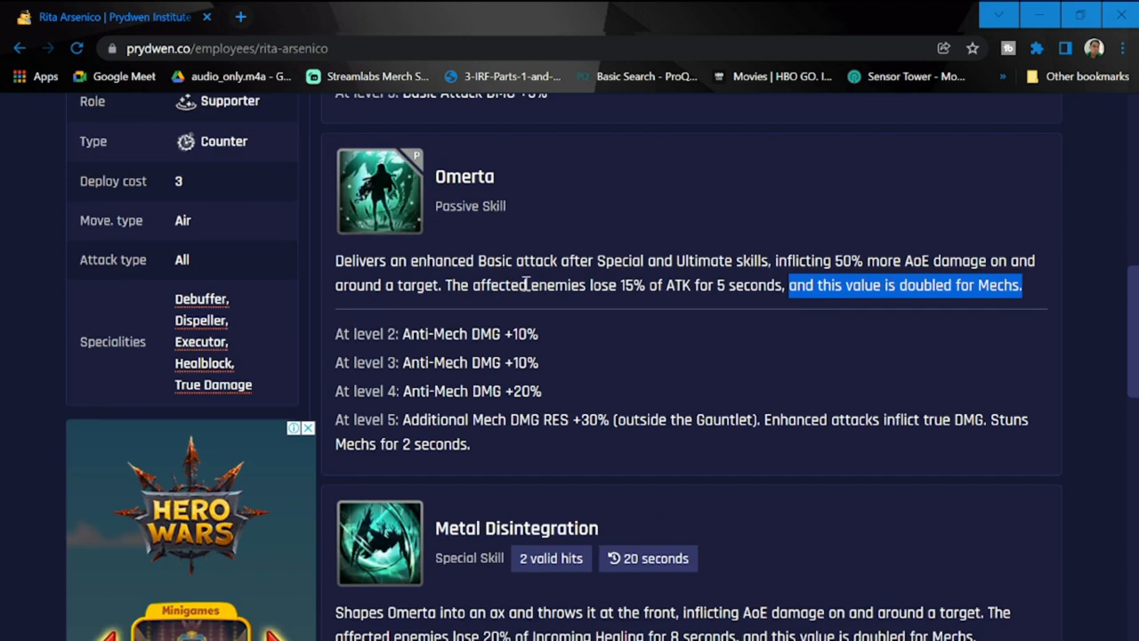
mouse_move(825, 255)
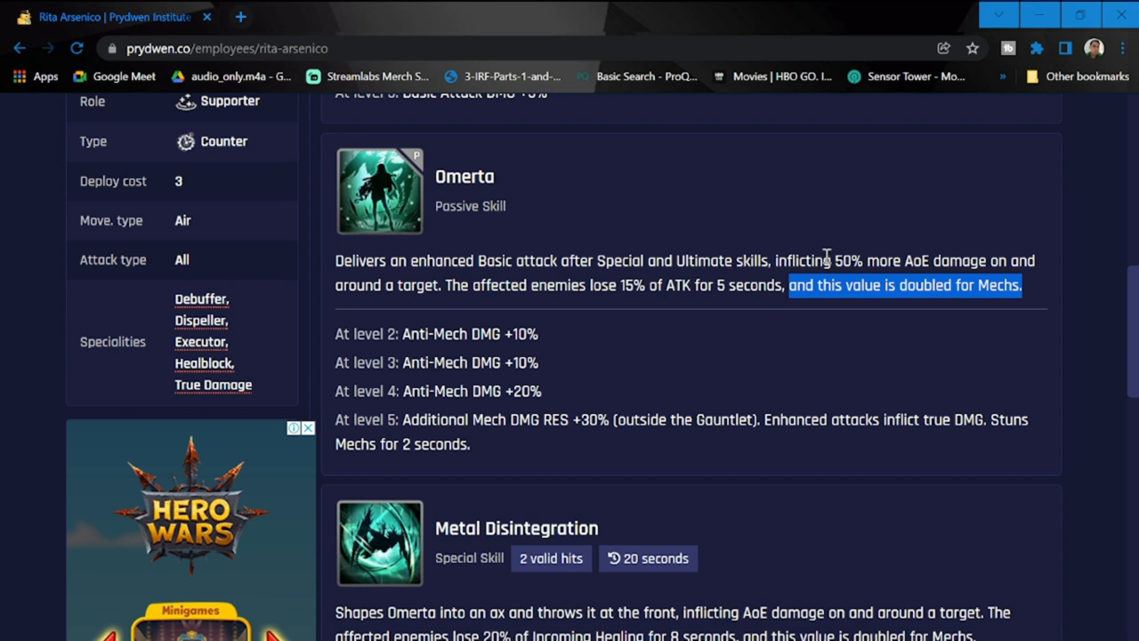
mouse_move(1042, 269)
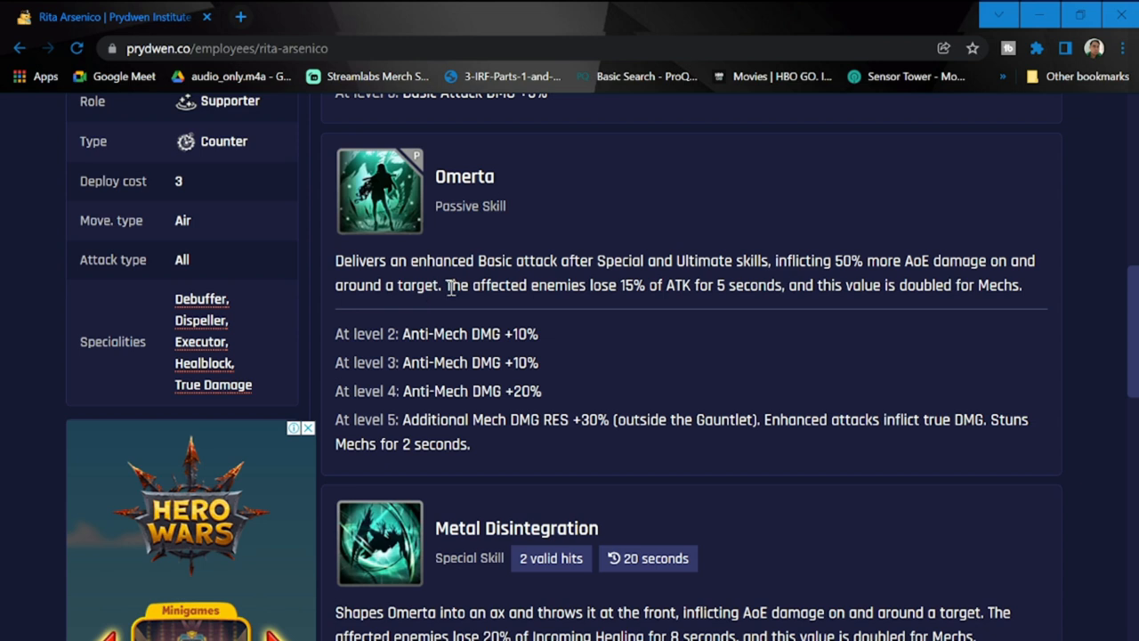
Select Omerta's sentence on enemies losing 15% ATK, doubled against Mechs.
left_click_drag(445, 285, 679, 285)
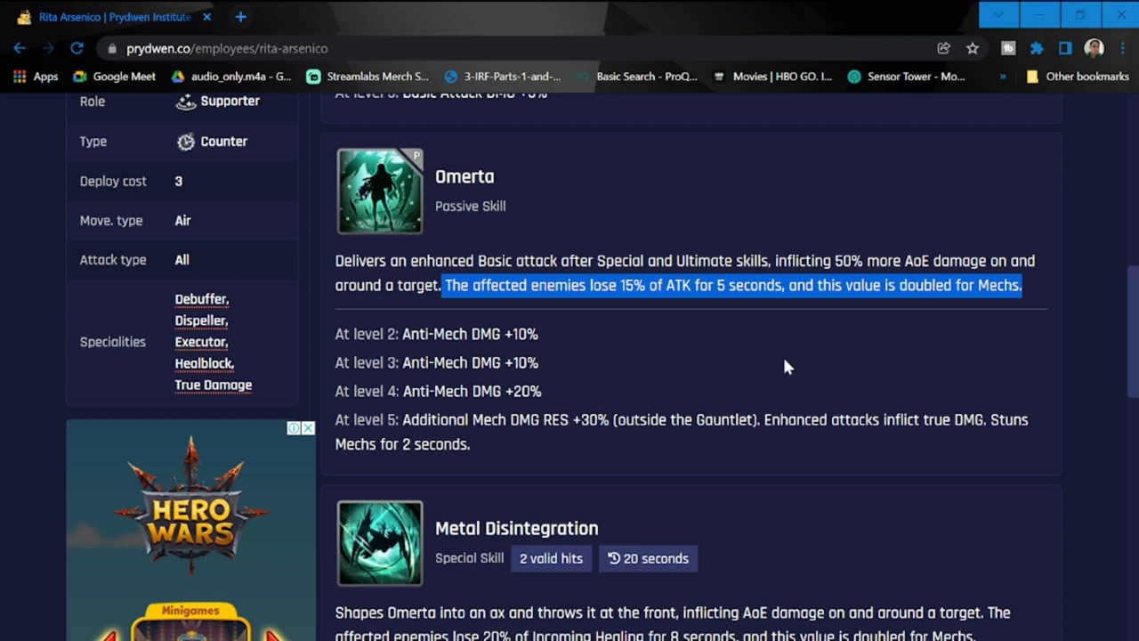
mouse_move(536, 478)
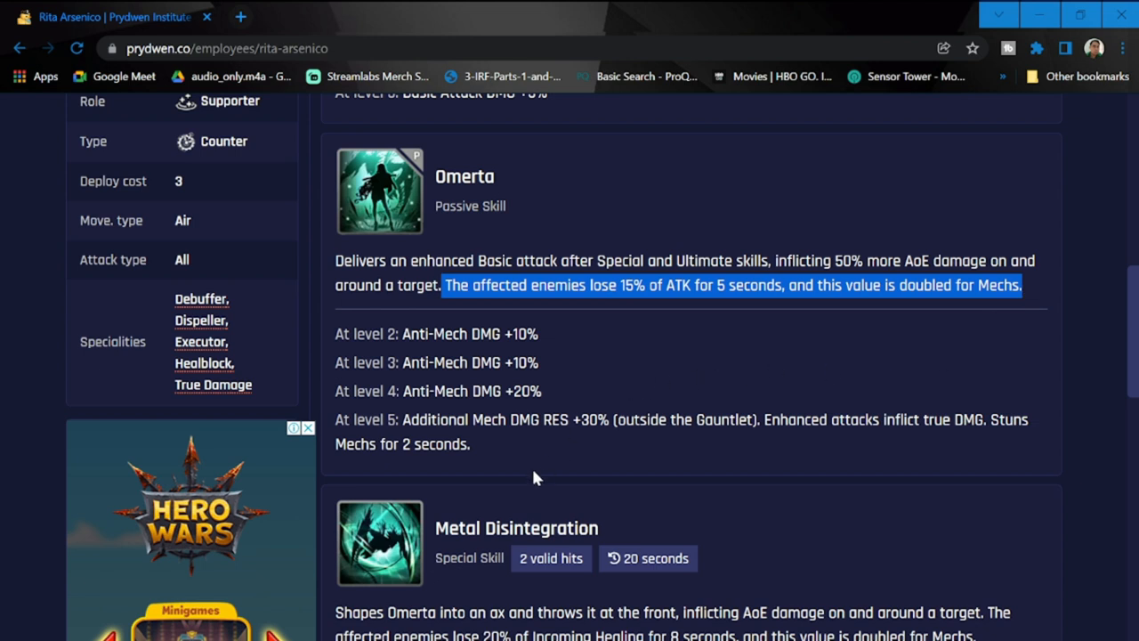
mouse_move(399, 382)
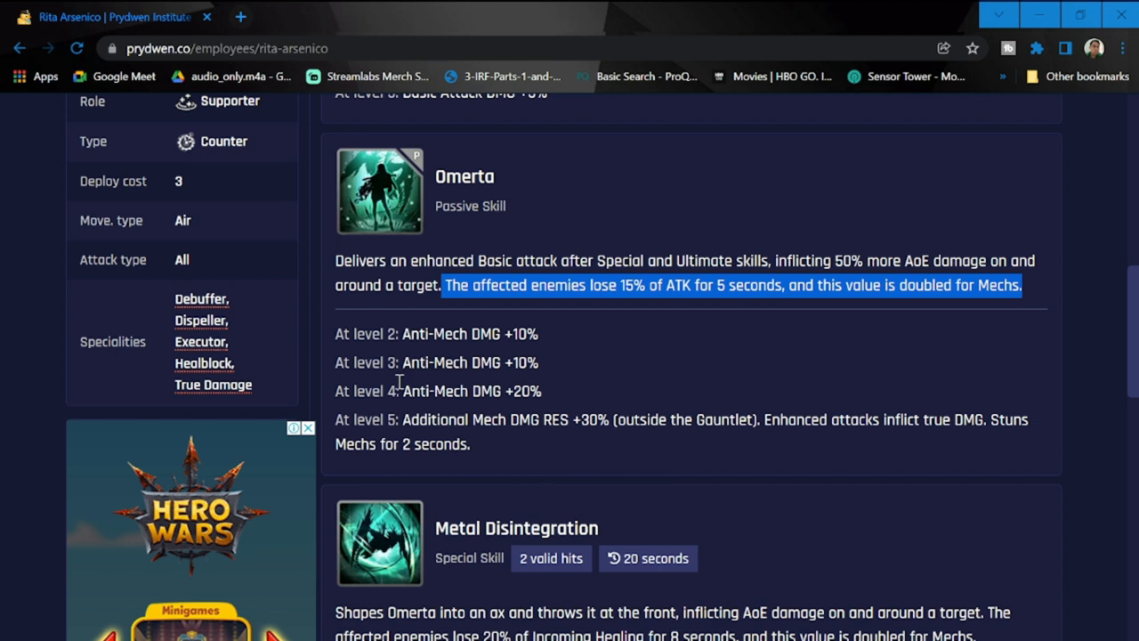
mouse_move(338, 334)
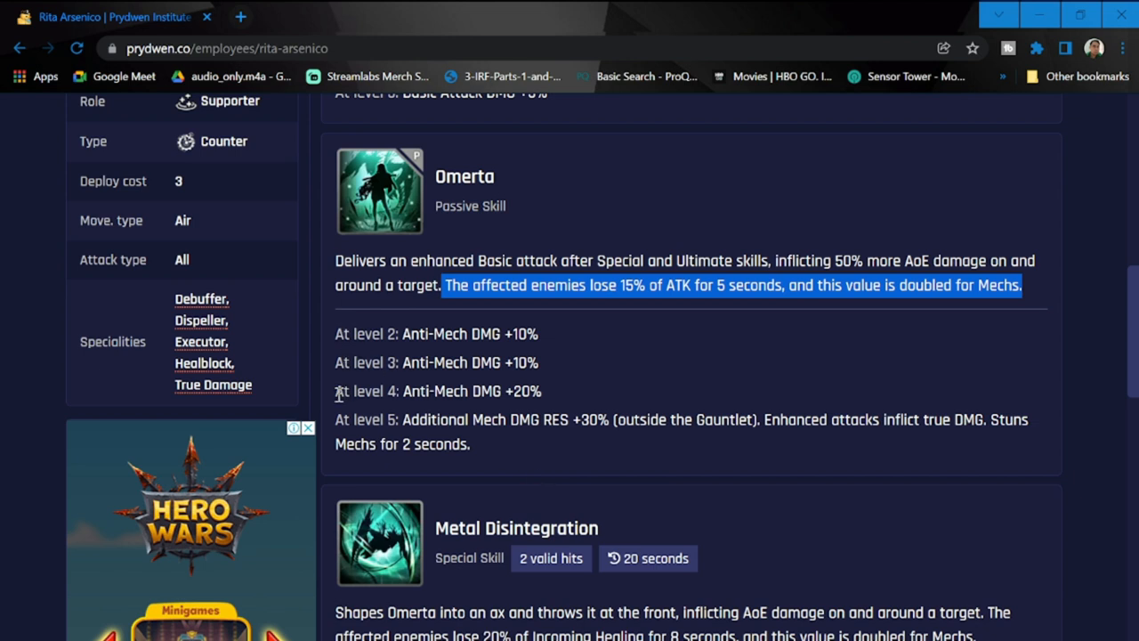
mouse_move(565, 333)
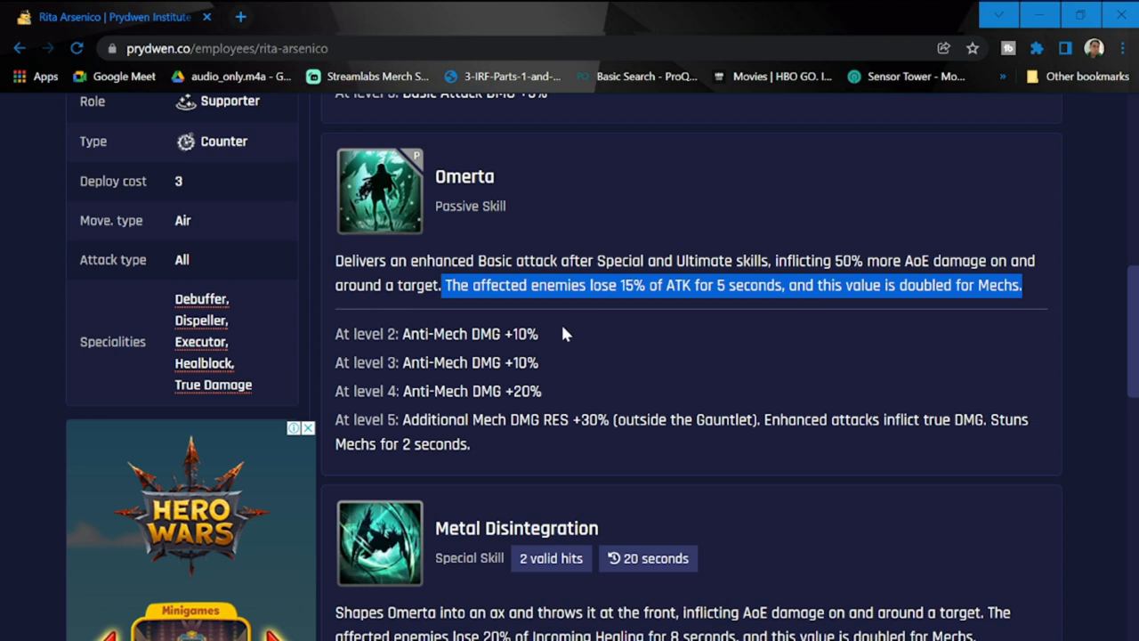
mouse_move(561, 412)
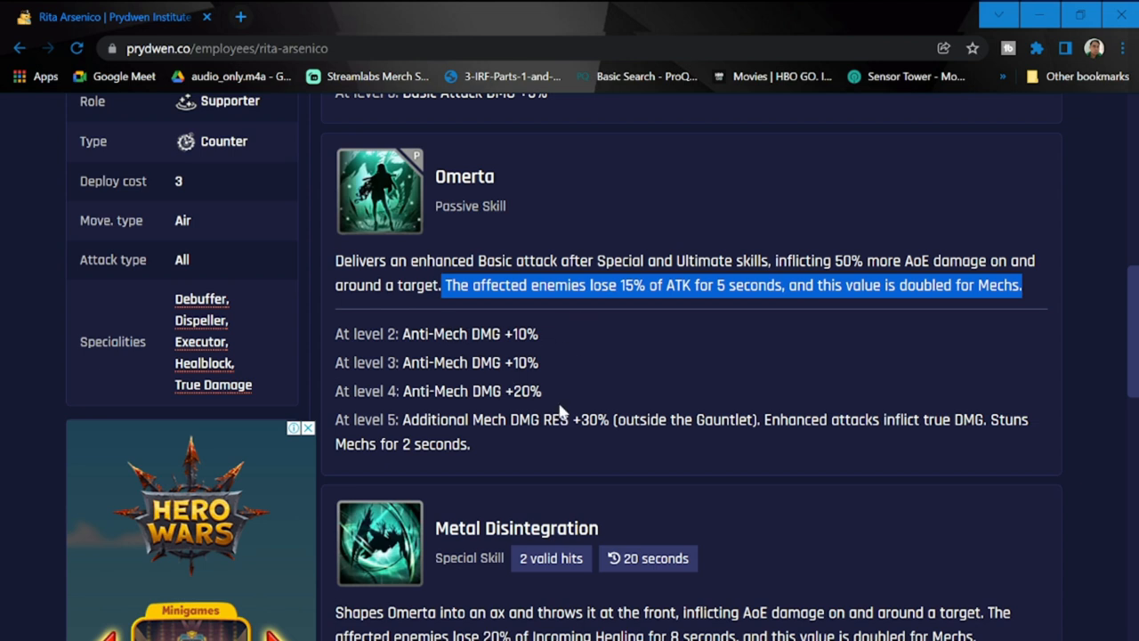
mouse_move(623, 450)
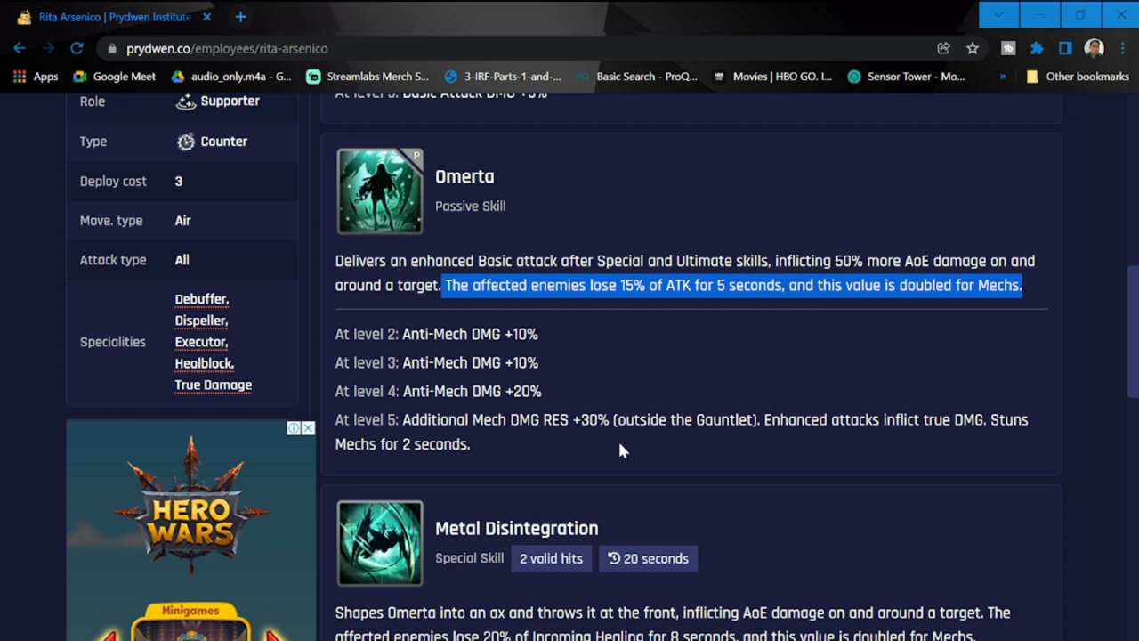
mouse_move(442, 425)
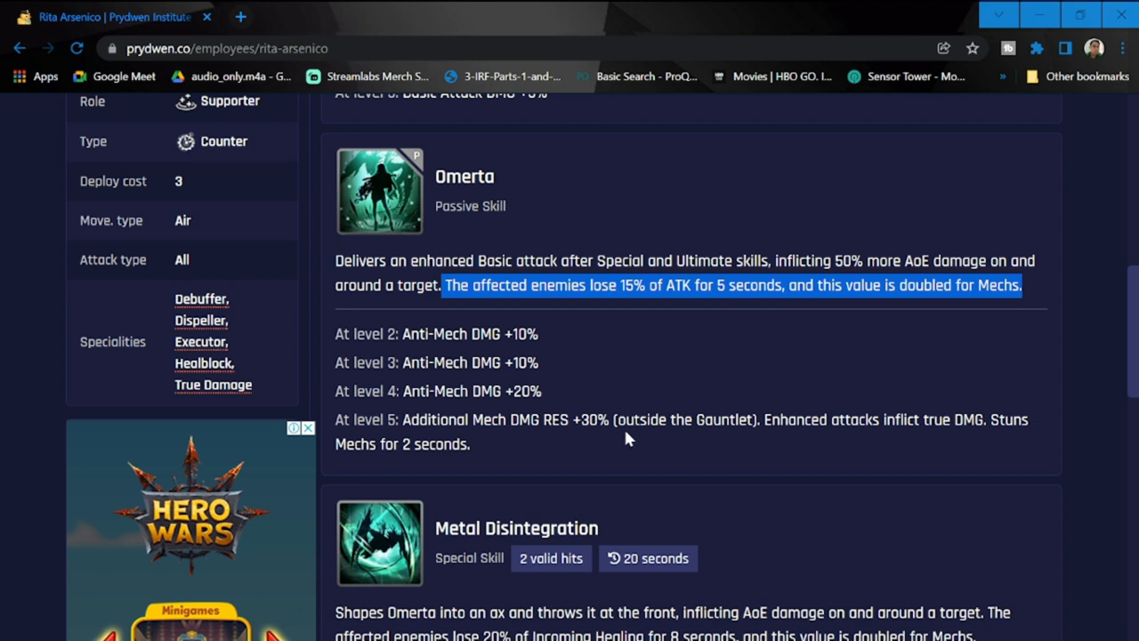
mouse_move(767, 423)
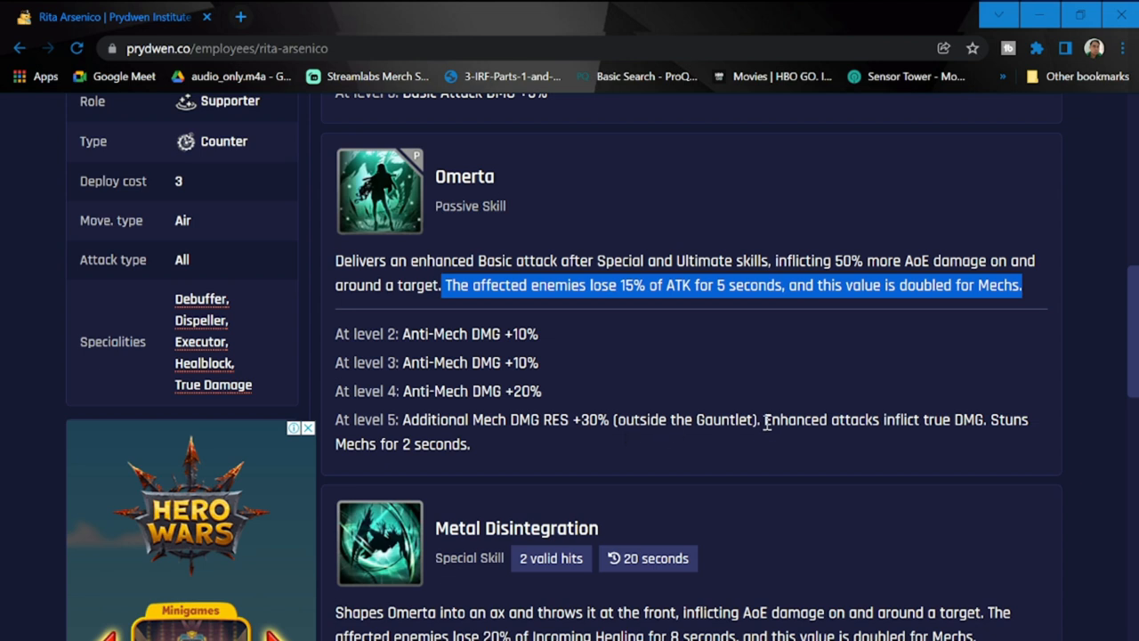
mouse_move(757, 426)
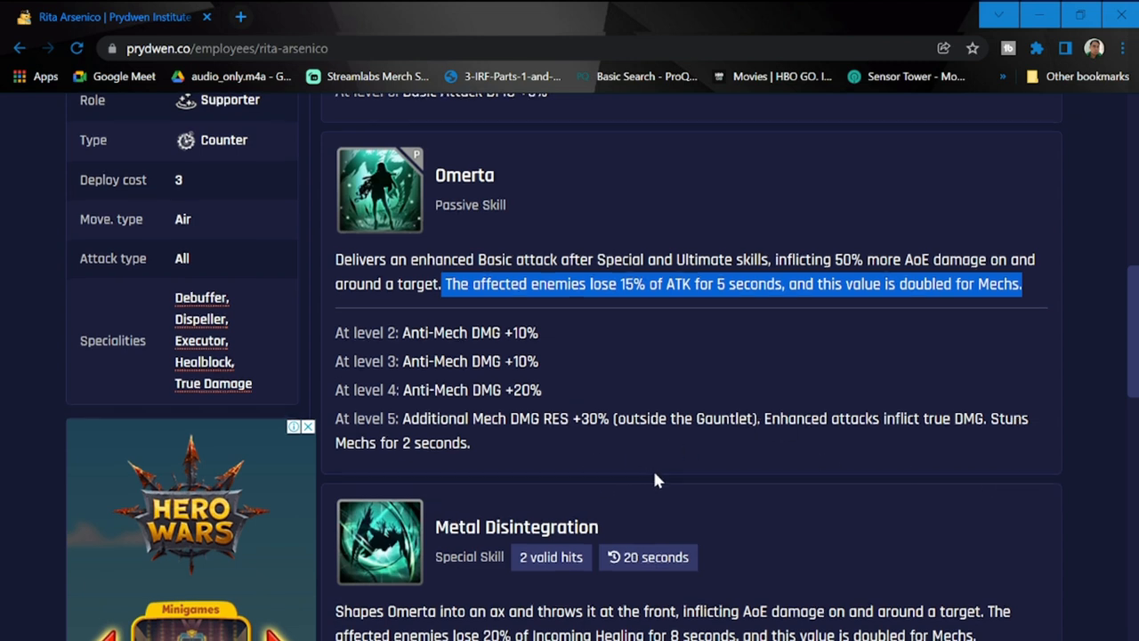
Scroll to the full Metal Disintegration card with its Incoming Healing reduction and level bonuses.
scroll("down", 3)
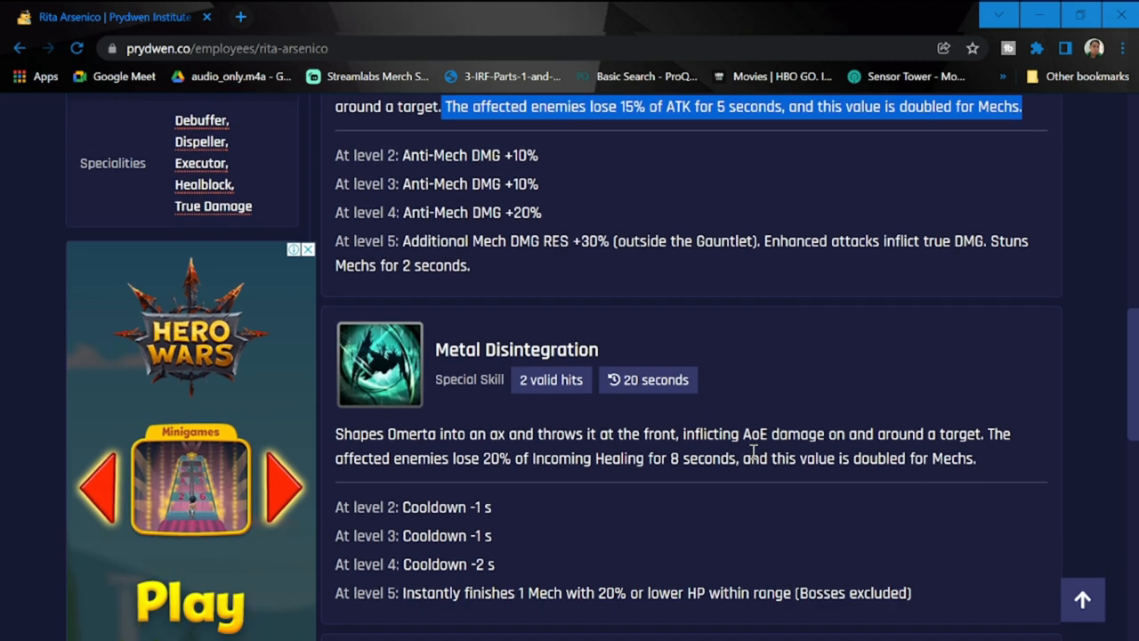
scroll("down", 3)
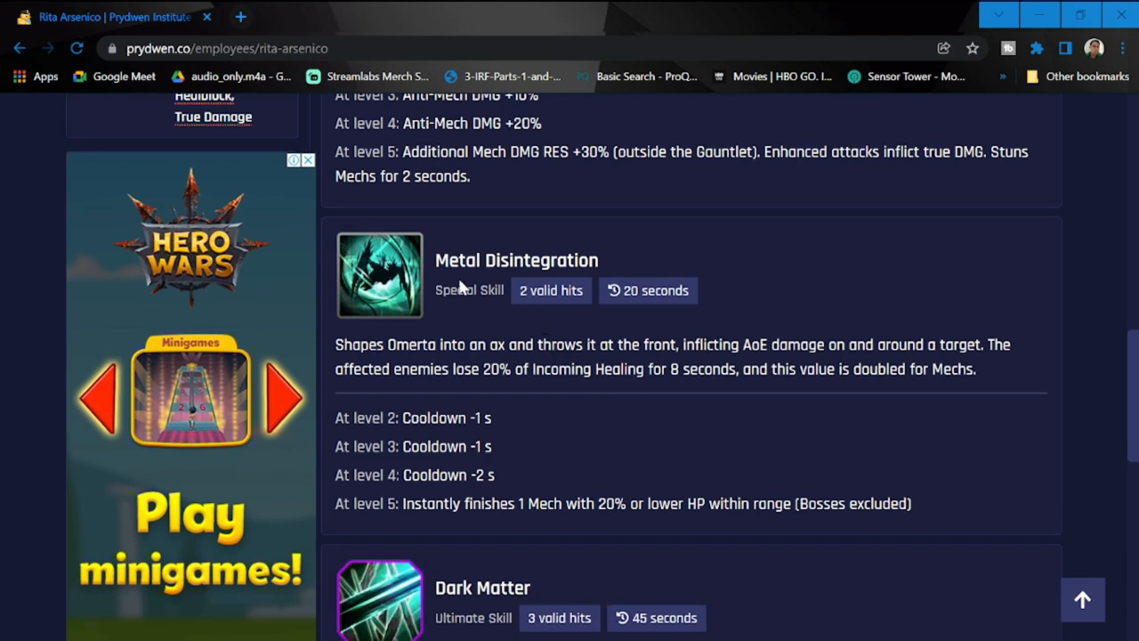
scroll("up", 3)
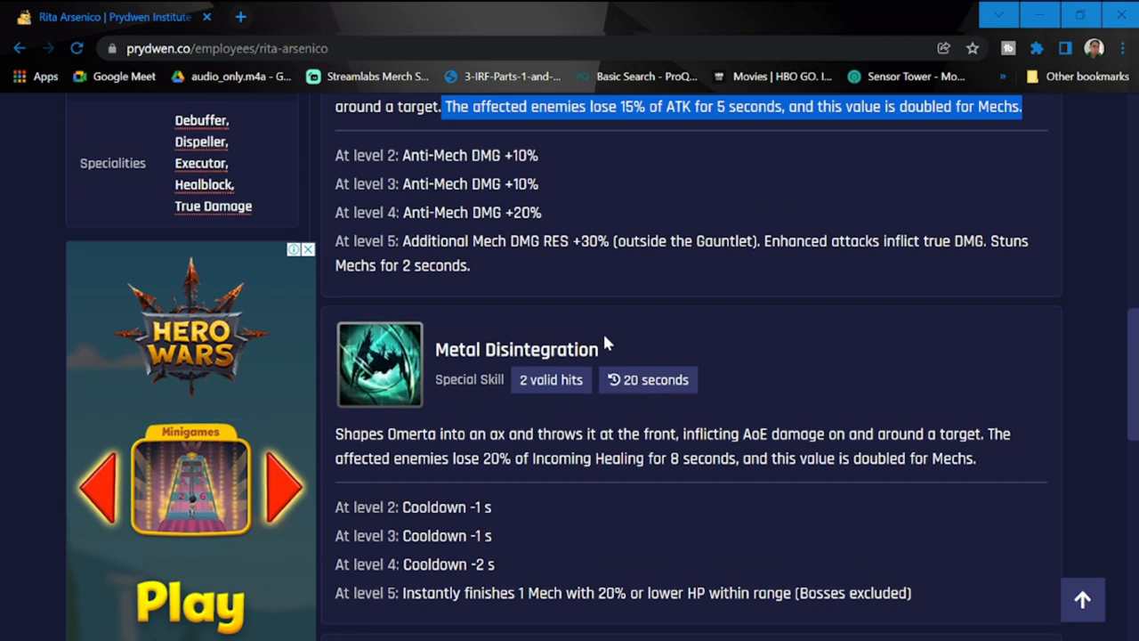
scroll("up", 3)
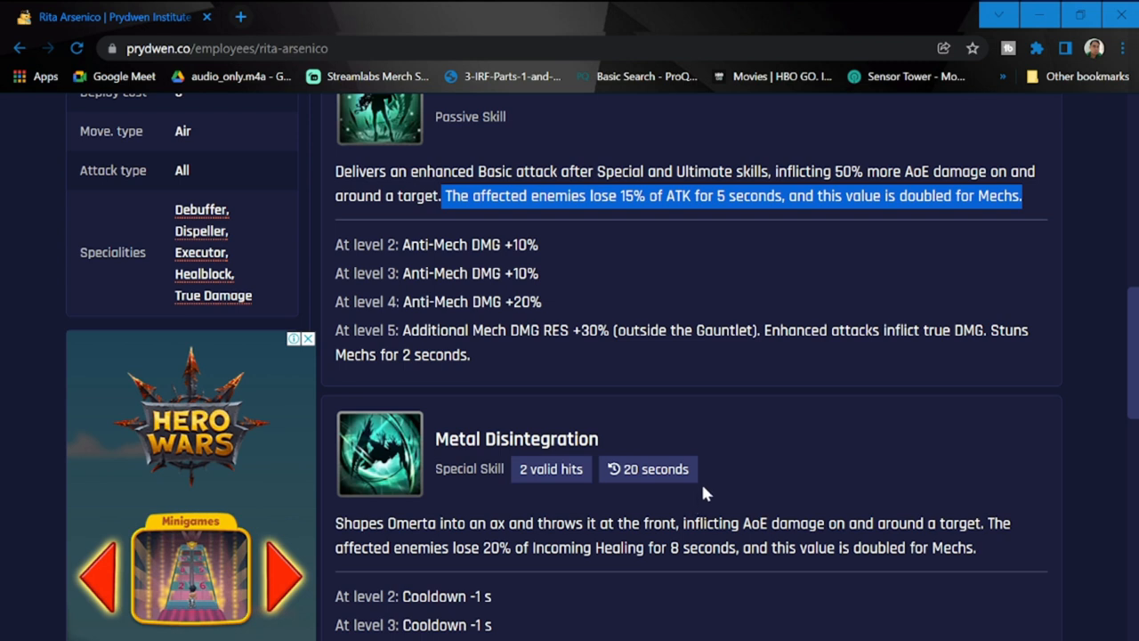
scroll("down", 3)
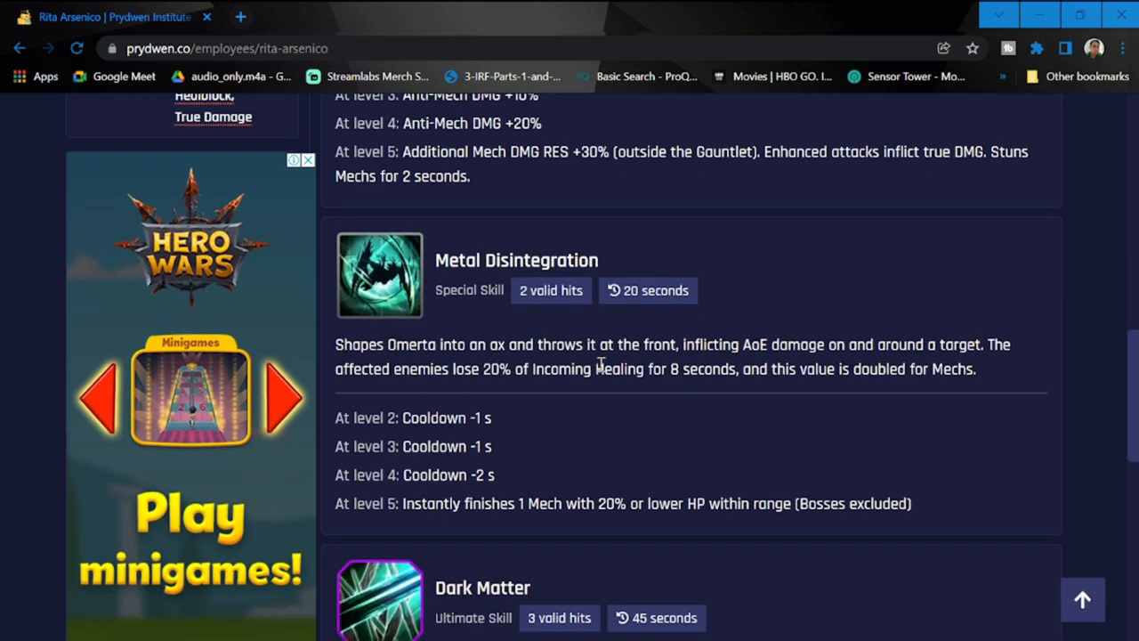
mouse_move(721, 365)
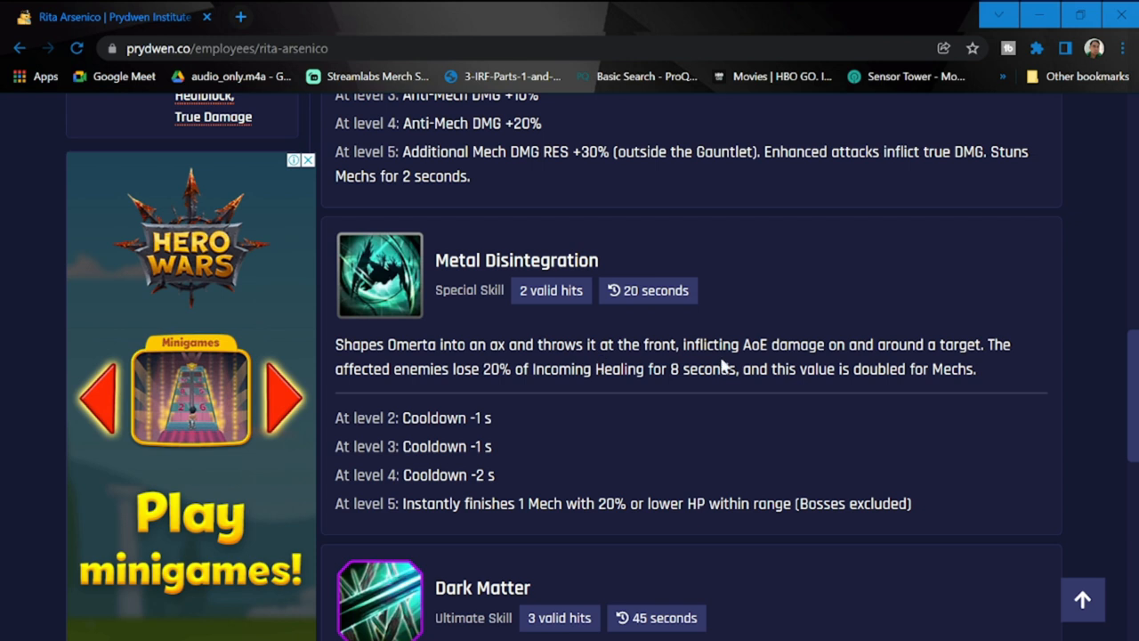
mouse_move(886, 368)
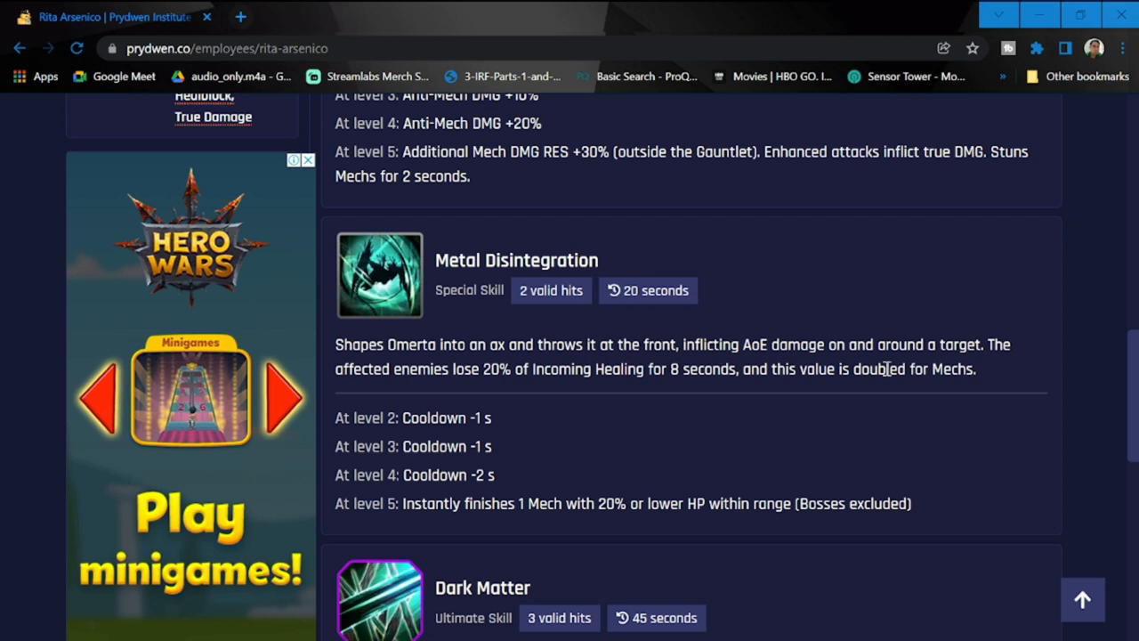
mouse_move(561, 430)
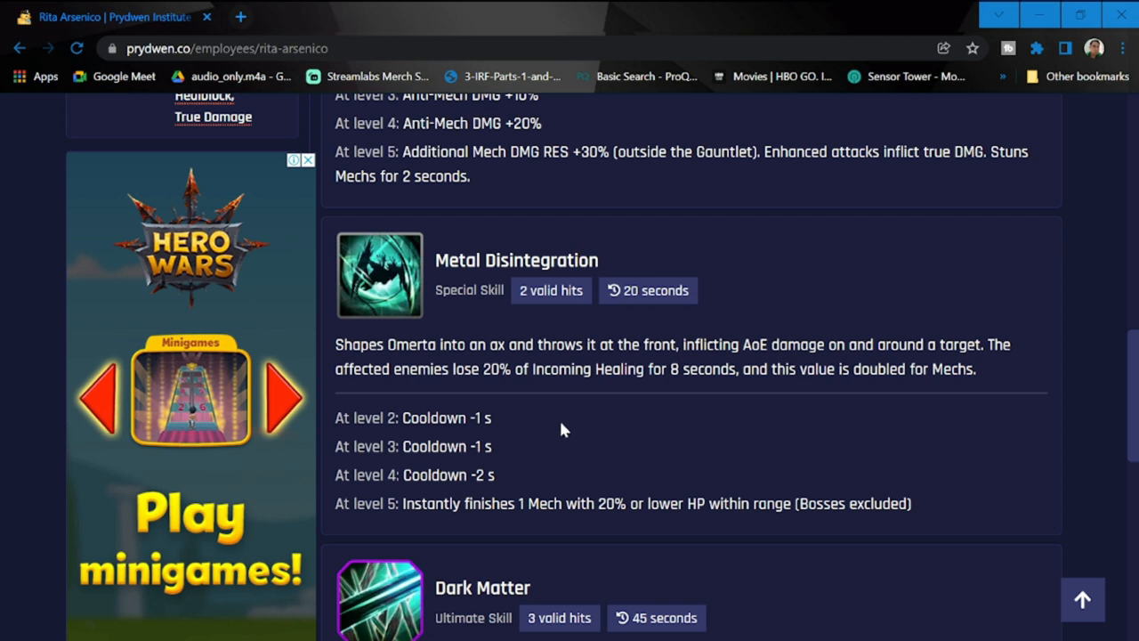
mouse_move(935, 378)
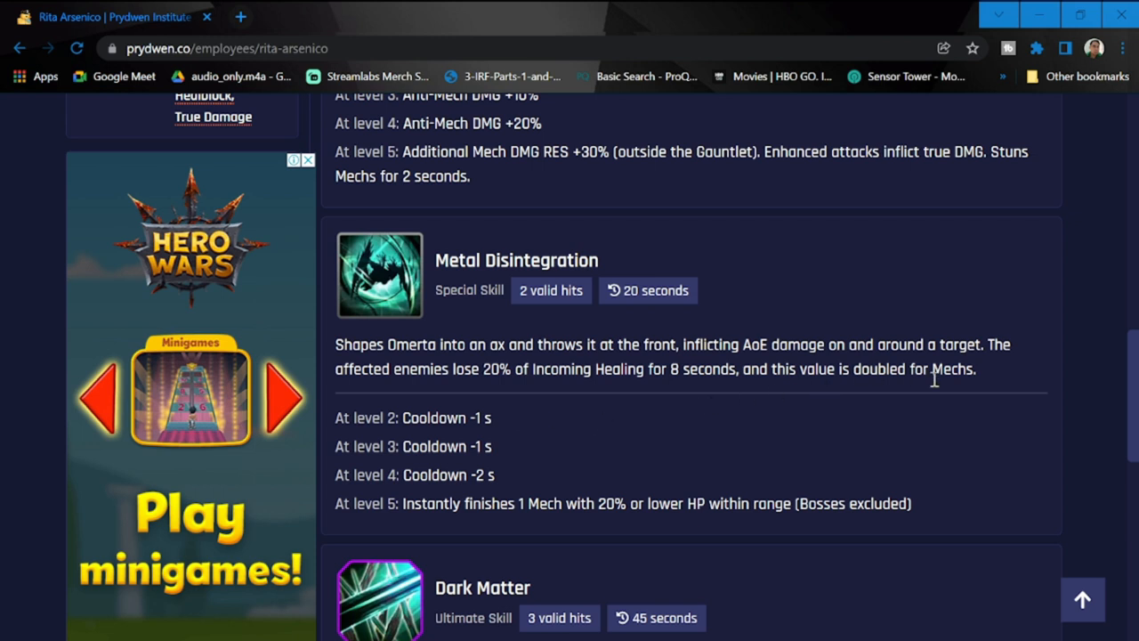
mouse_move(856, 447)
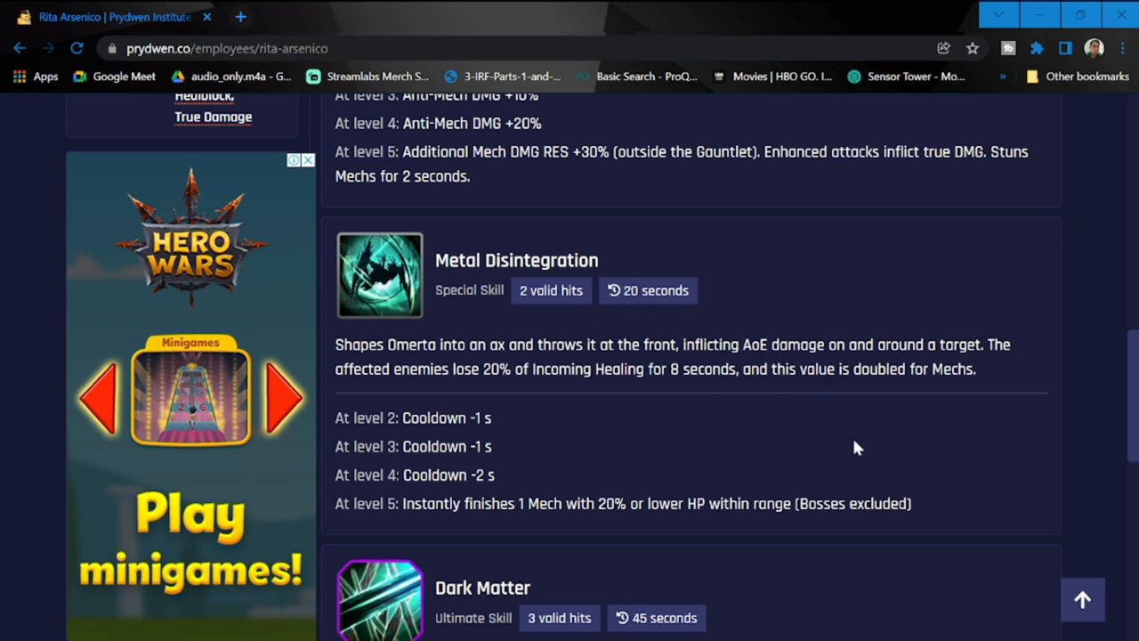
Highlight Dark Matter's sentence cancelling non-Permanent buffs on Mechs for 45 seconds.
scroll("down", 3)
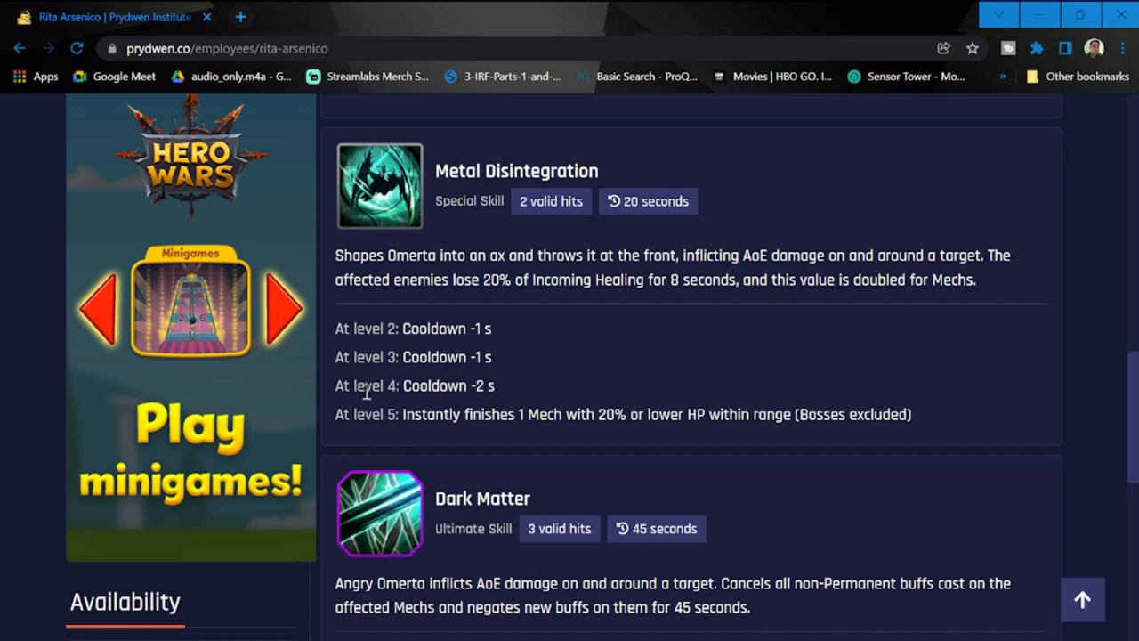
scroll("down", 3)
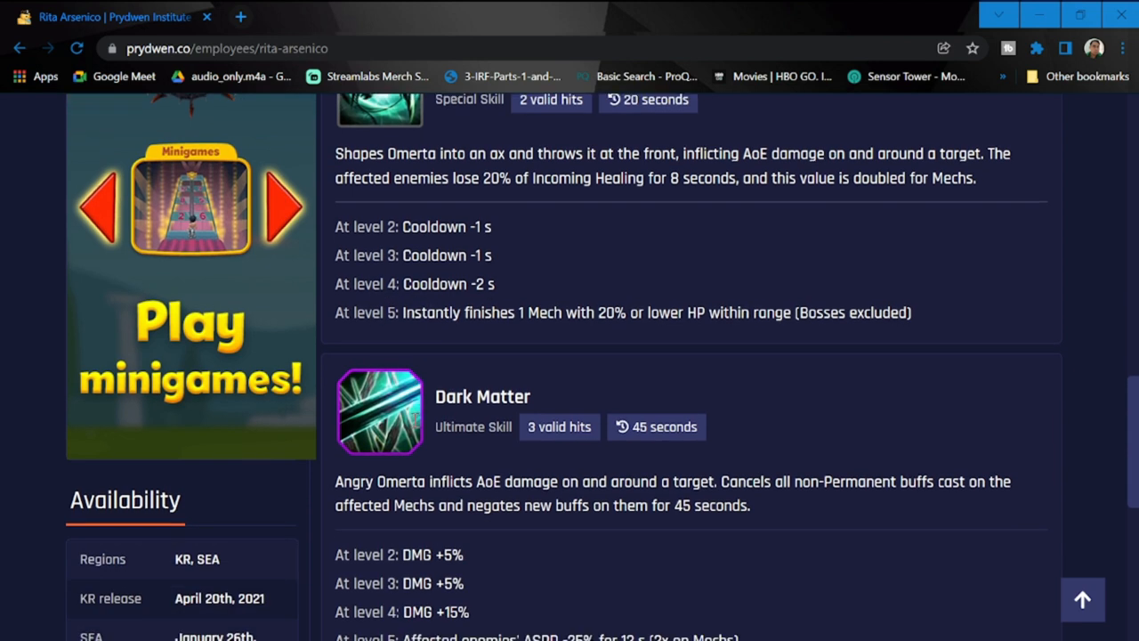
scroll("down", 3)
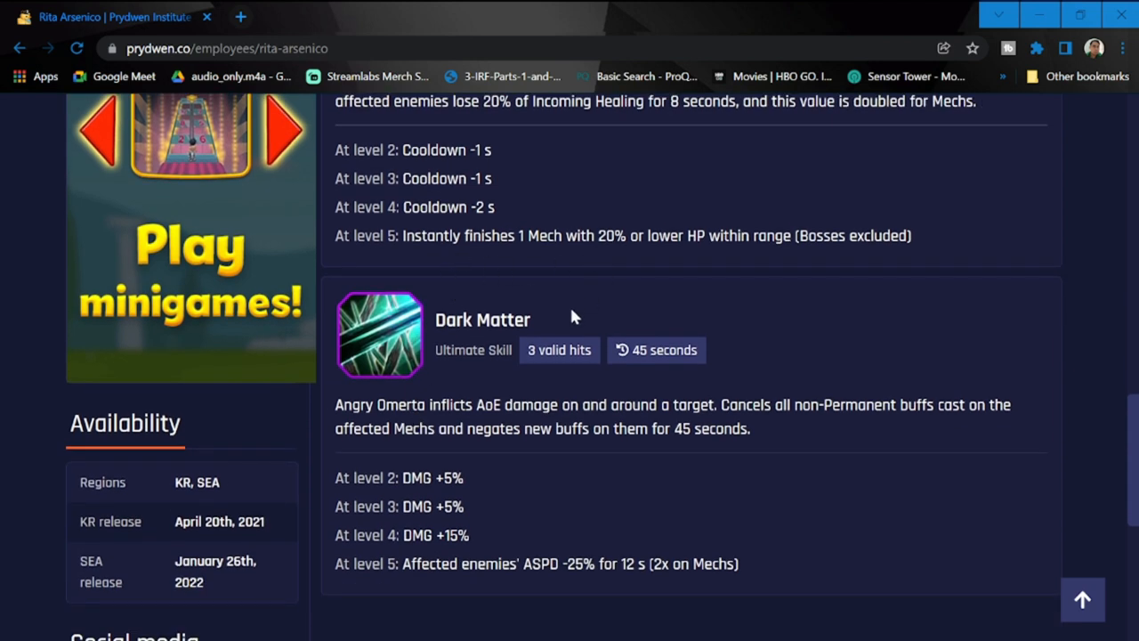
mouse_move(641, 258)
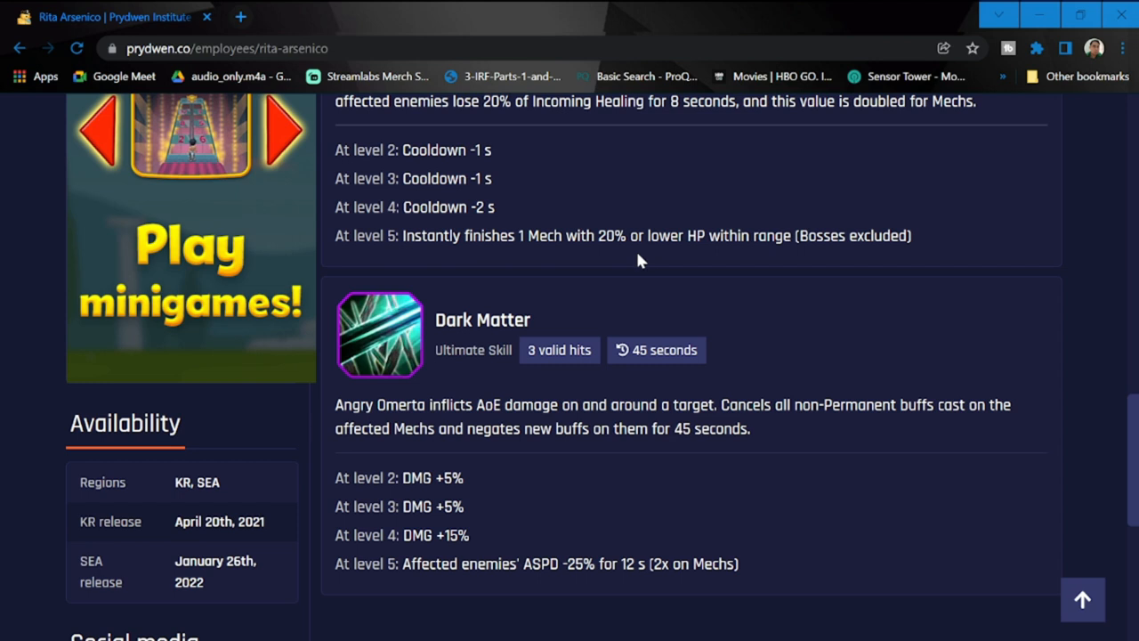
mouse_move(845, 257)
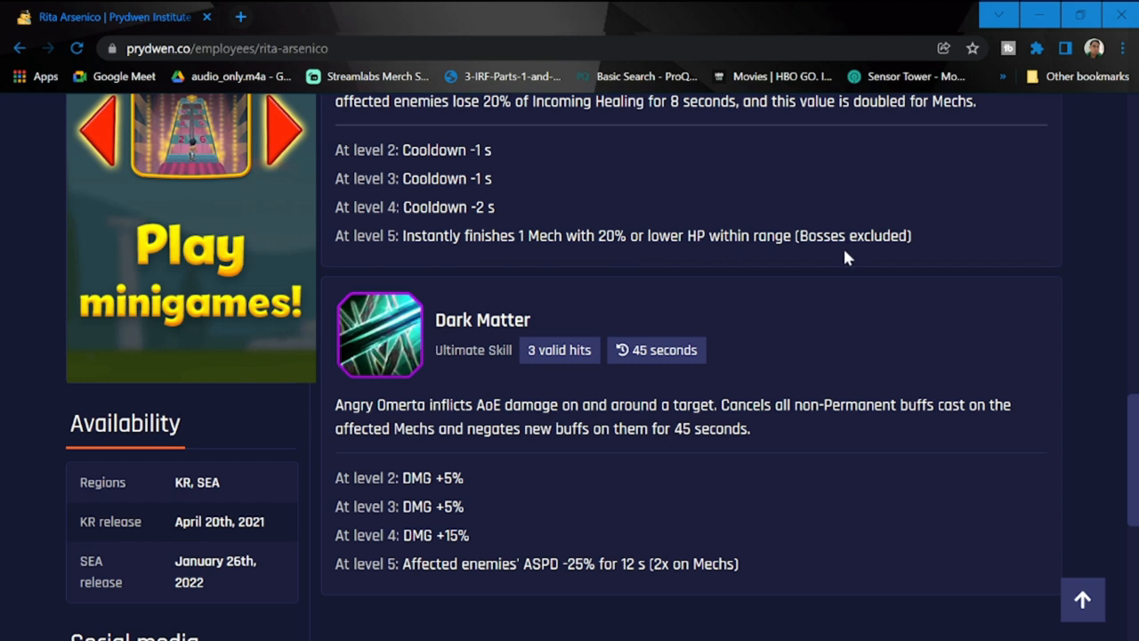
mouse_move(861, 300)
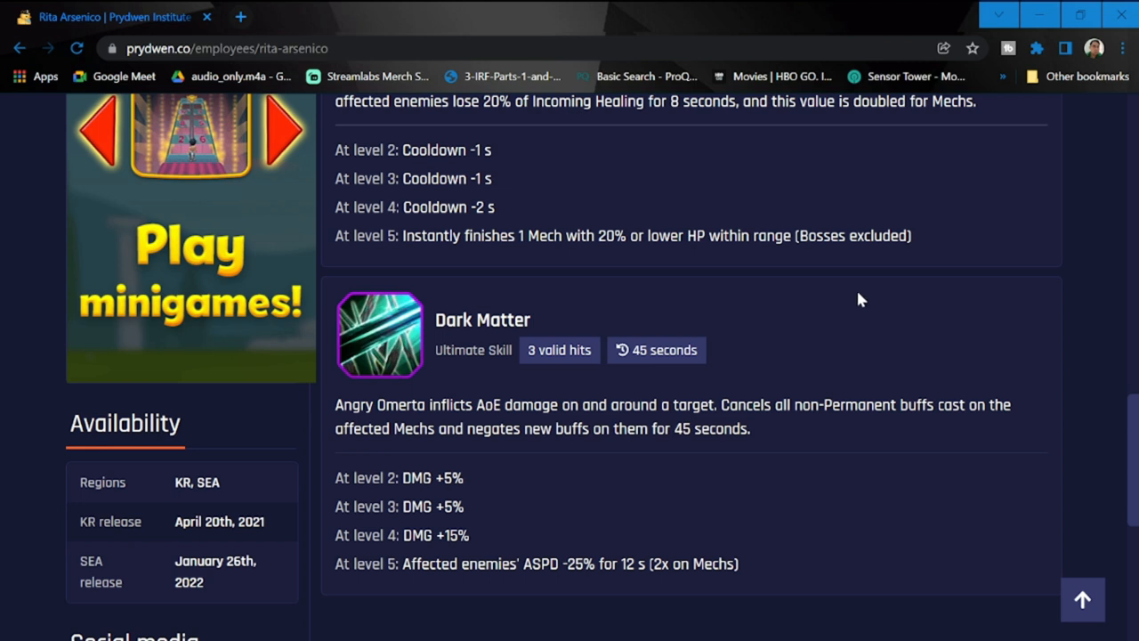
scroll("down", 3)
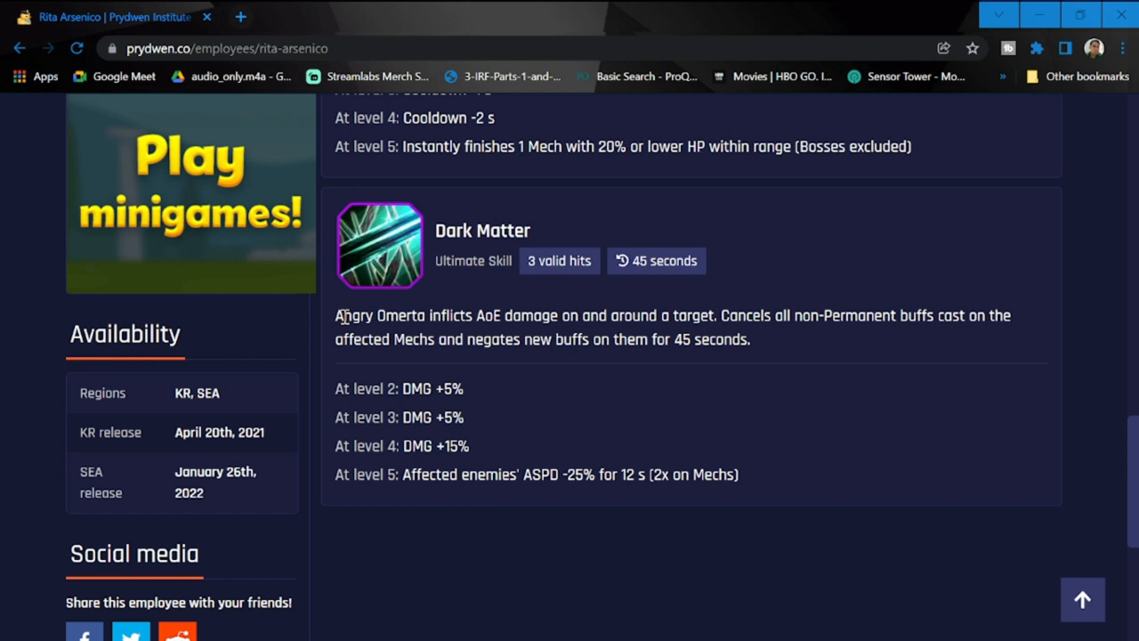
double_click(741, 315)
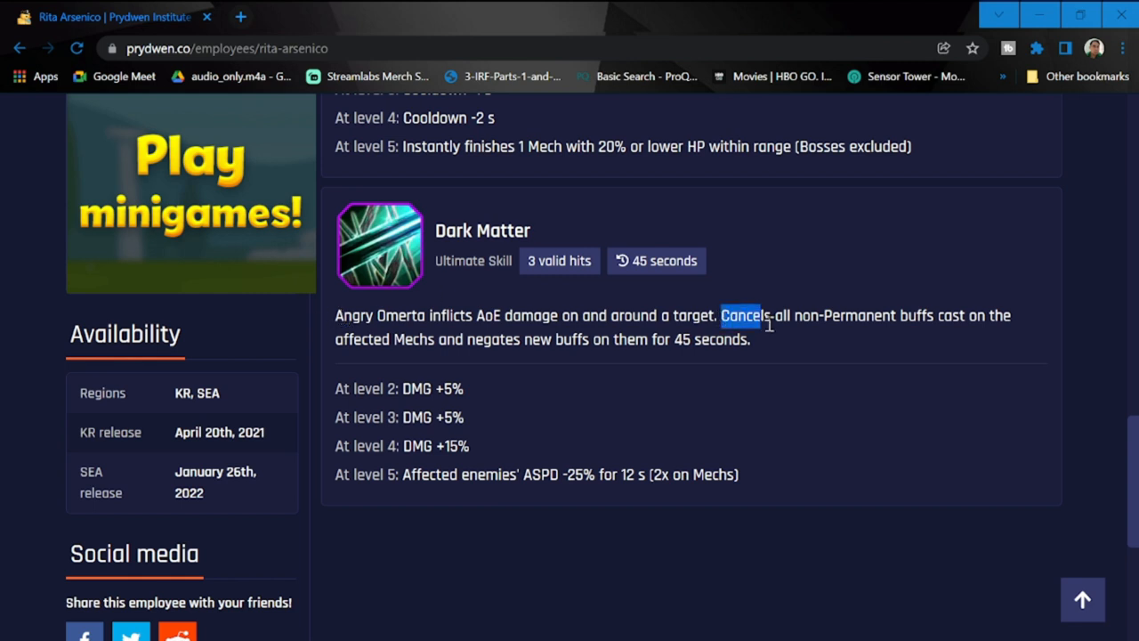
left_click_drag(721, 315, 750, 339)
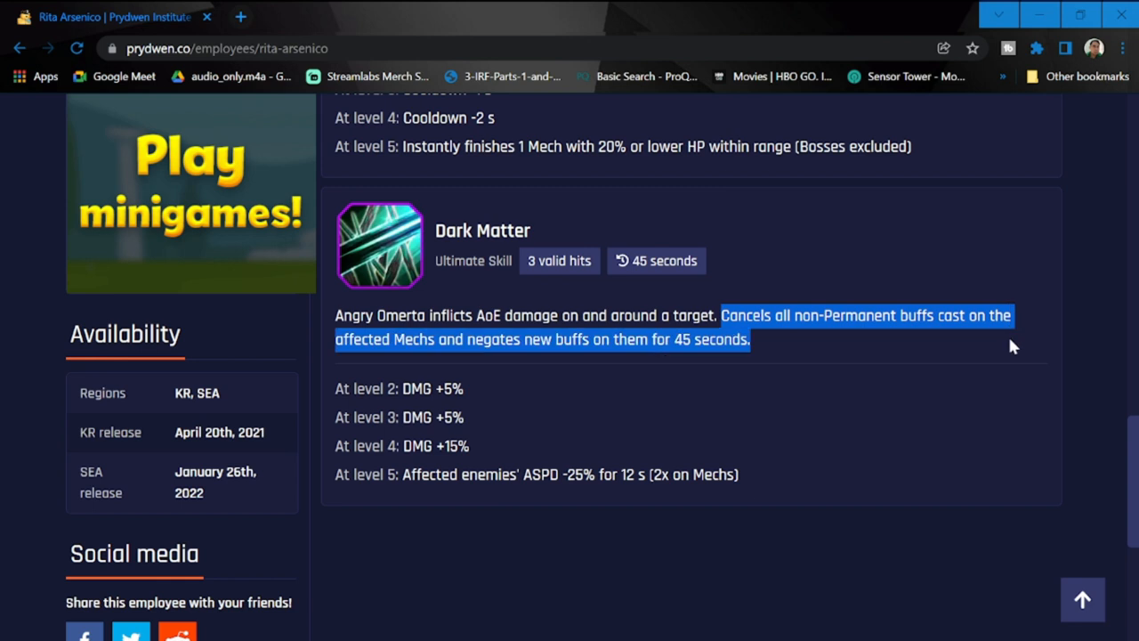
mouse_move(502, 459)
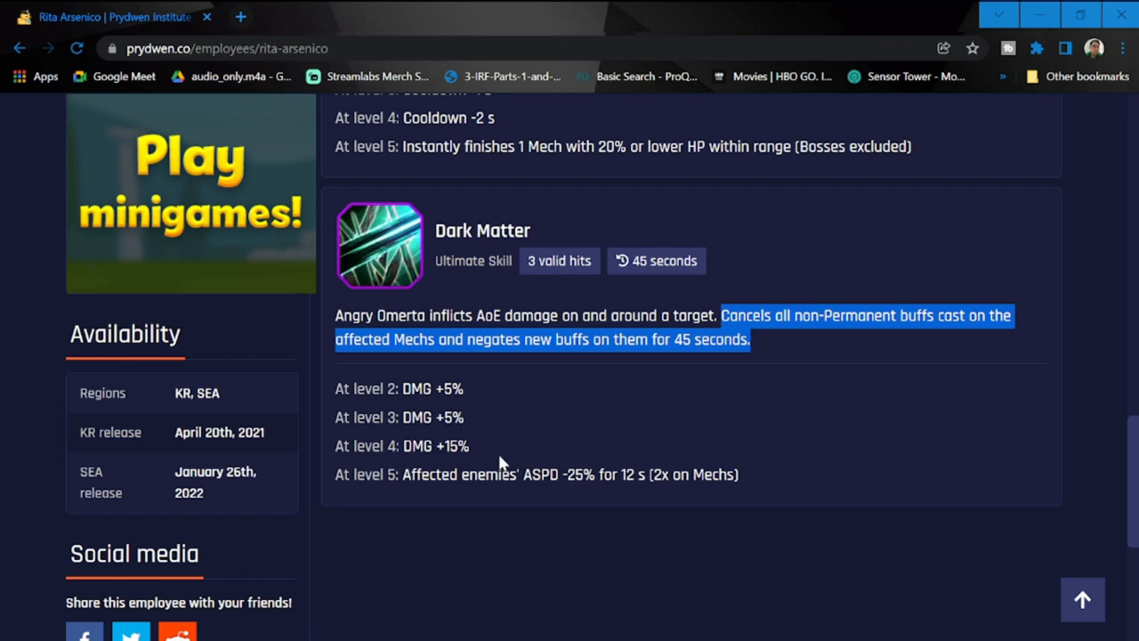
mouse_move(356, 496)
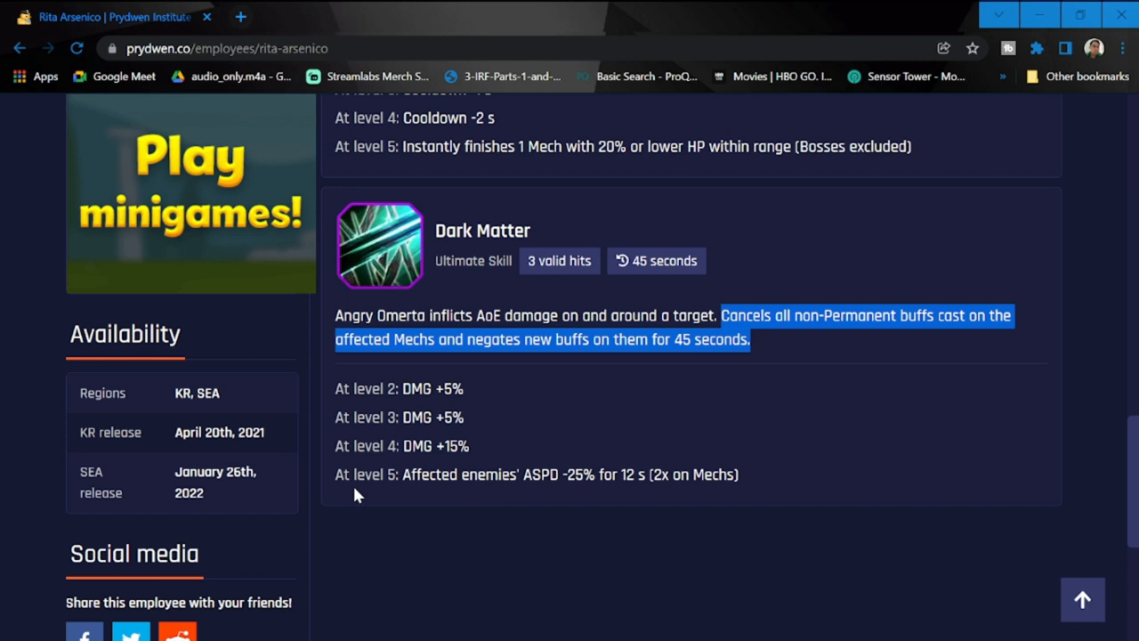
mouse_move(496, 481)
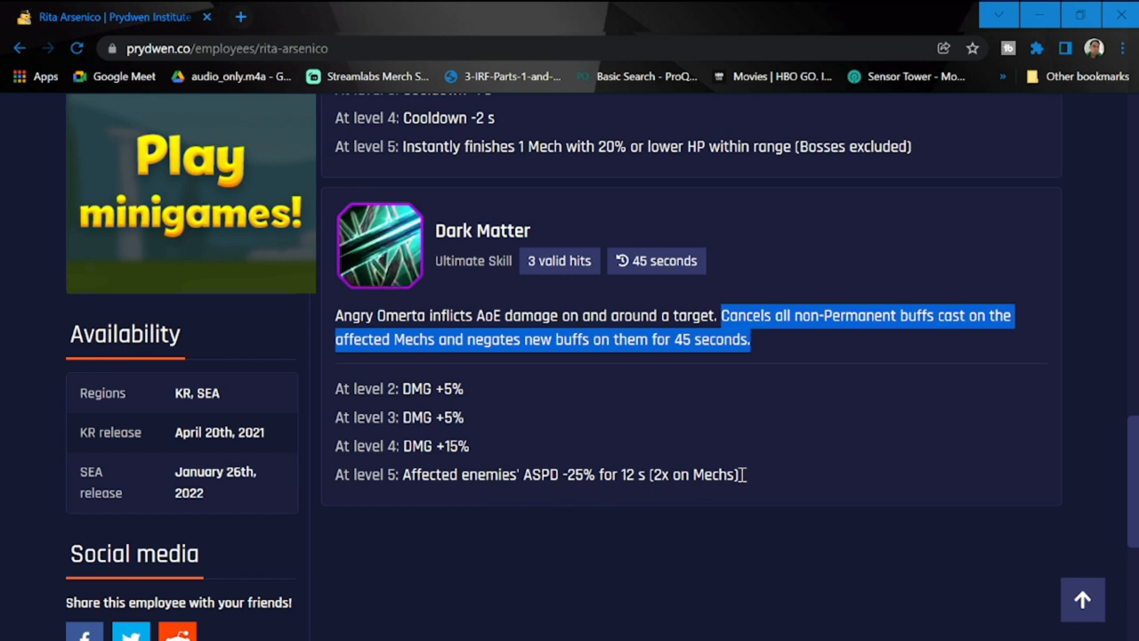
mouse_move(761, 482)
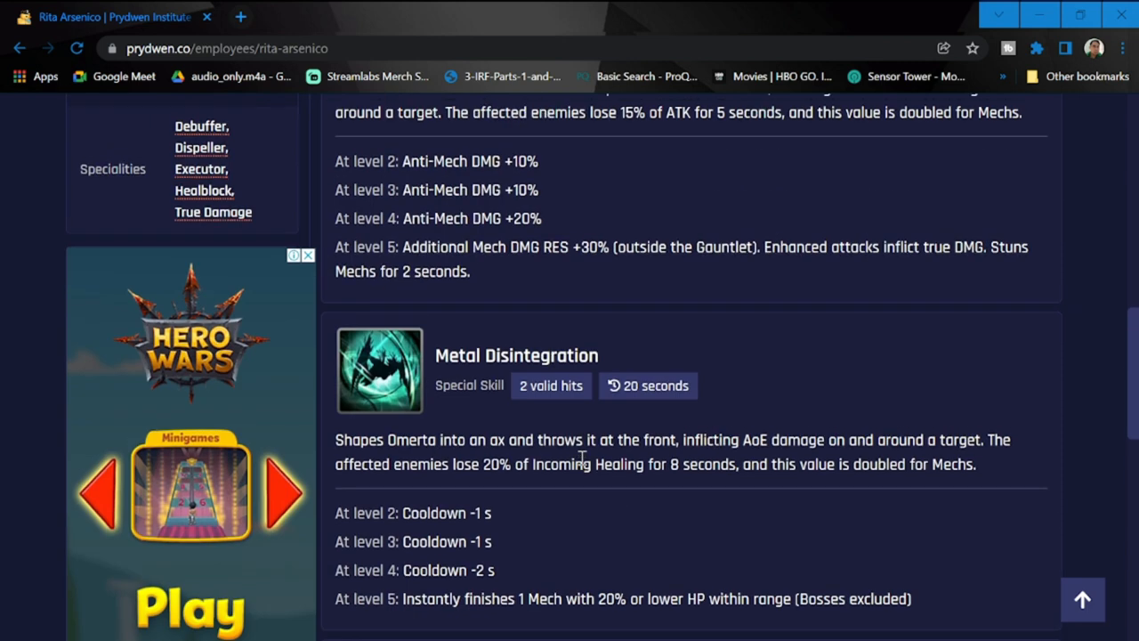
Return to the Analysis tab and scroll down to the Detailed ratings grid.
scroll("up", 3)
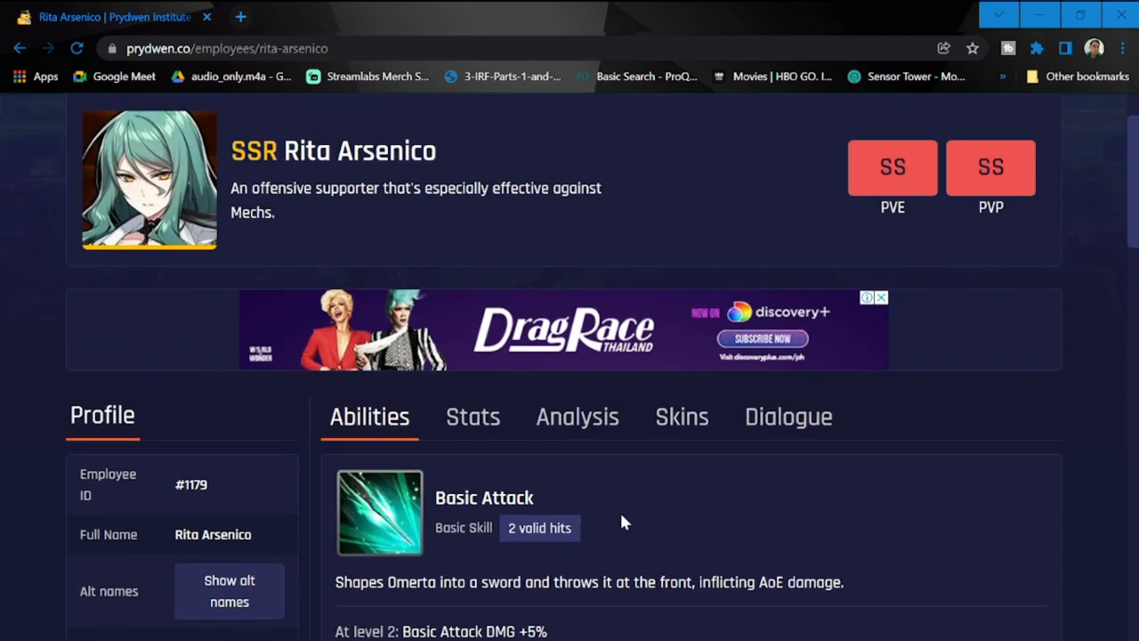
left_click(577, 415)
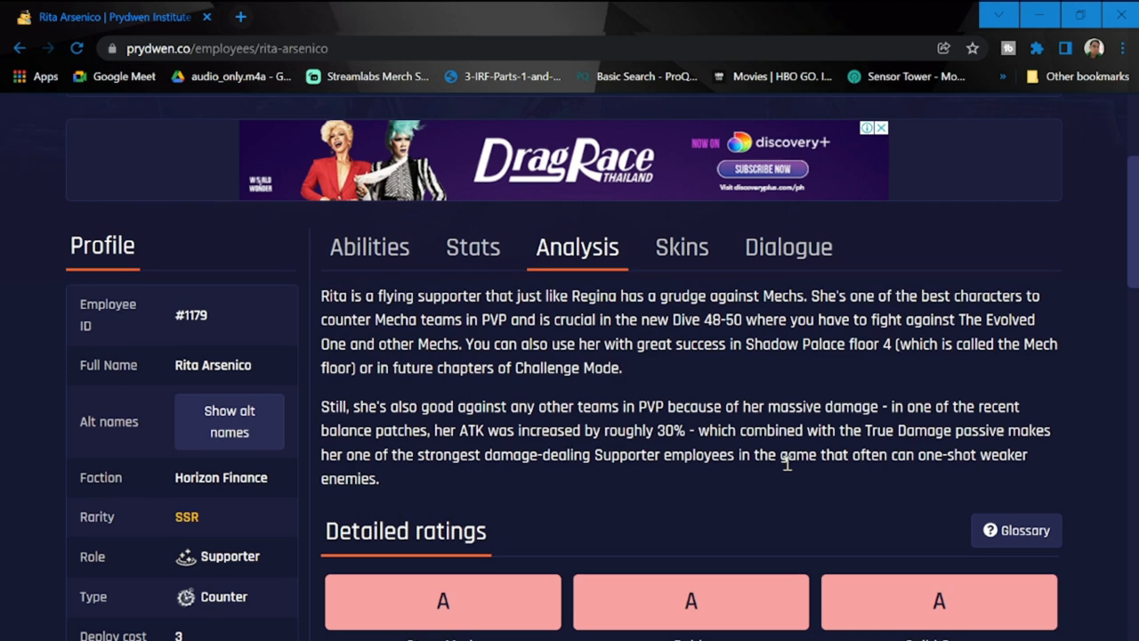
scroll("down", 3)
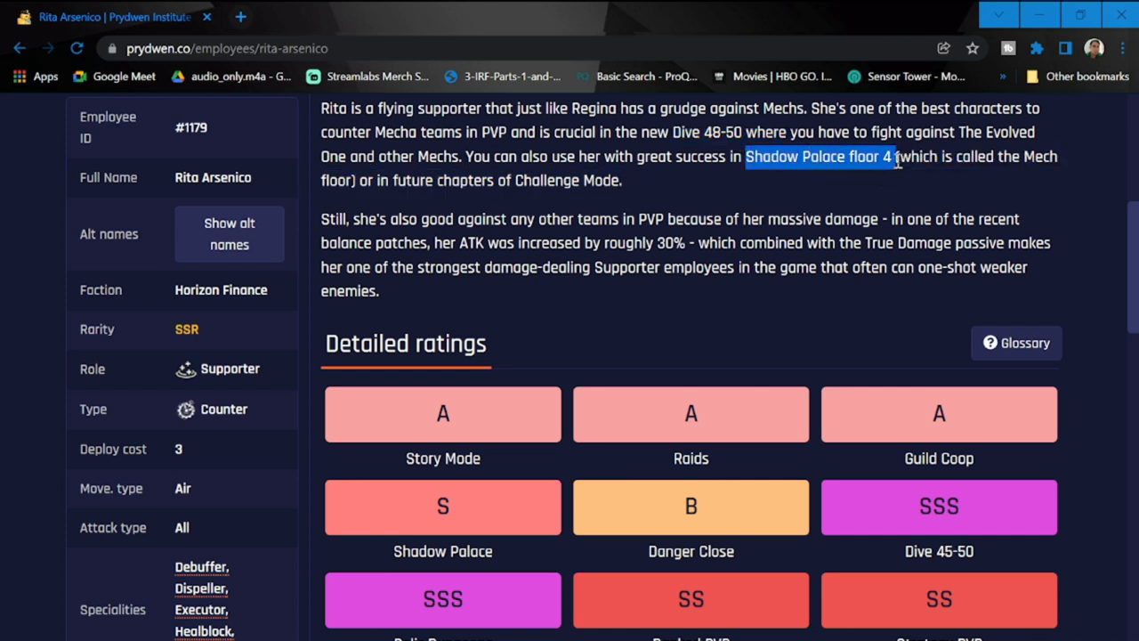
mouse_move(897, 160)
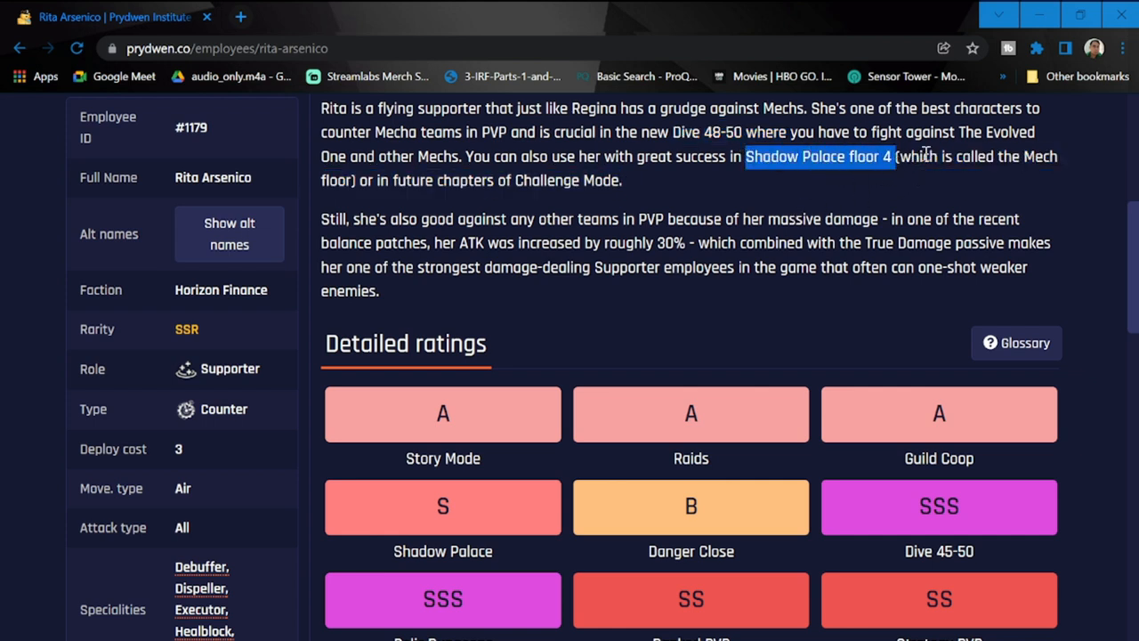
scroll("down", 3)
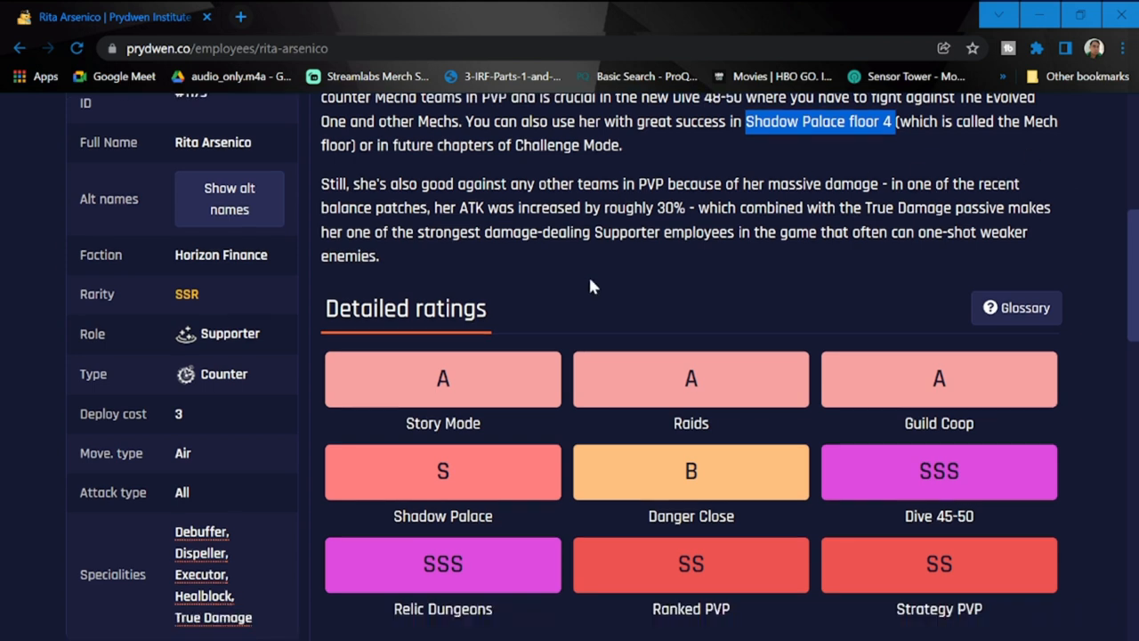
scroll("down", 3)
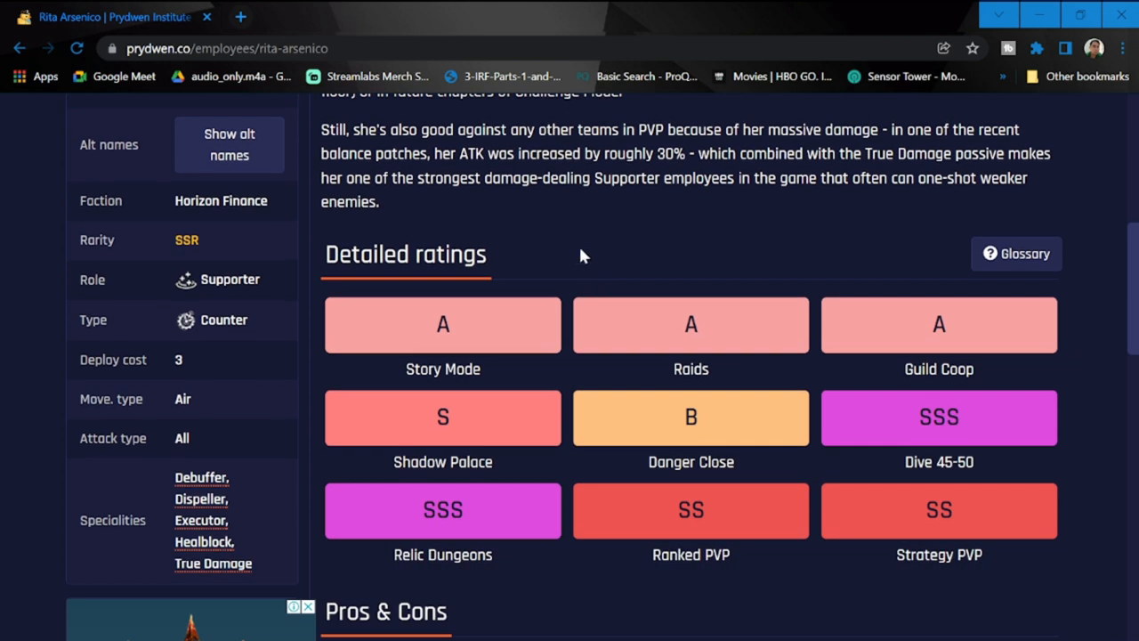
mouse_move(710, 447)
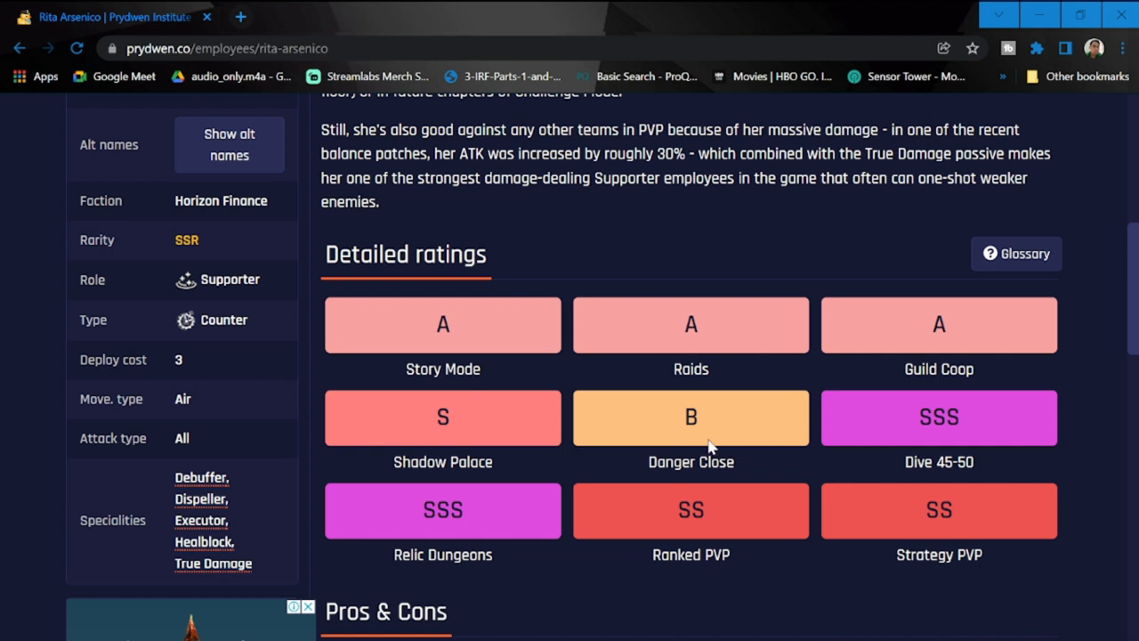
mouse_move(670, 400)
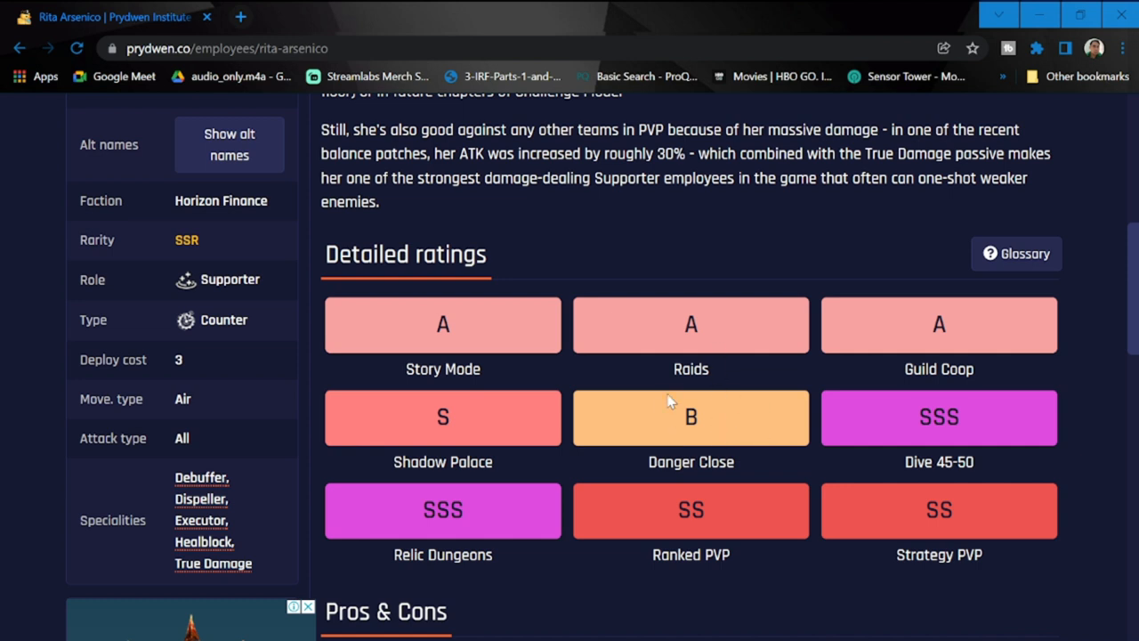
mouse_move(791, 435)
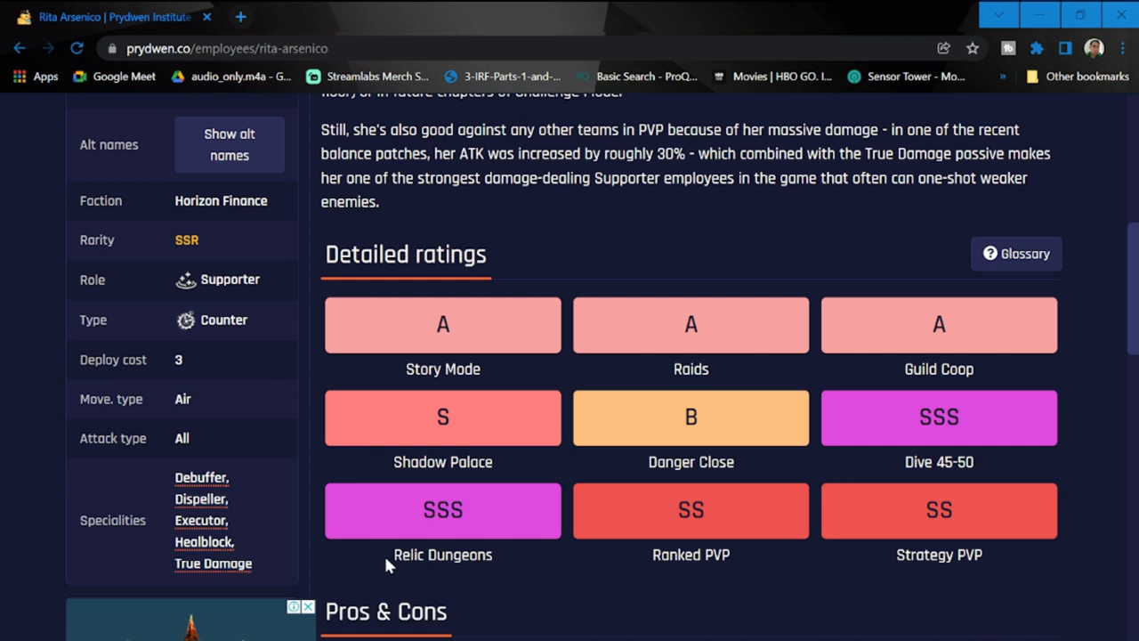
mouse_move(628, 319)
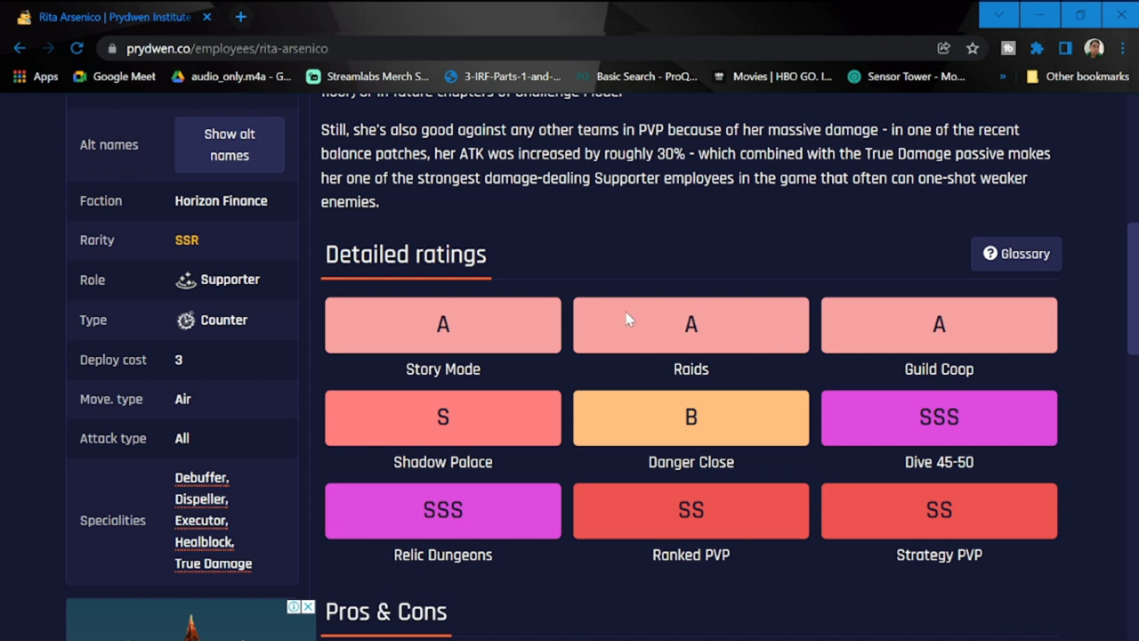
mouse_move(861, 360)
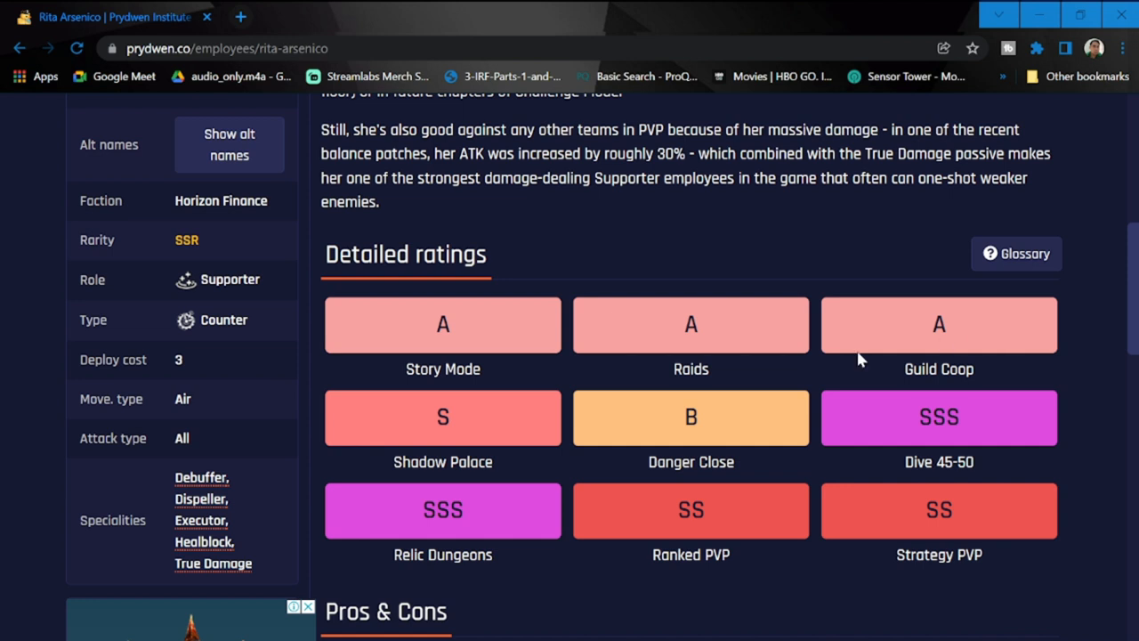
Scroll to the Pros & Cons section and highlight the cons about Raids.
scroll("down", 3)
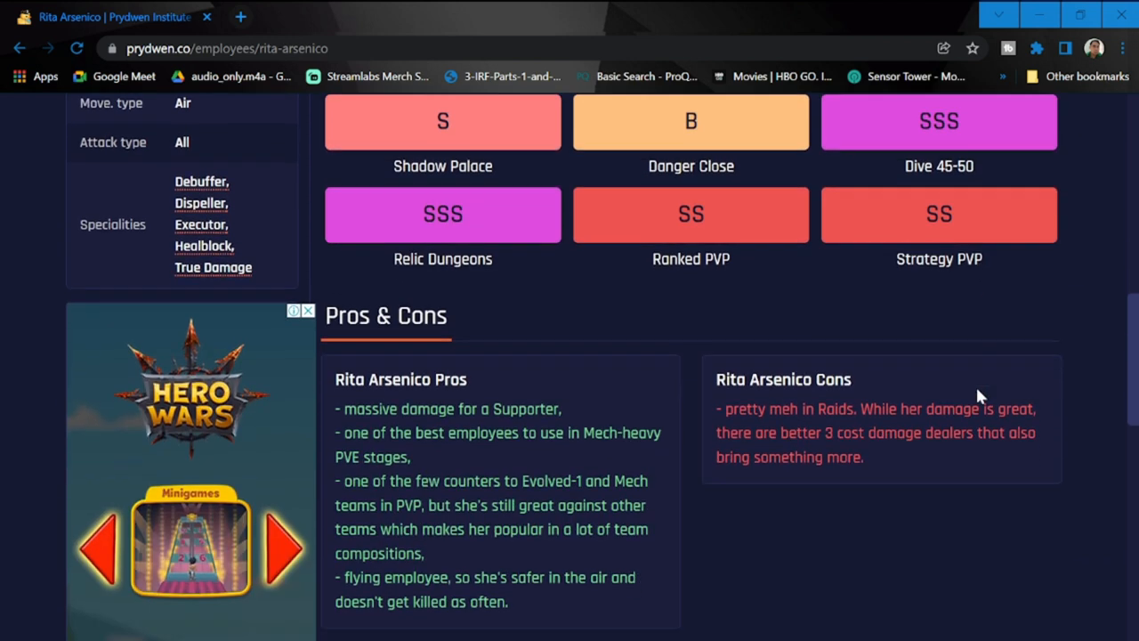
scroll("down", 3)
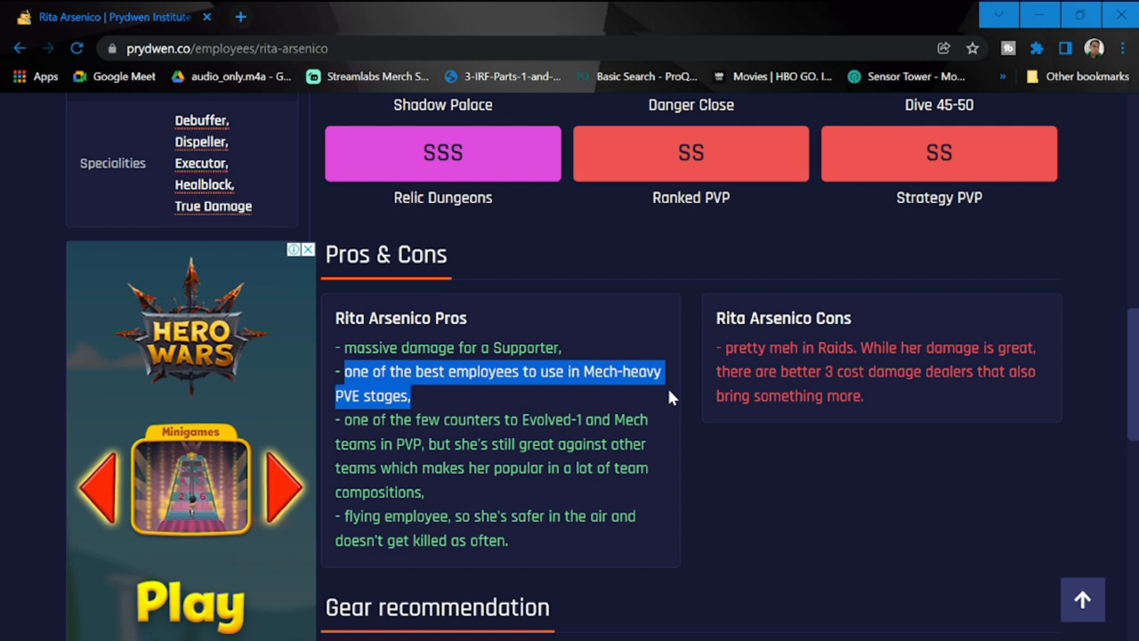
left_click(494, 440)
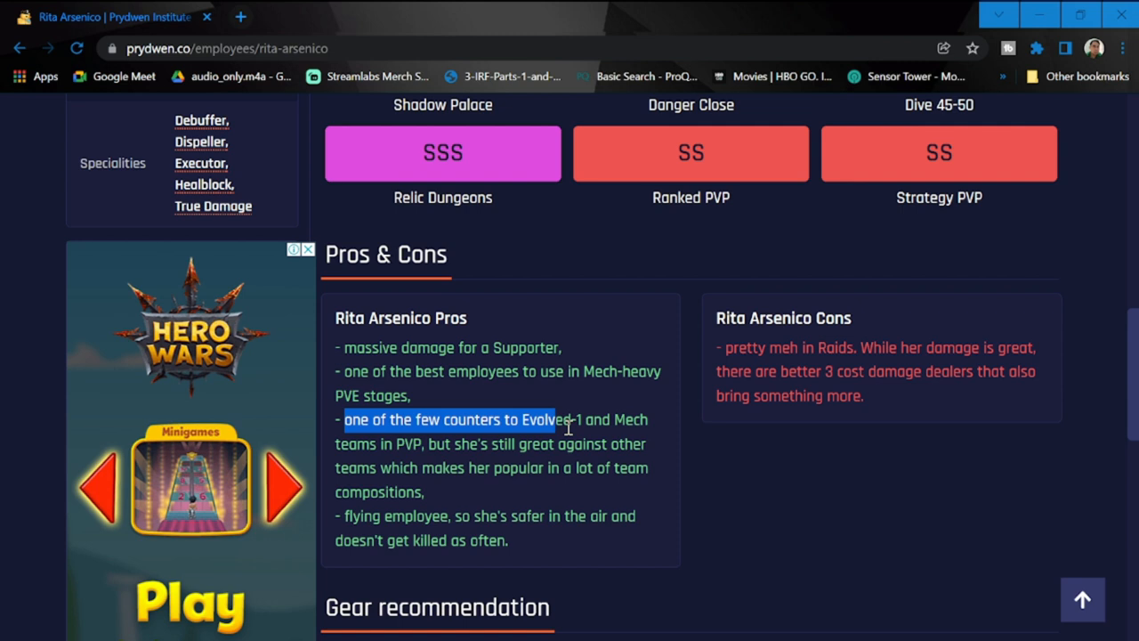
mouse_move(670, 461)
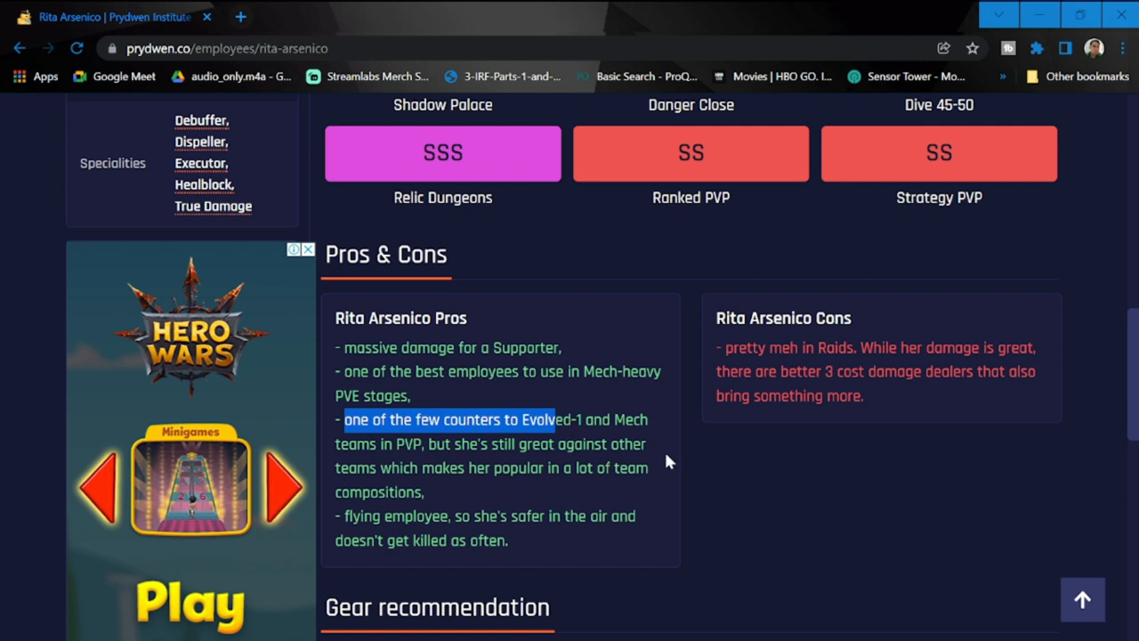
mouse_move(470, 500)
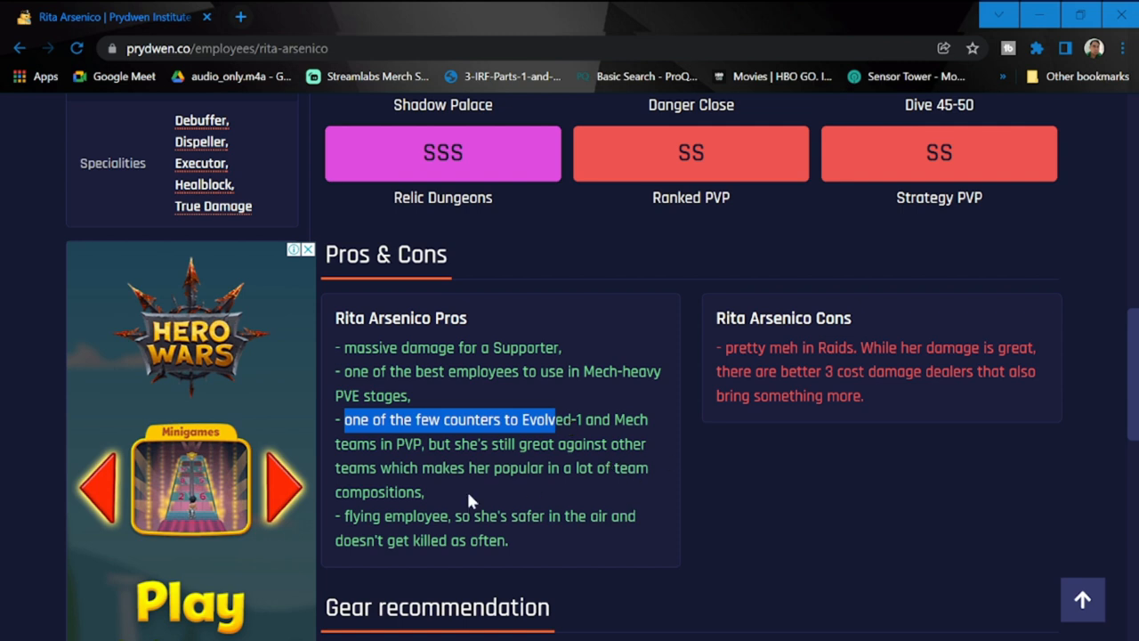
mouse_move(509, 478)
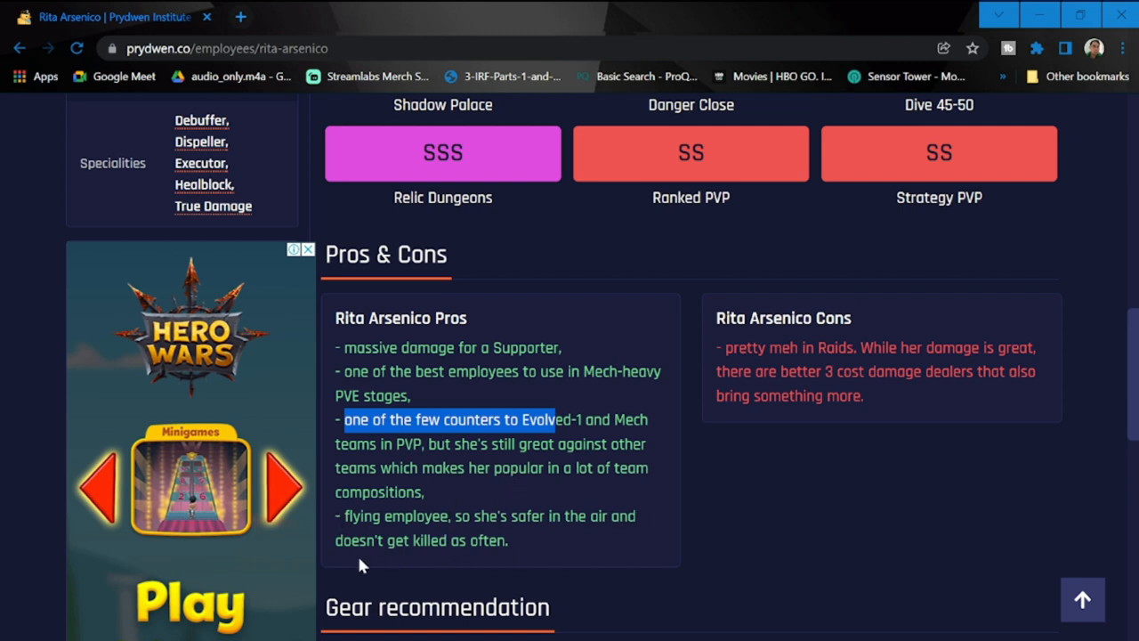
mouse_move(723, 342)
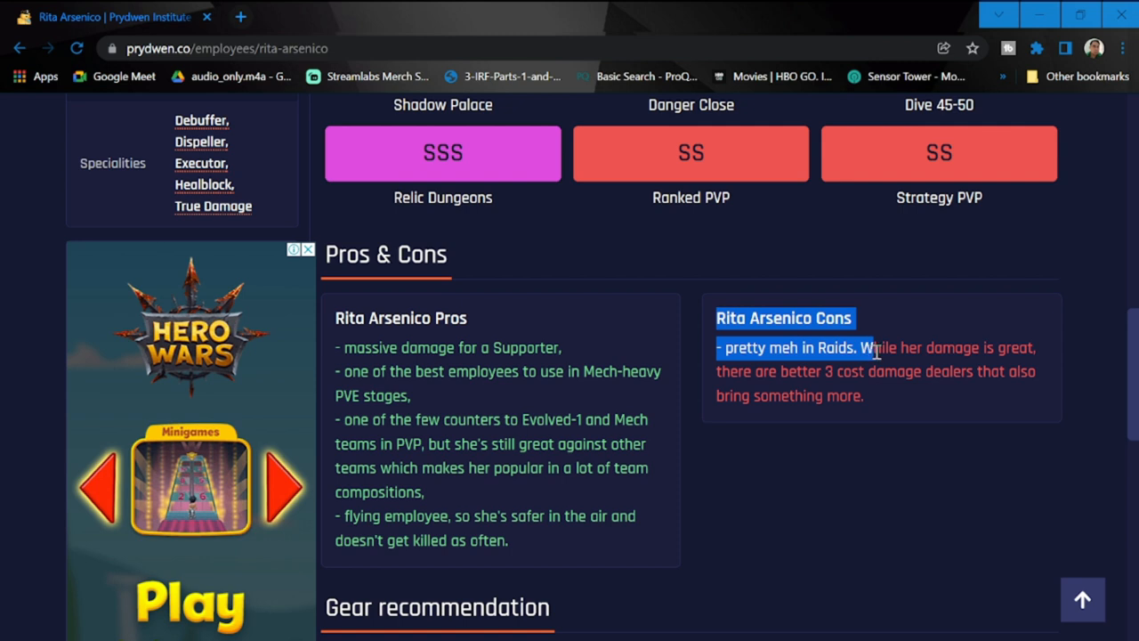
left_click_drag(876, 348, 1037, 371)
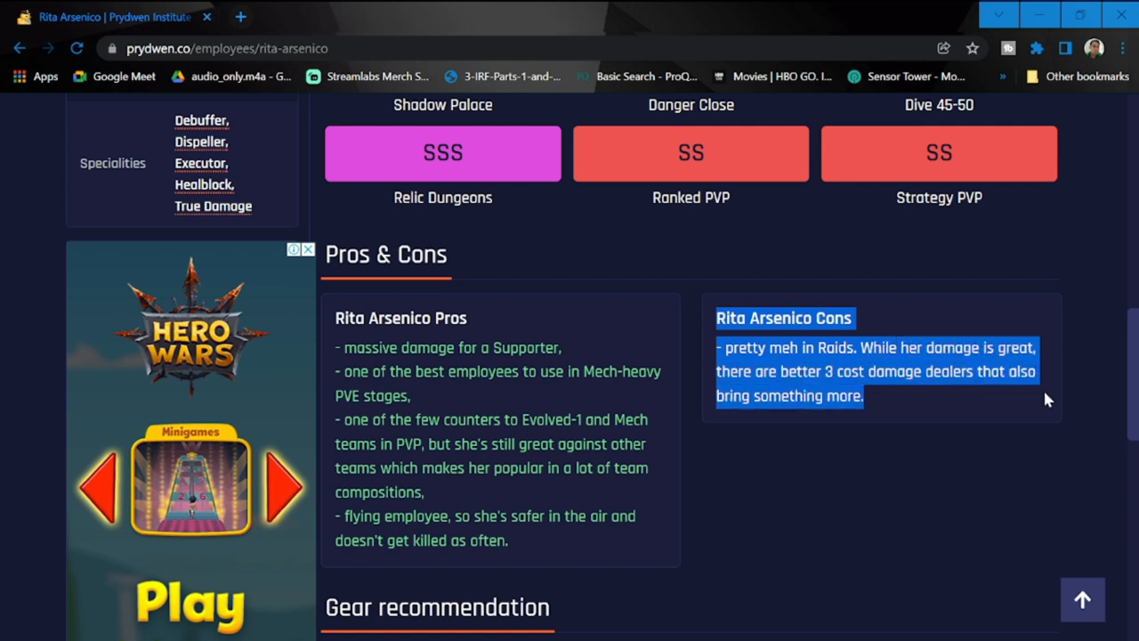
mouse_move(697, 512)
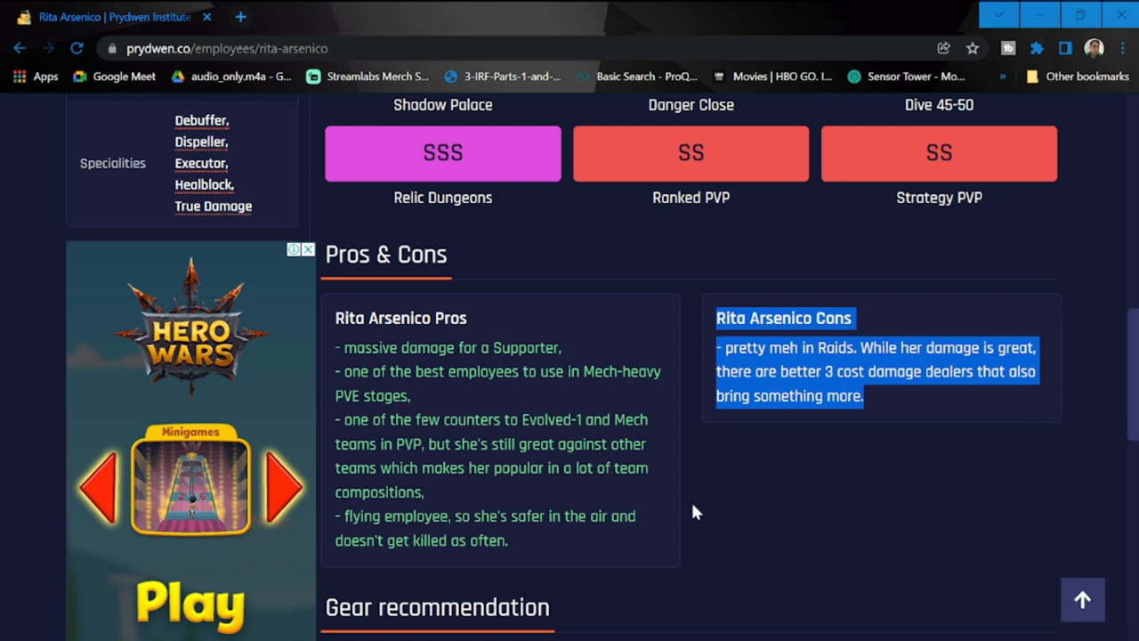
Scroll up to the page top showing the SS PVE and PVP ratings.
scroll("up", 3)
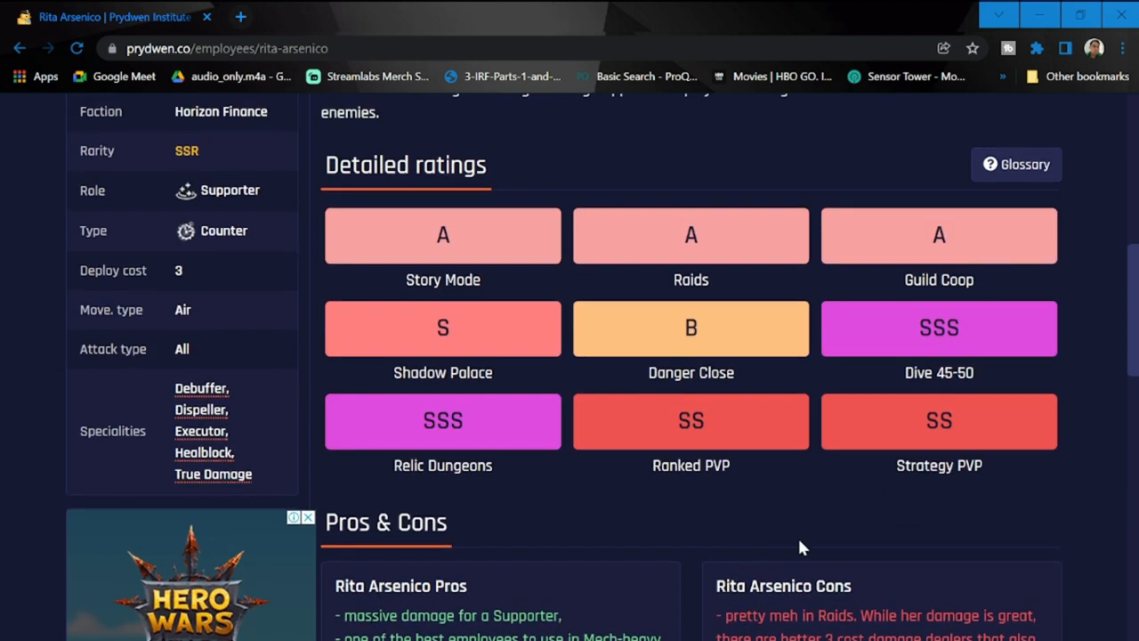
scroll("up", 3)
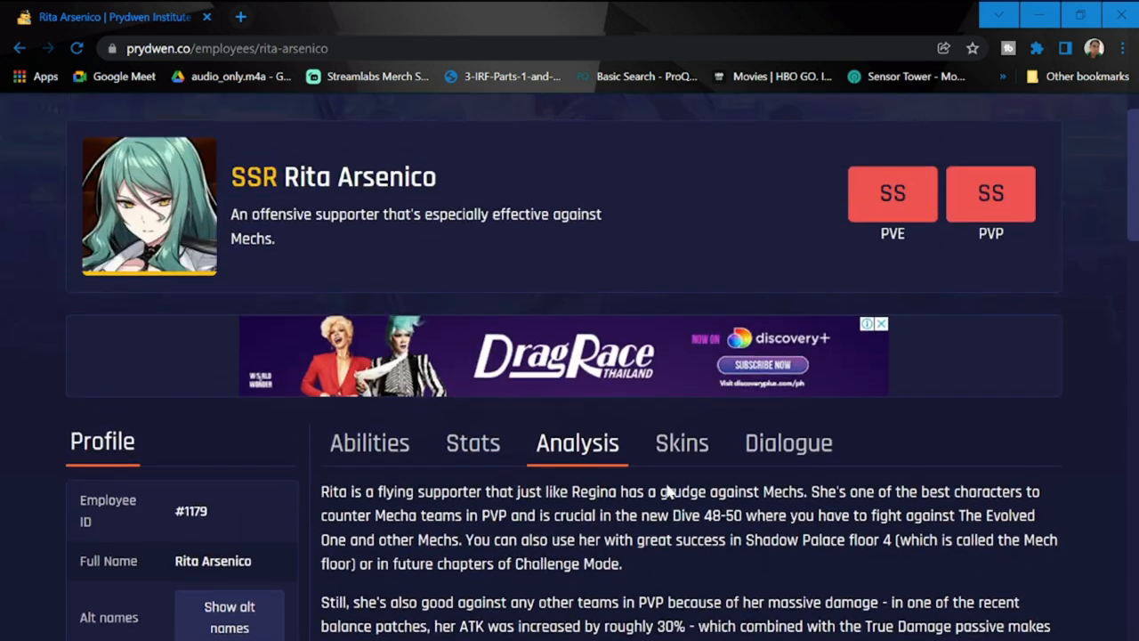
scroll("up", 3)
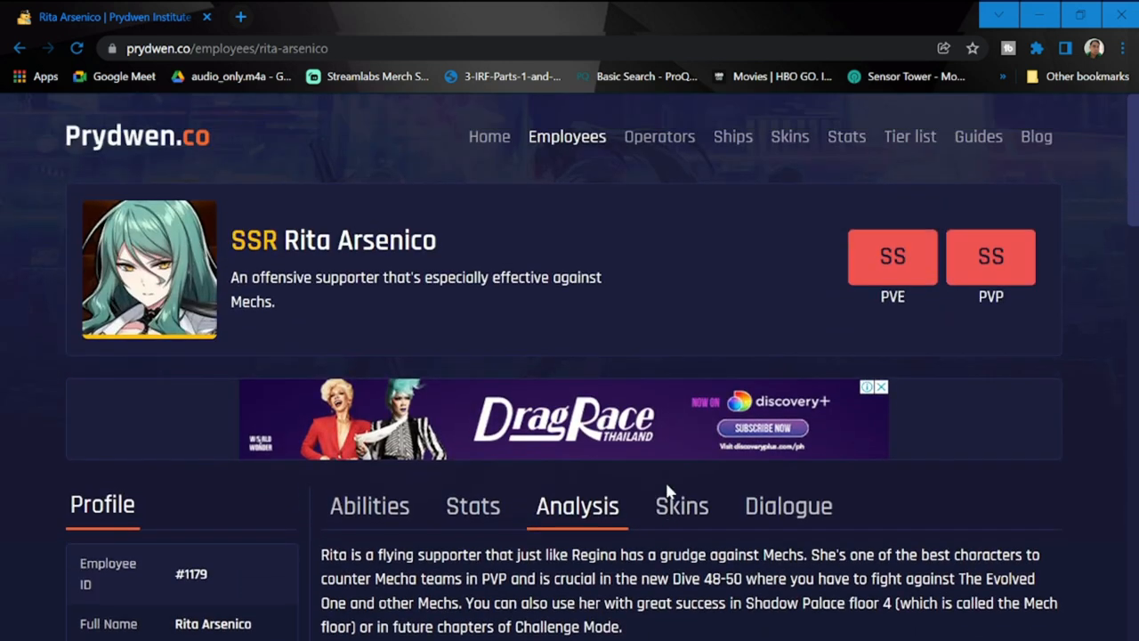
mouse_move(638, 340)
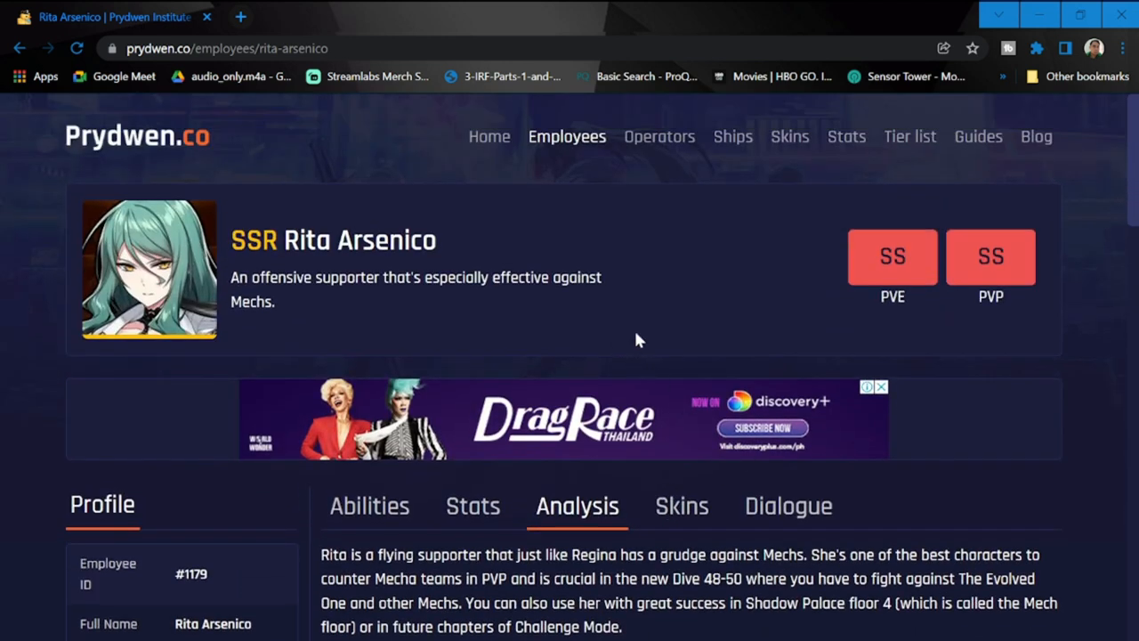